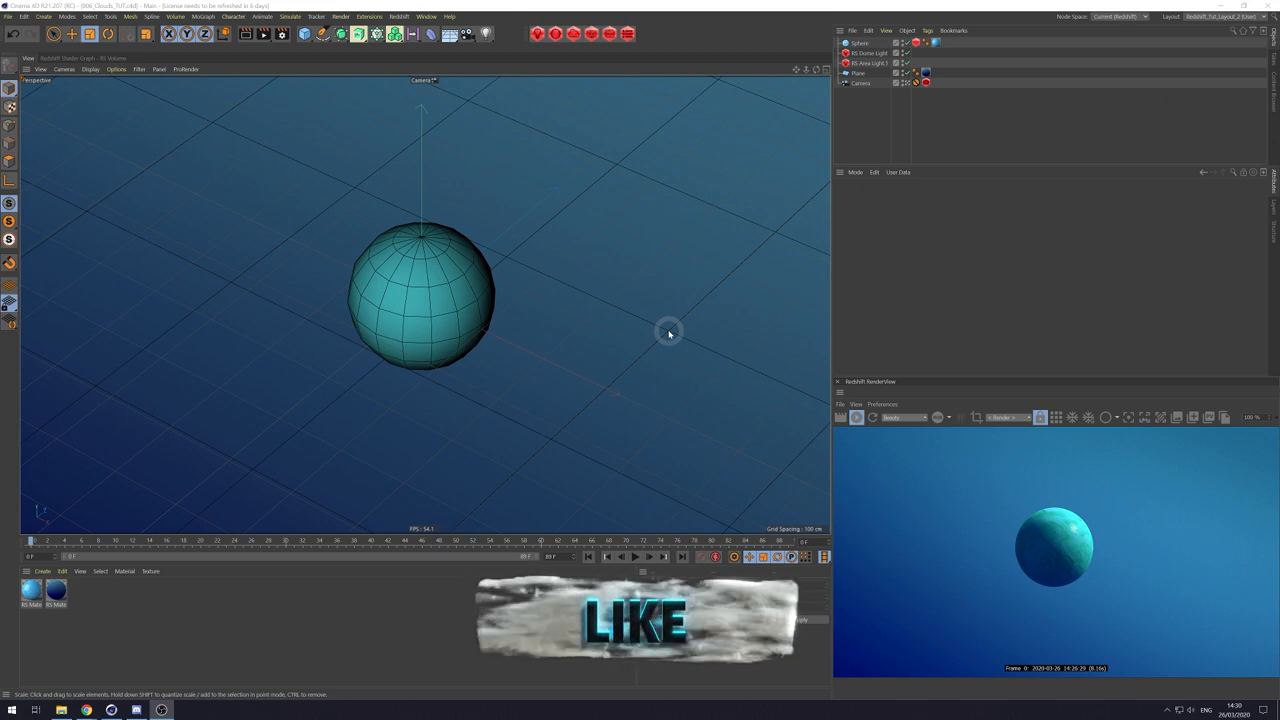
{"action": "mouse_move", "coordinate": [344, 498]}
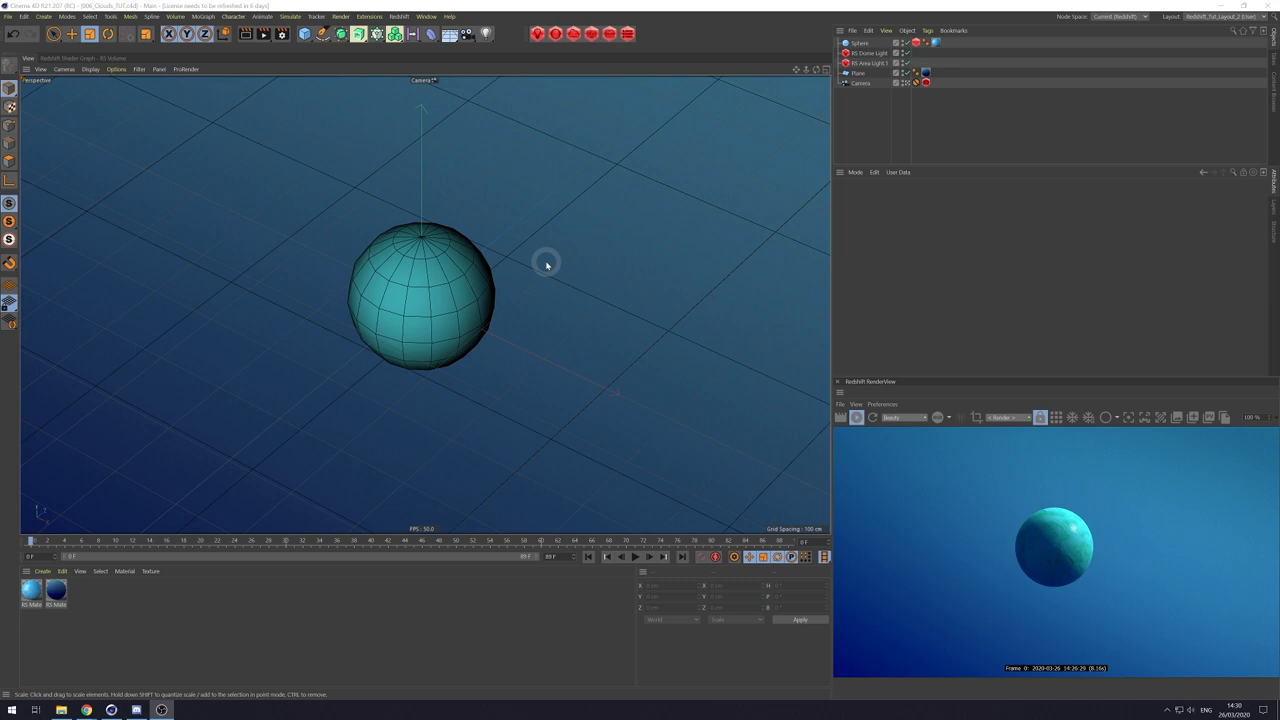
{"action": "mouse_move", "coordinate": [304, 34]}
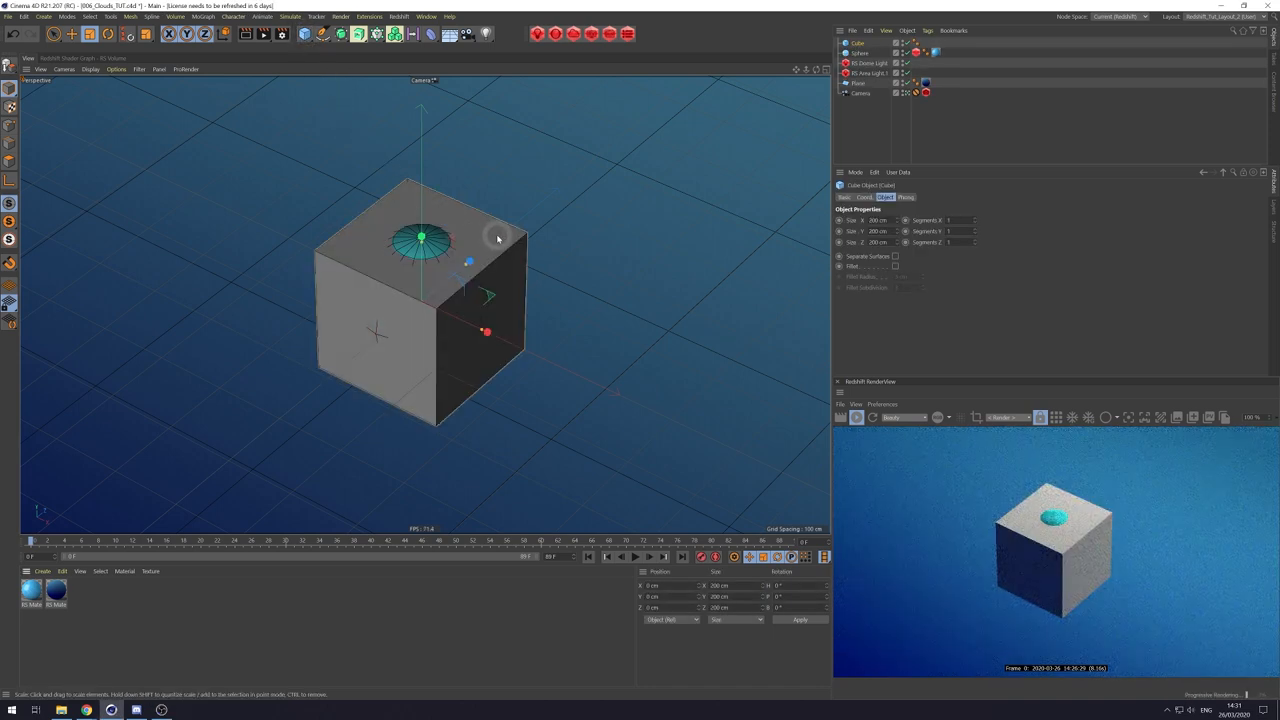
{"action": "mouse_move", "coordinate": [484, 332]}
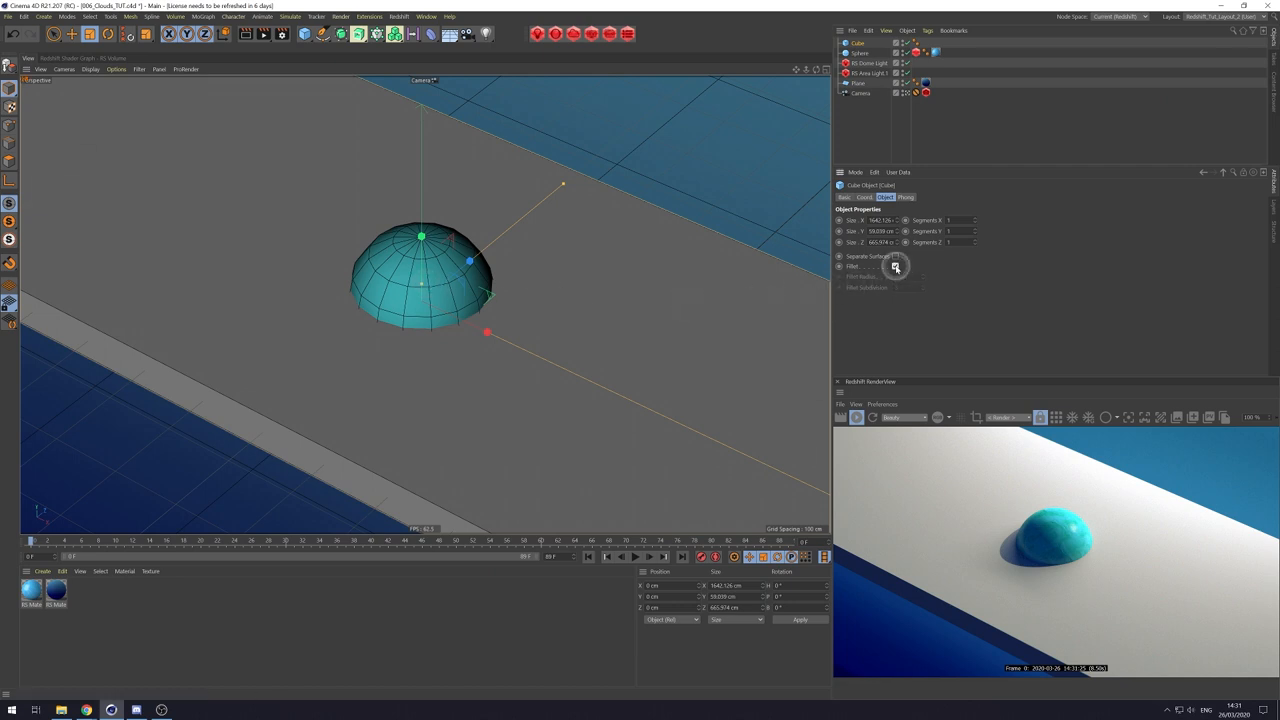
Enable Fillet on the cube so the flat slab gets rounded edges.
{"action": "left_click", "coordinate": [896, 266]}
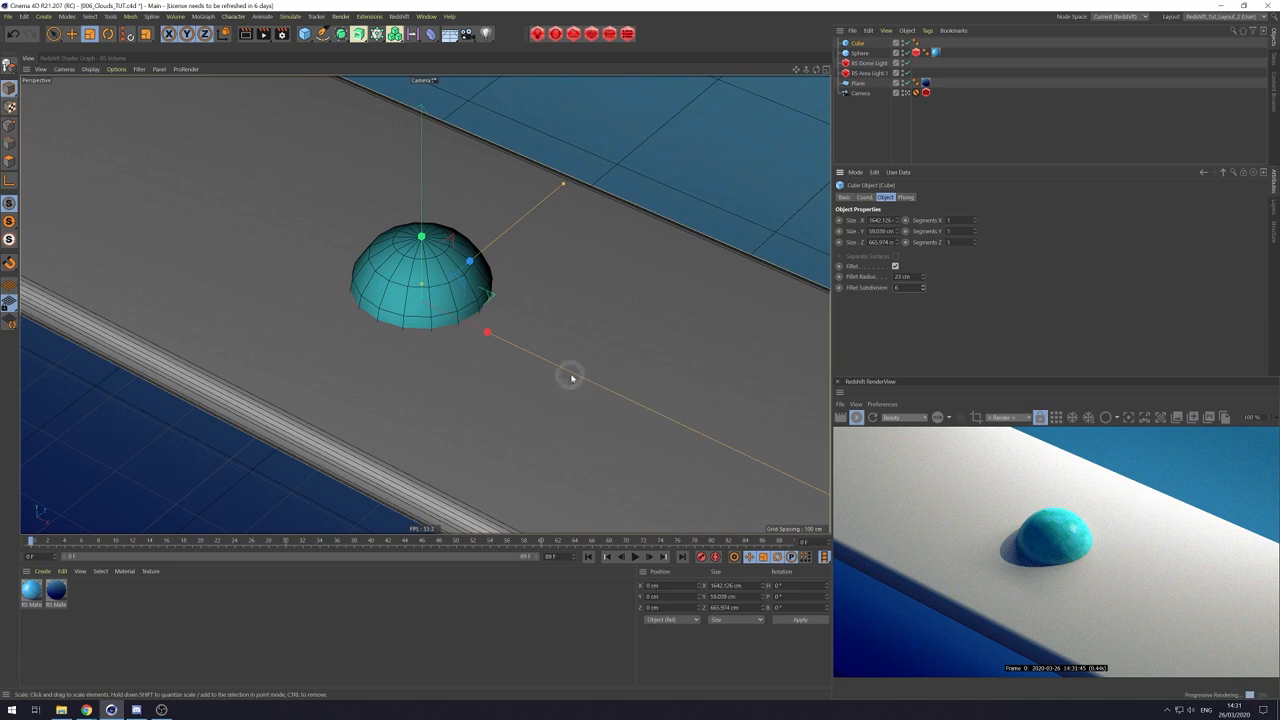
{"action": "mouse_move", "coordinate": [622, 358]}
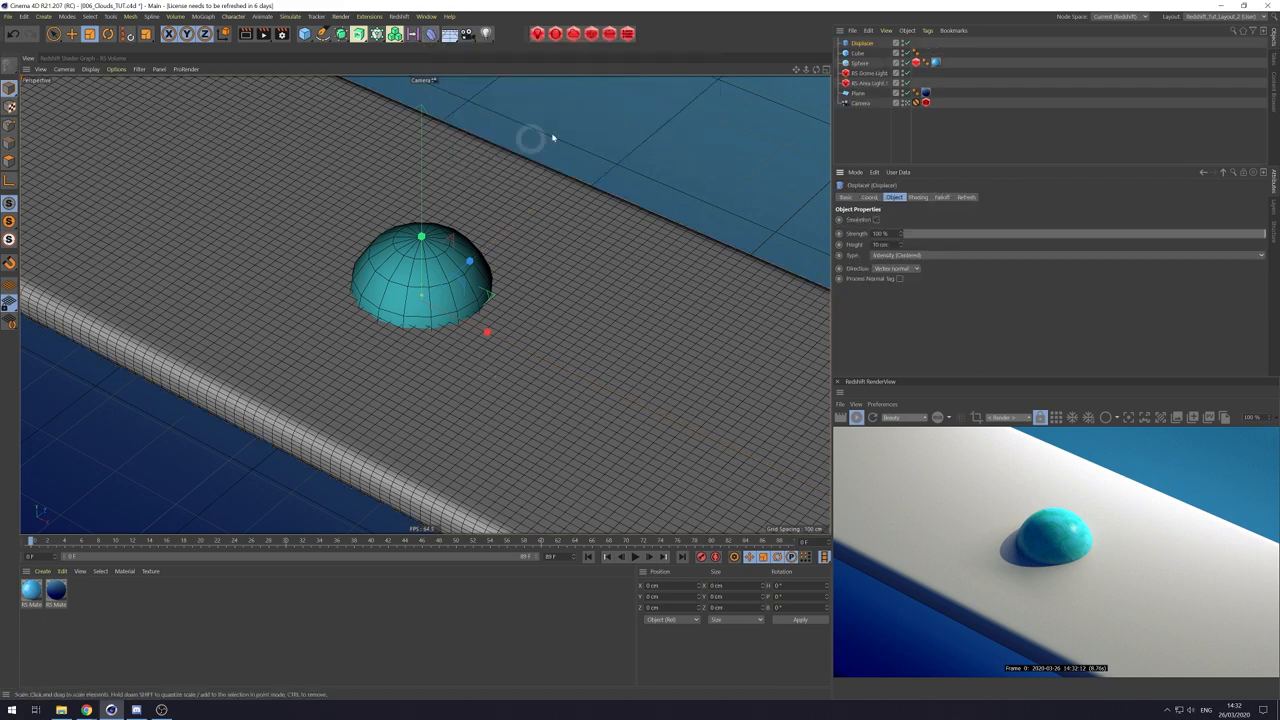
Set the Displacer's Shading shader to Noise and adjust its noise type and global scale.
{"action": "left_click", "coordinate": [862, 52]}
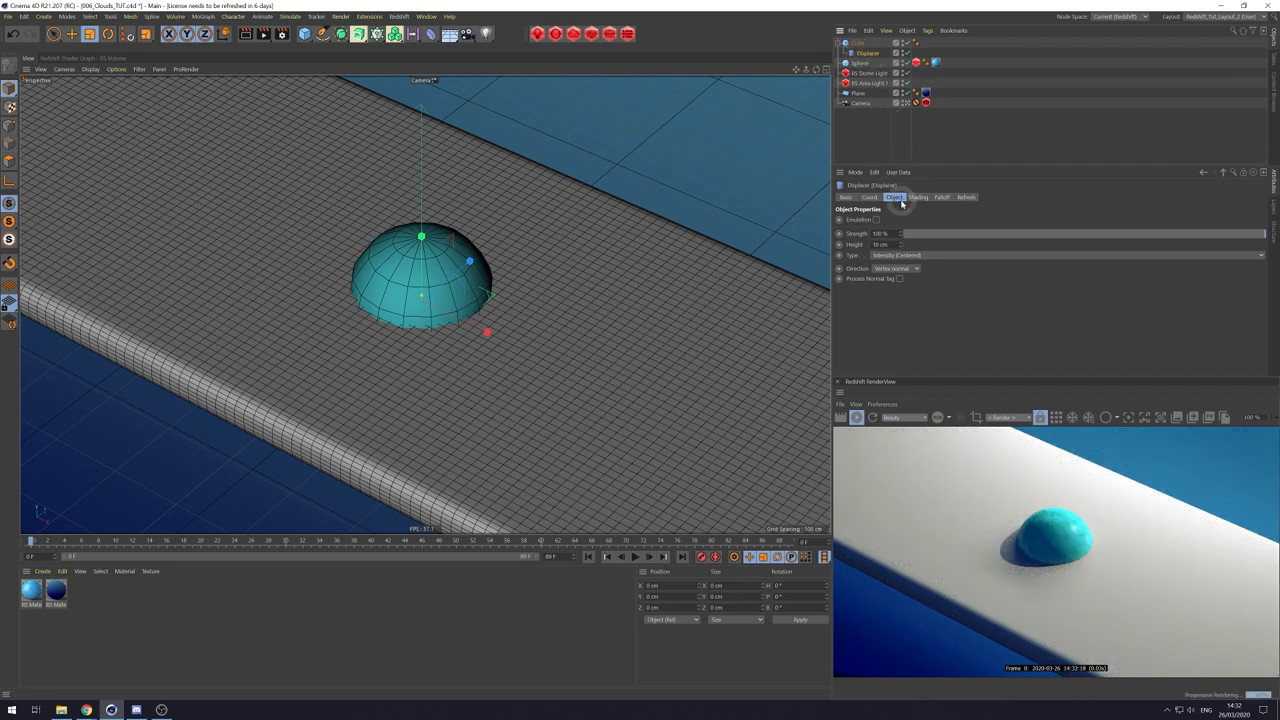
{"action": "left_click", "coordinate": [918, 198]}
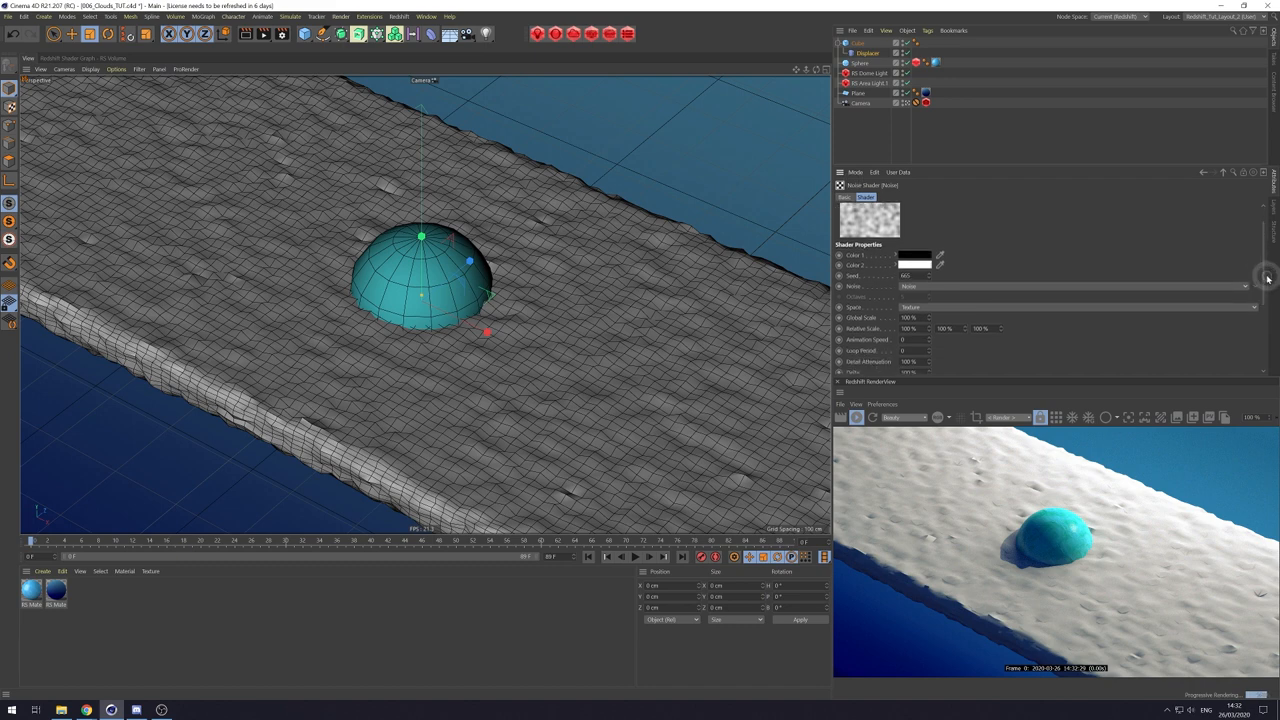
{"action": "left_click", "coordinate": [1266, 276]}
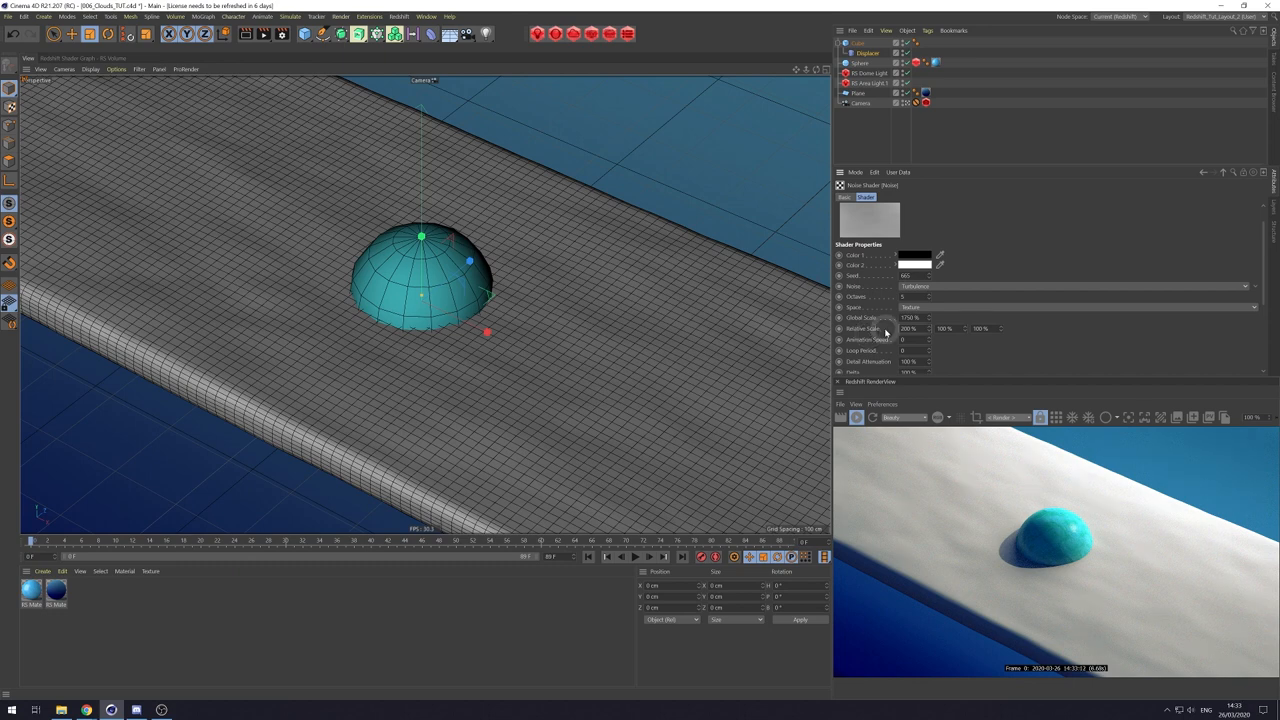
{"action": "scroll", "scroll_direction": "down", "scroll_amount": 3}
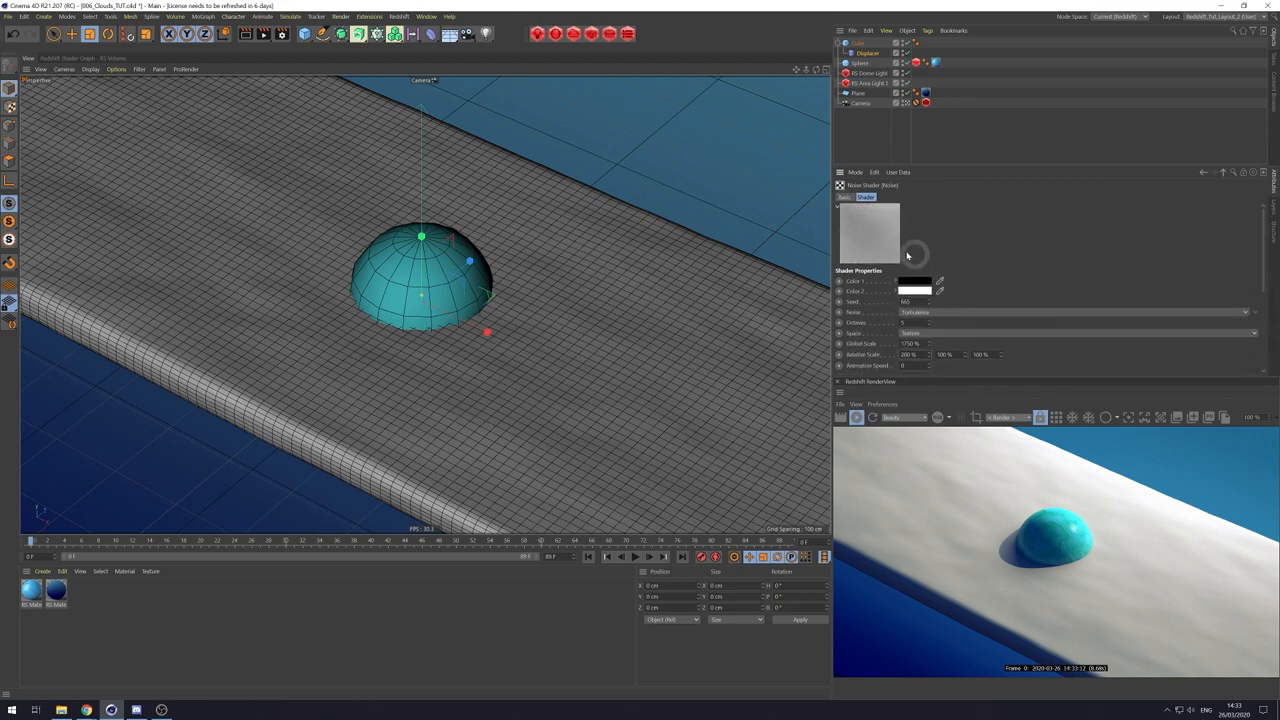
{"action": "scroll", "scroll_direction": "down", "scroll_amount": 3}
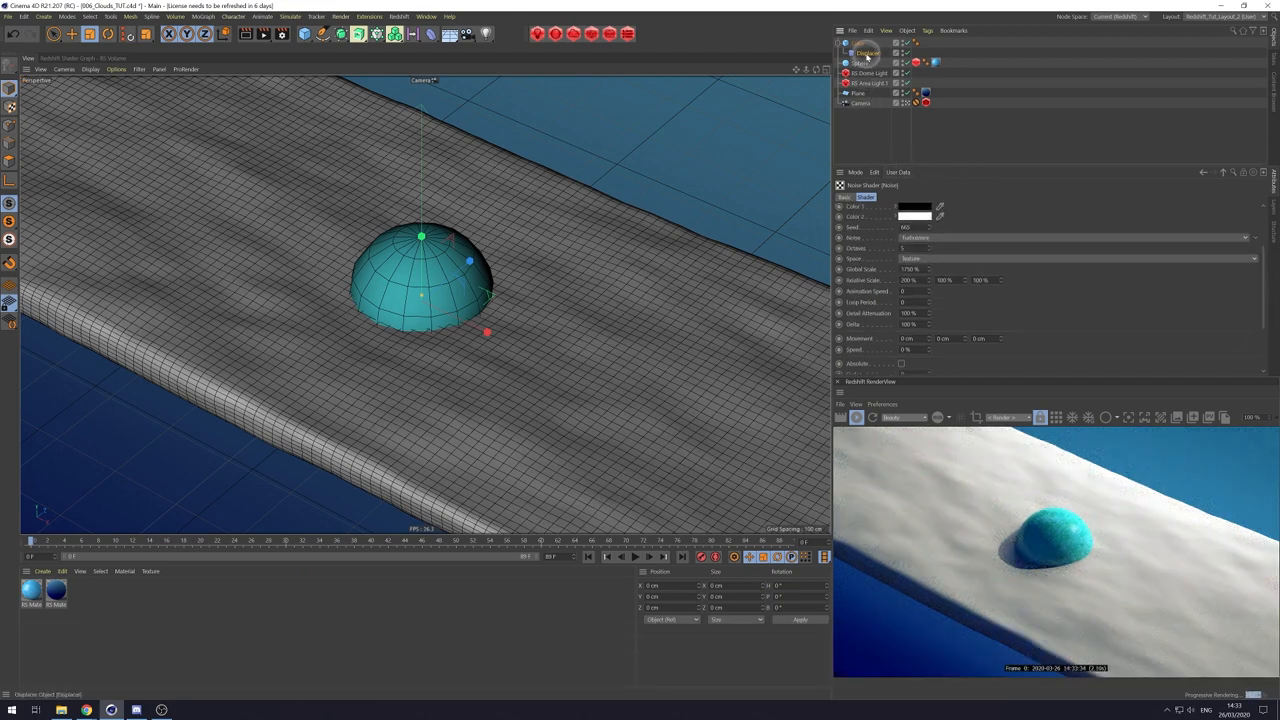
Raise the Displacer's Height so the slab becomes deep, rugged waves.
{"action": "left_click", "coordinate": [868, 52]}
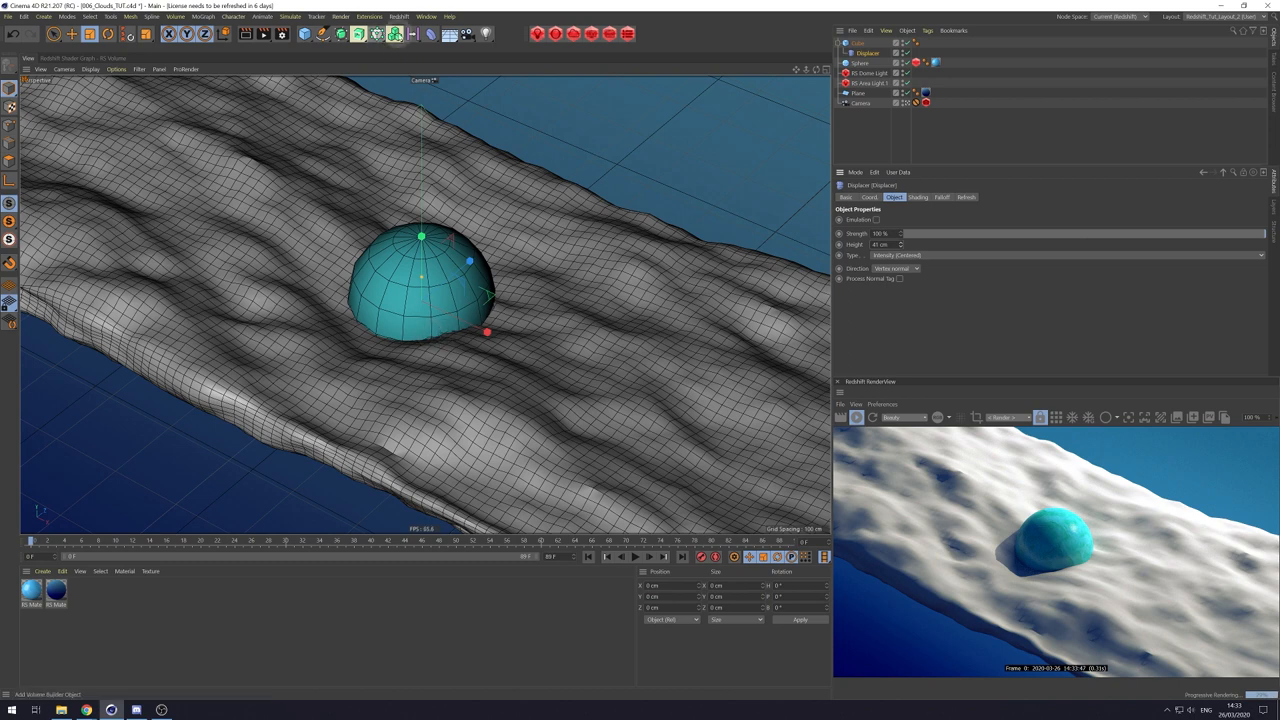
Add a Volume Builder with the bumpy cube as its source and lower its Voxel Size.
{"action": "left_click", "coordinate": [396, 32]}
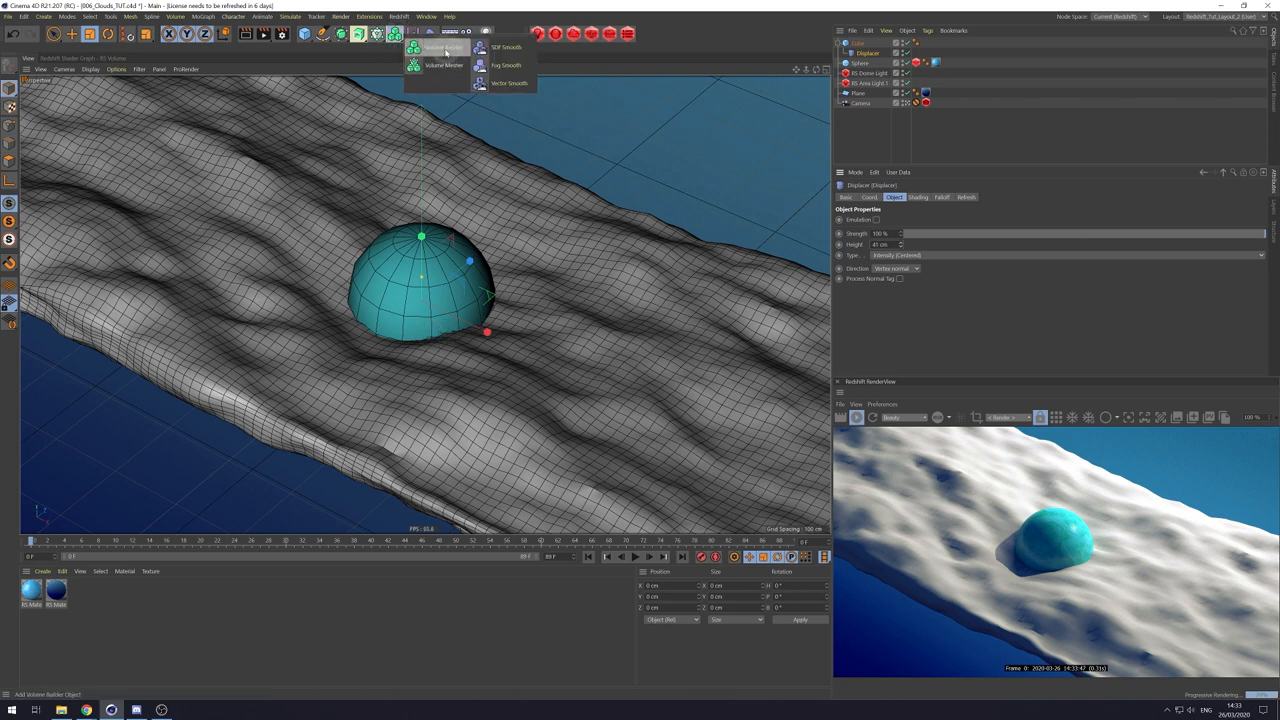
{"action": "left_click", "coordinate": [444, 50]}
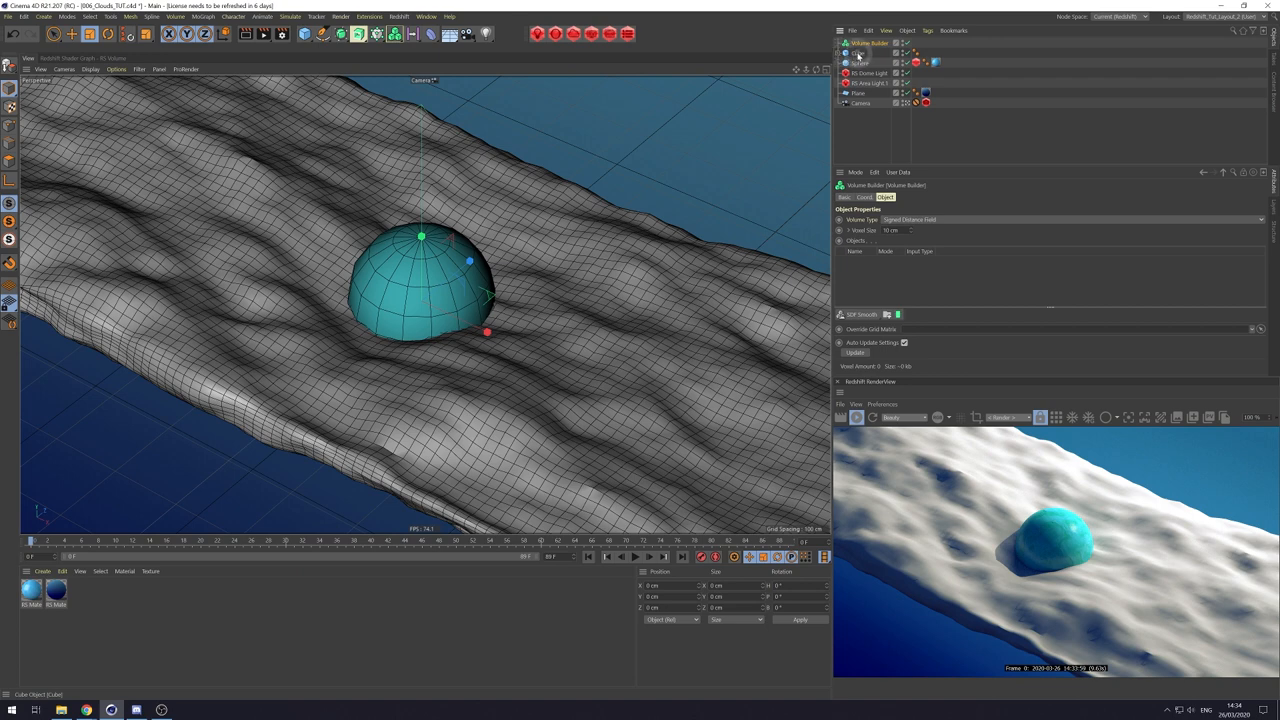
{"action": "left_click", "coordinate": [862, 52]}
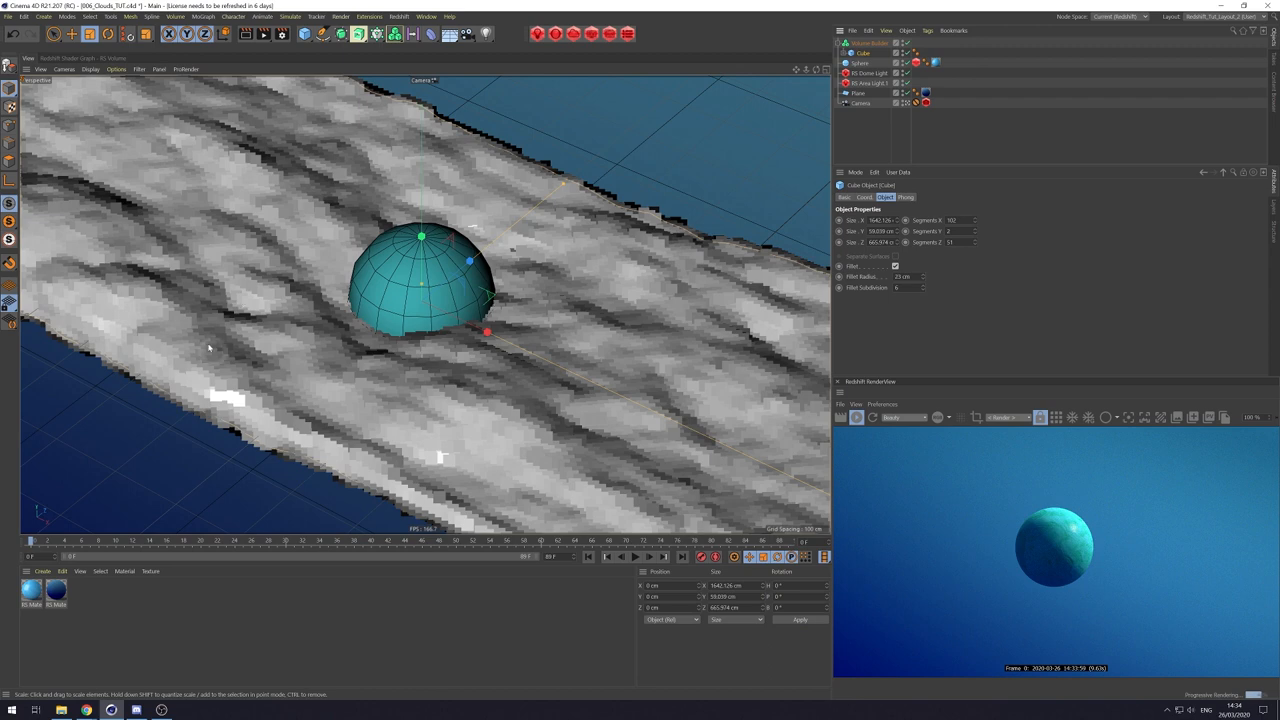
{"action": "mouse_move", "coordinate": [616, 308]}
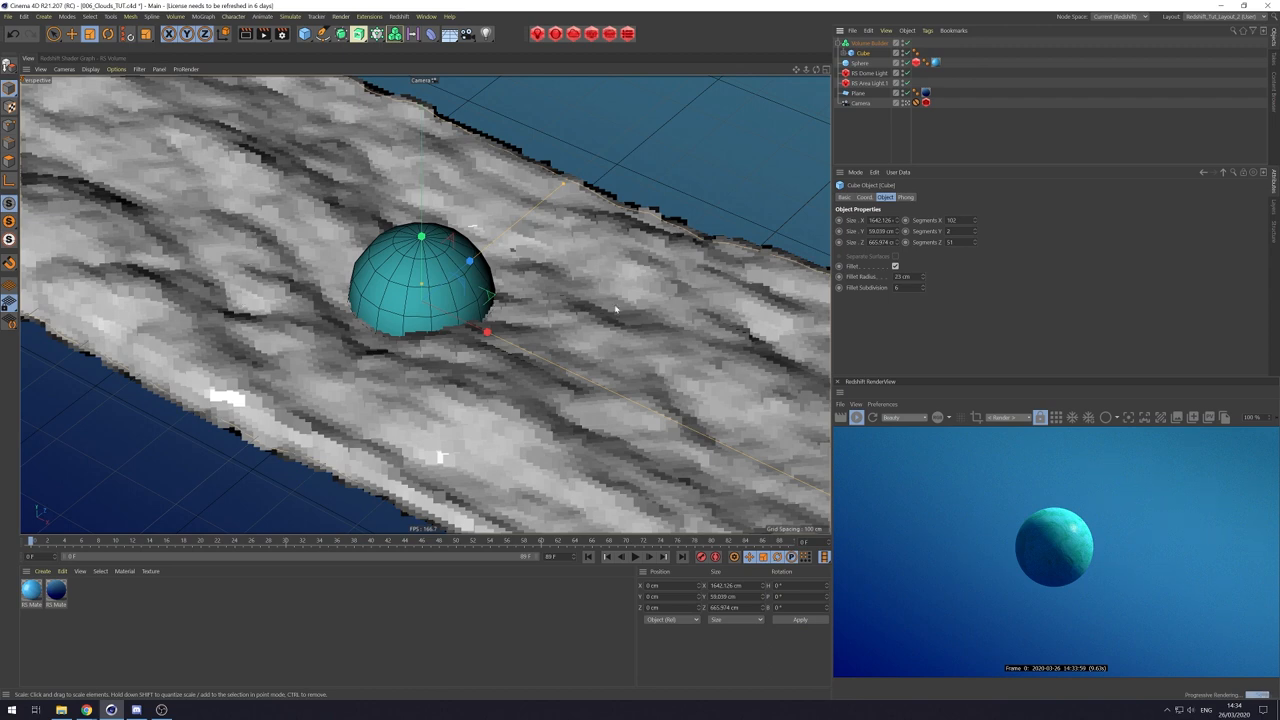
{"action": "mouse_move", "coordinate": [540, 370]}
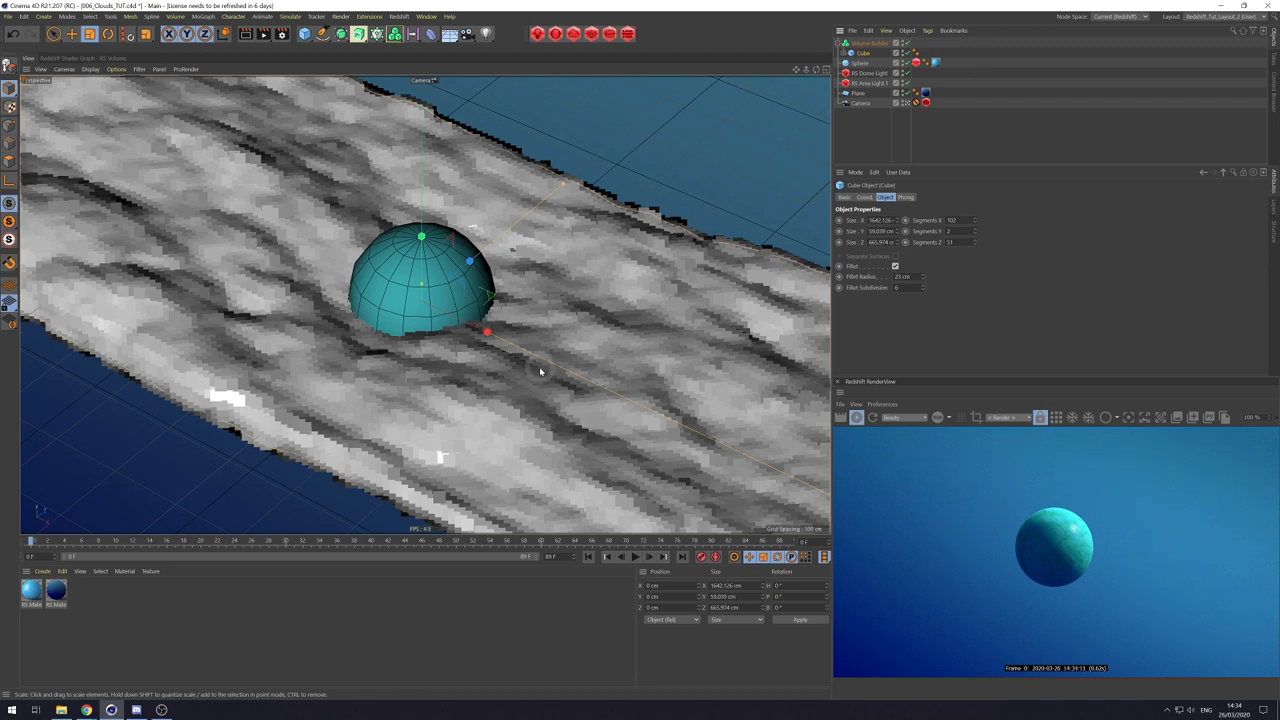
{"action": "left_click", "coordinate": [862, 42]}
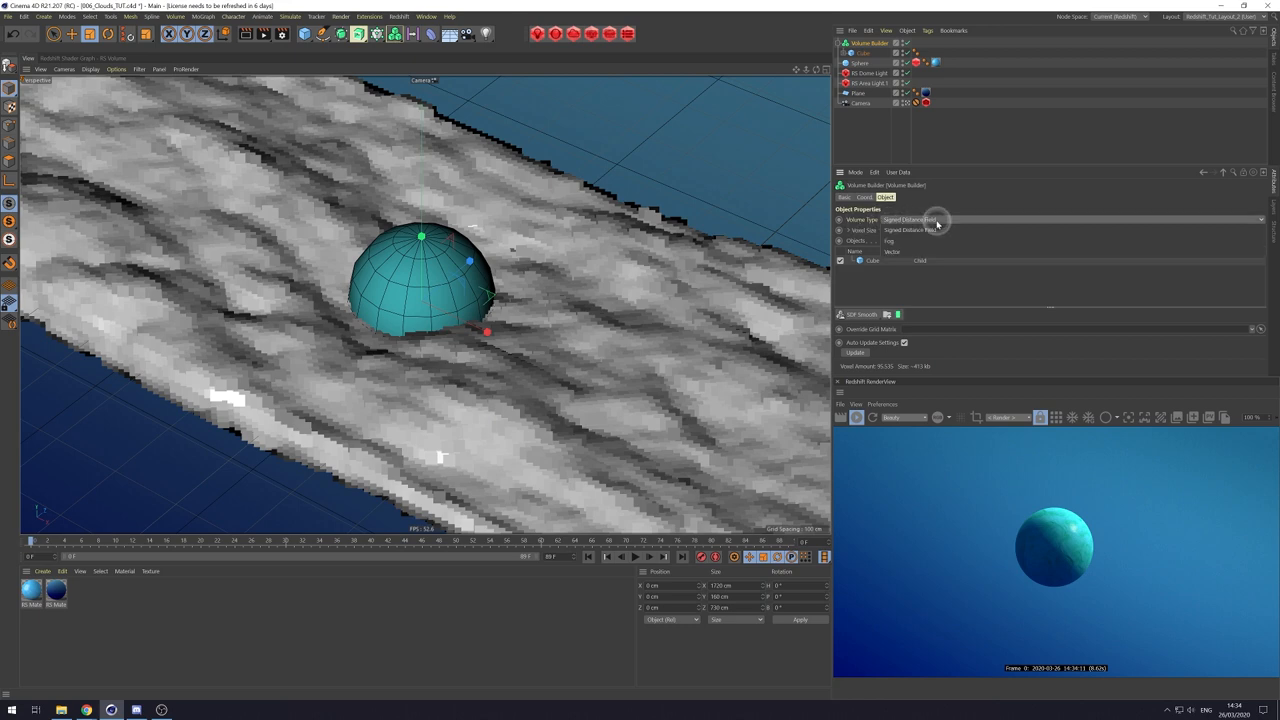
{"action": "left_click", "coordinate": [890, 240]}
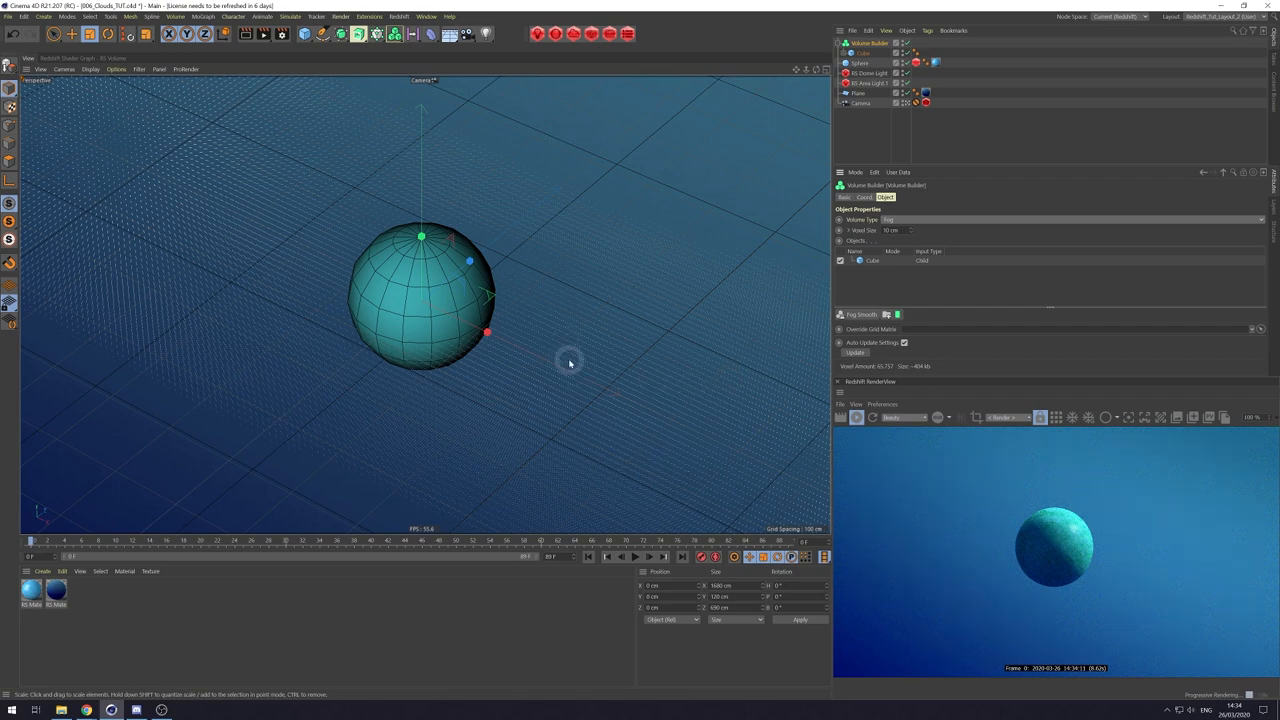
{"action": "mouse_move", "coordinate": [972, 576]}
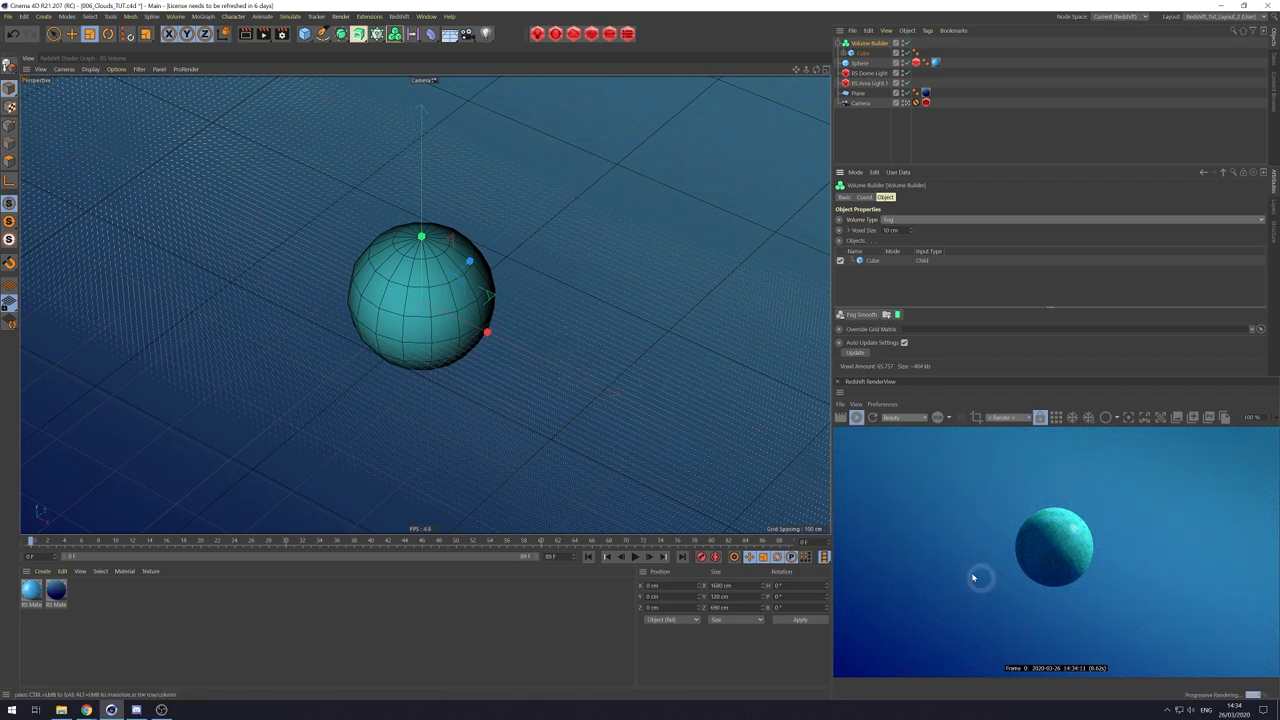
{"action": "mouse_move", "coordinate": [1044, 582]}
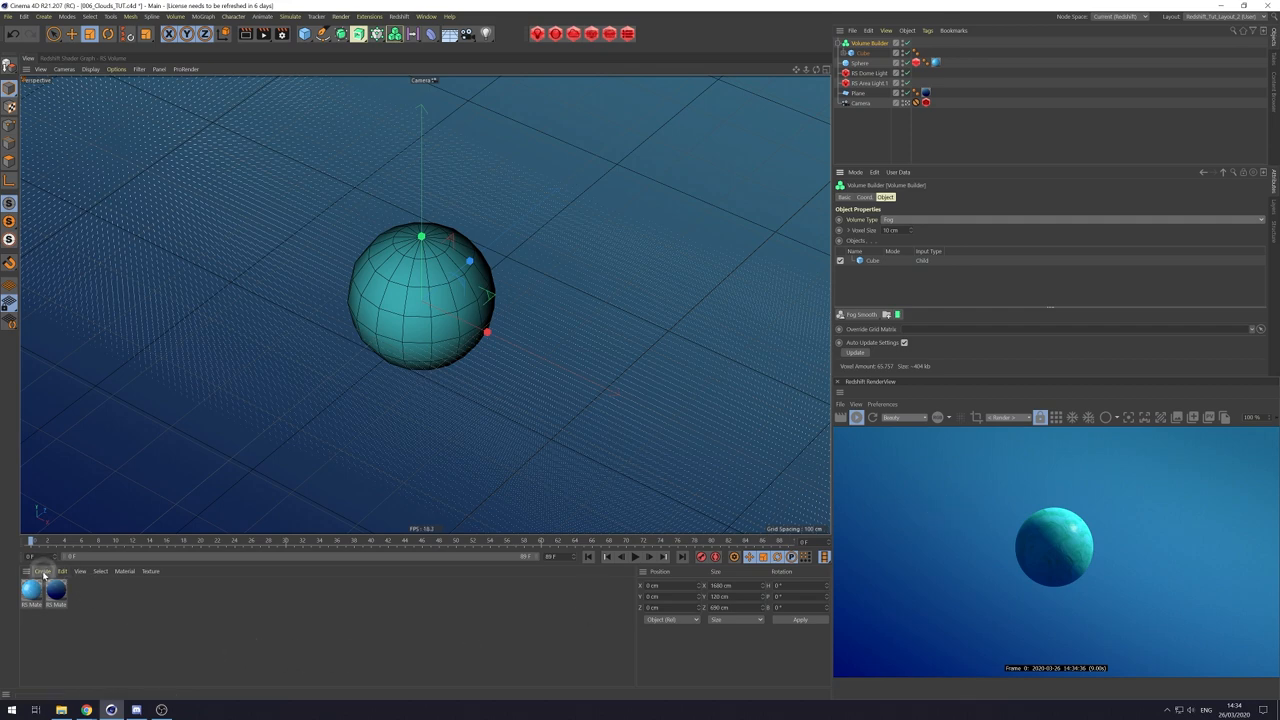
Create a Redshift volume material, assign it to the volume and inspect its node graph output.
{"action": "left_click", "coordinate": [44, 572]}
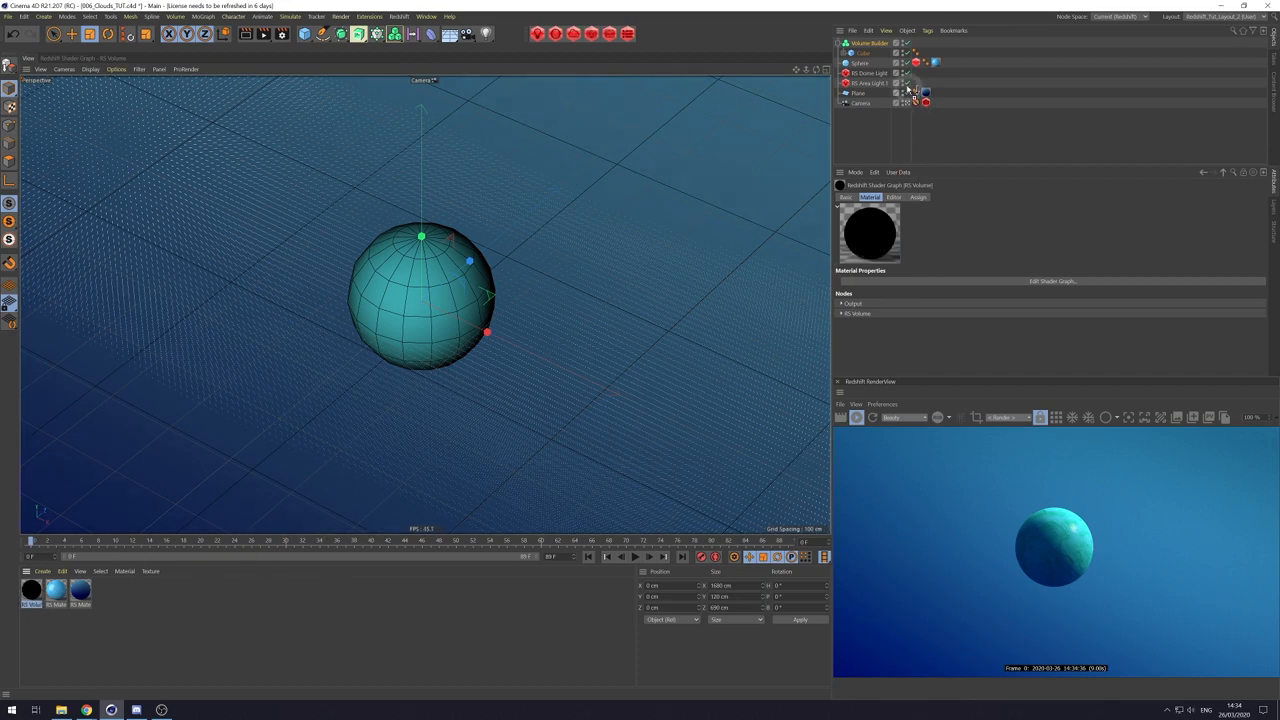
{"action": "left_click", "coordinate": [870, 44]}
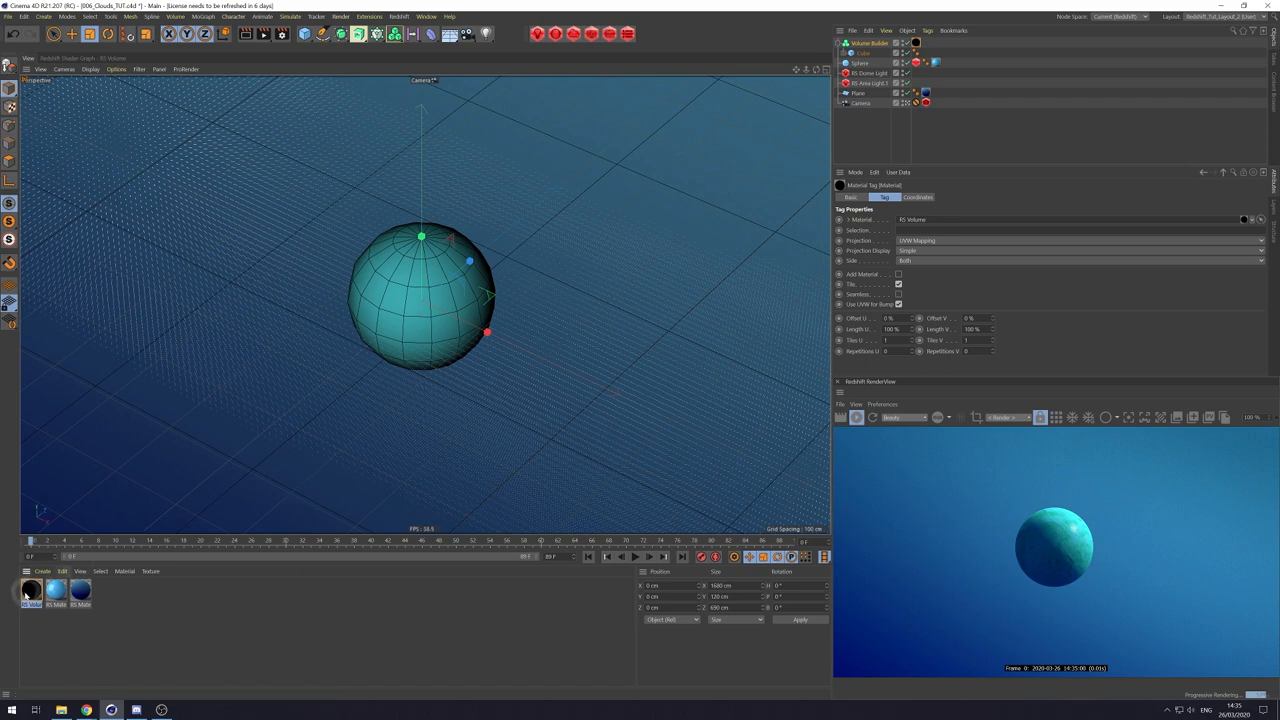
{"action": "double_click", "coordinate": [30, 590]}
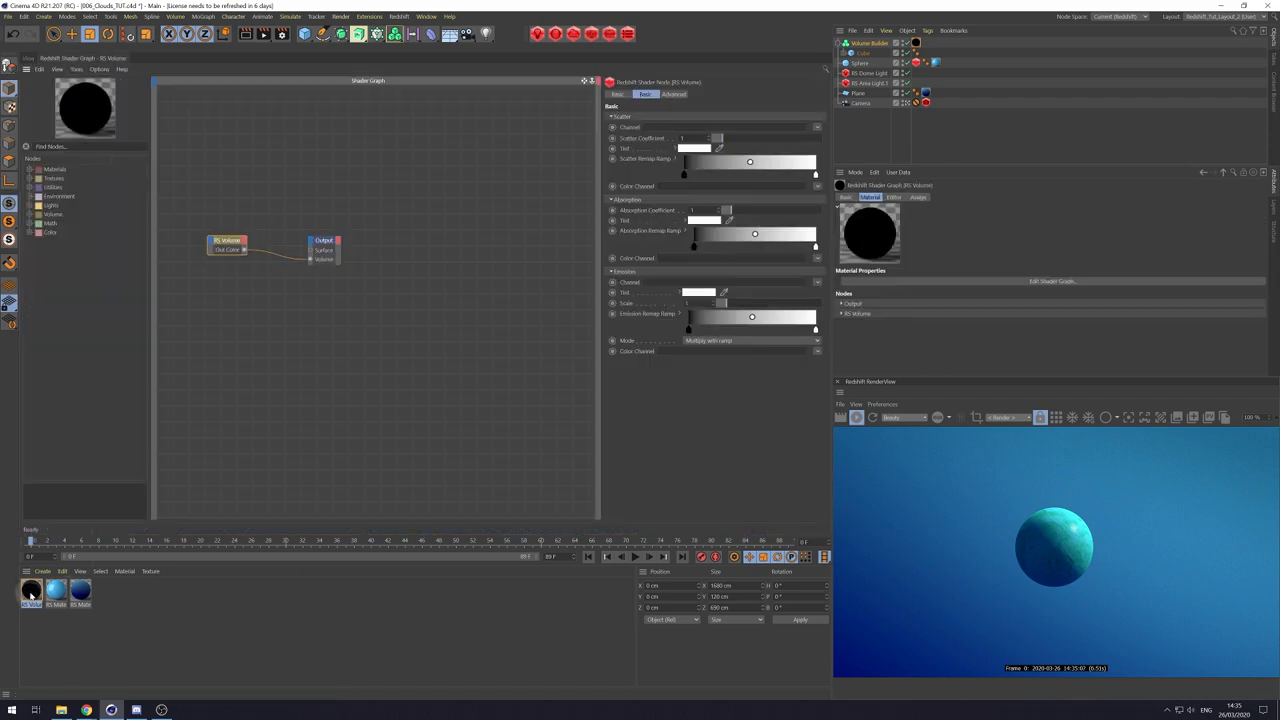
{"action": "left_click", "coordinate": [402, 240]}
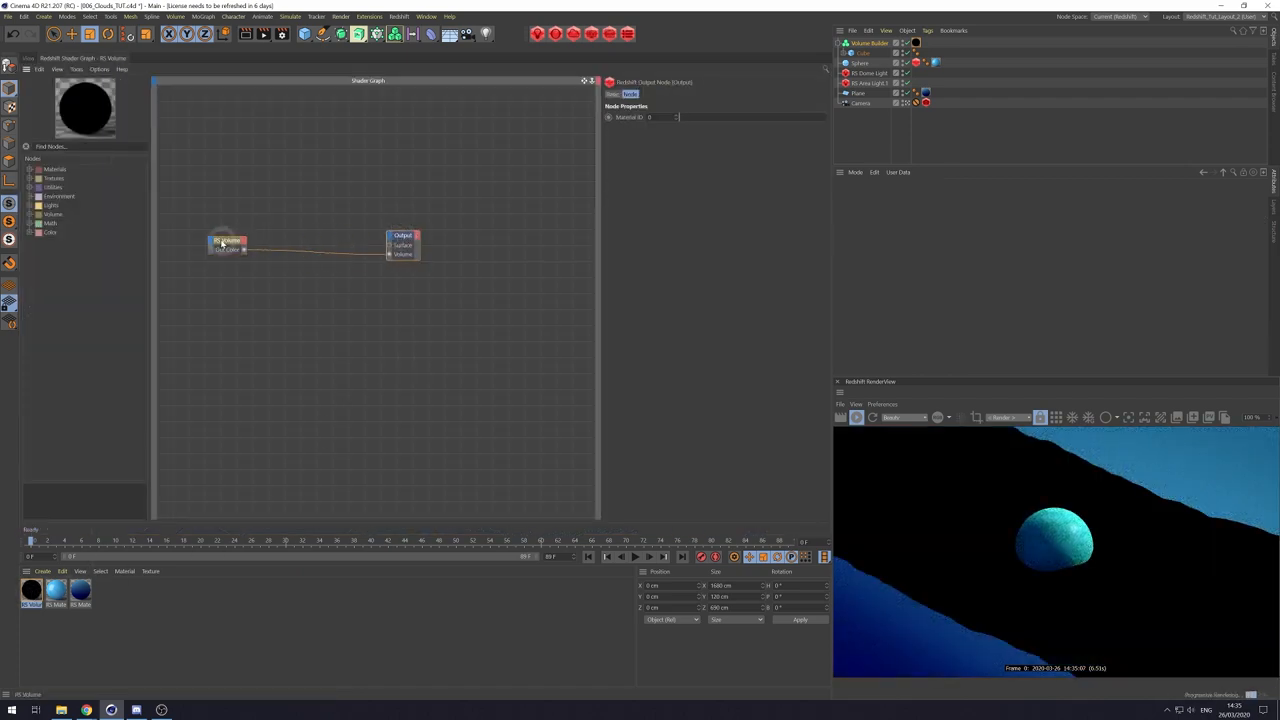
On the RS Volume node, choose the grid that drives the scatter channel.
{"action": "left_click", "coordinate": [300, 242]}
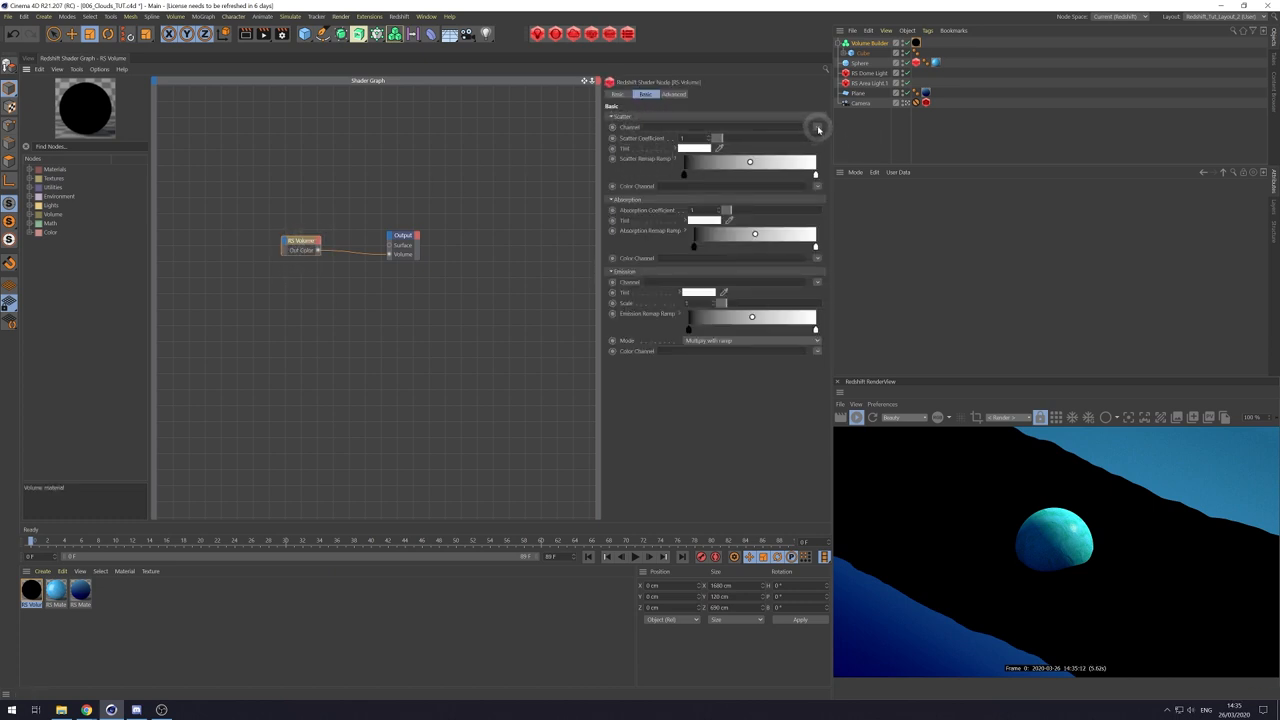
{"action": "left_click", "coordinate": [816, 128]}
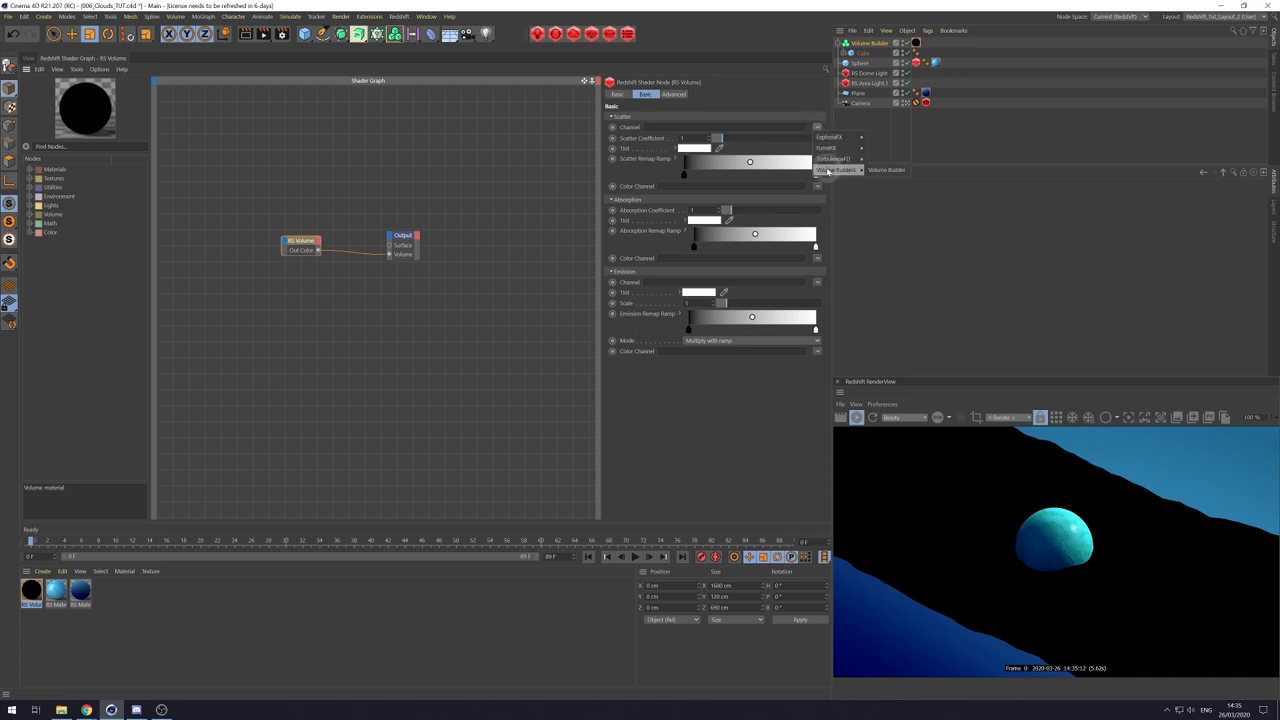
{"action": "left_click", "coordinate": [838, 168]}
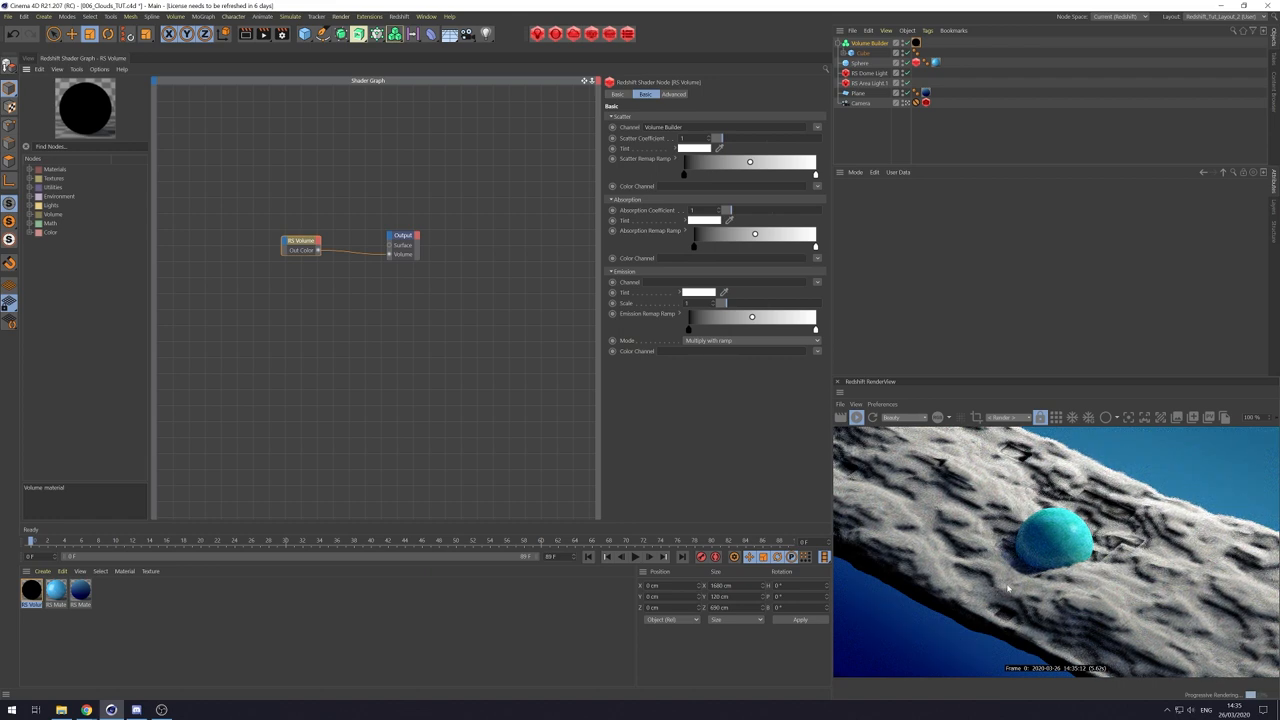
Adjust the first Redshift light's Volume Contribution Scale and Samples.
{"action": "left_click", "coordinate": [674, 94]}
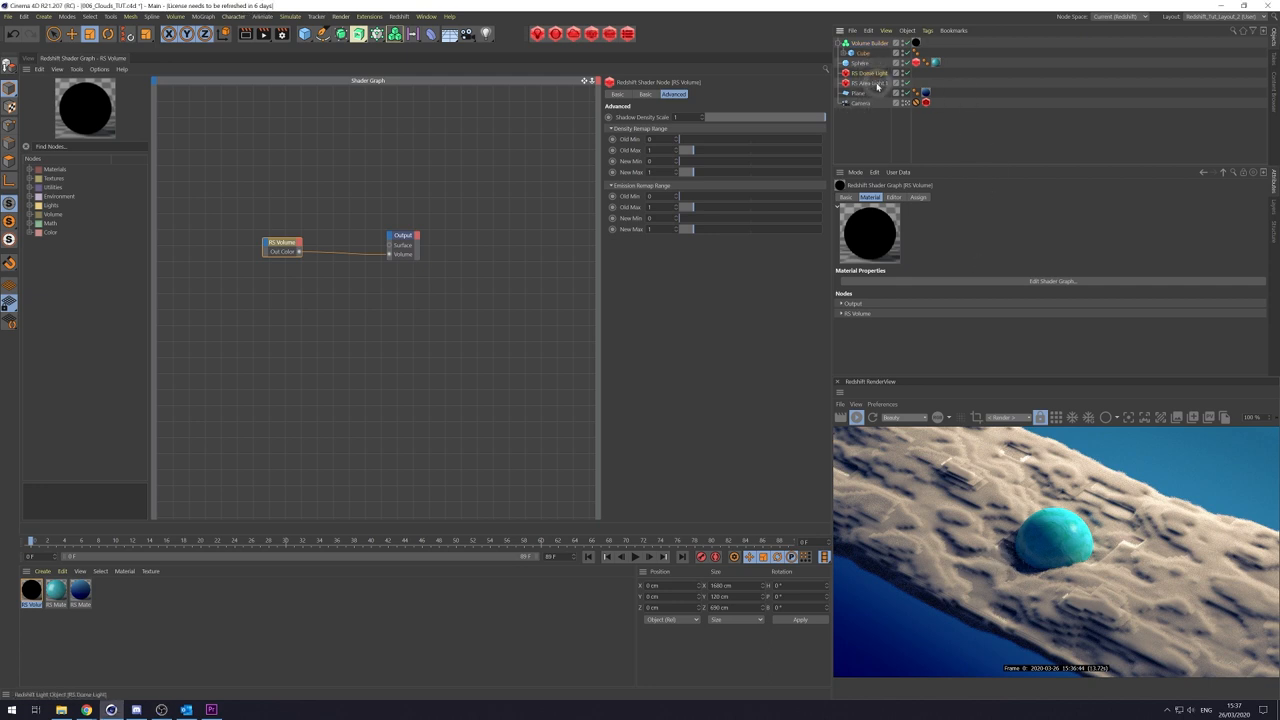
{"action": "left_click", "coordinate": [870, 84]}
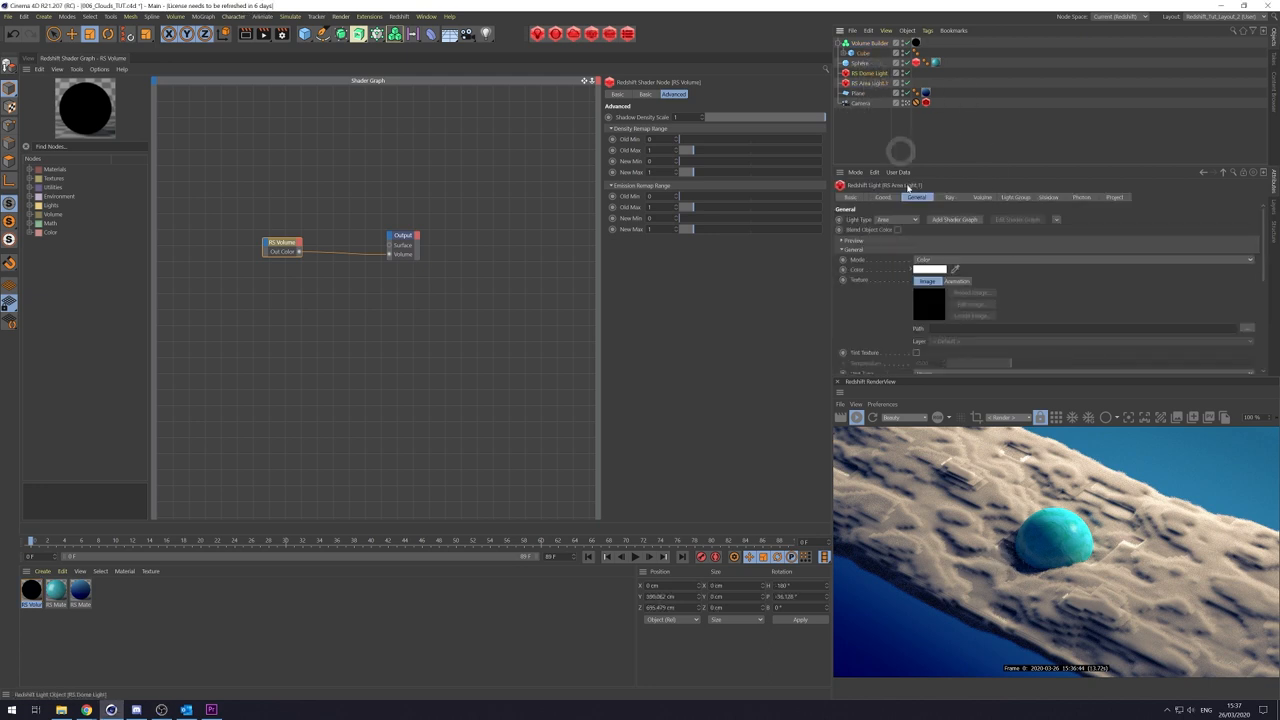
{"action": "left_click", "coordinate": [982, 198]}
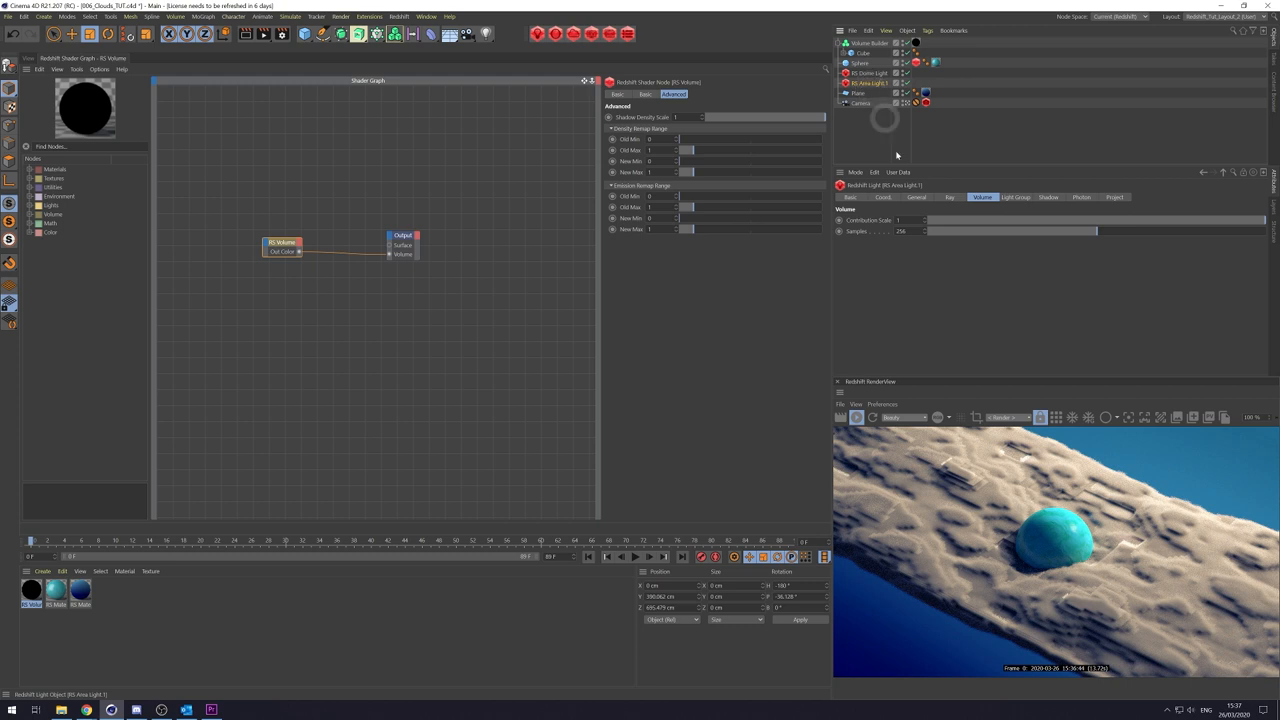
{"action": "left_click", "coordinate": [870, 72]}
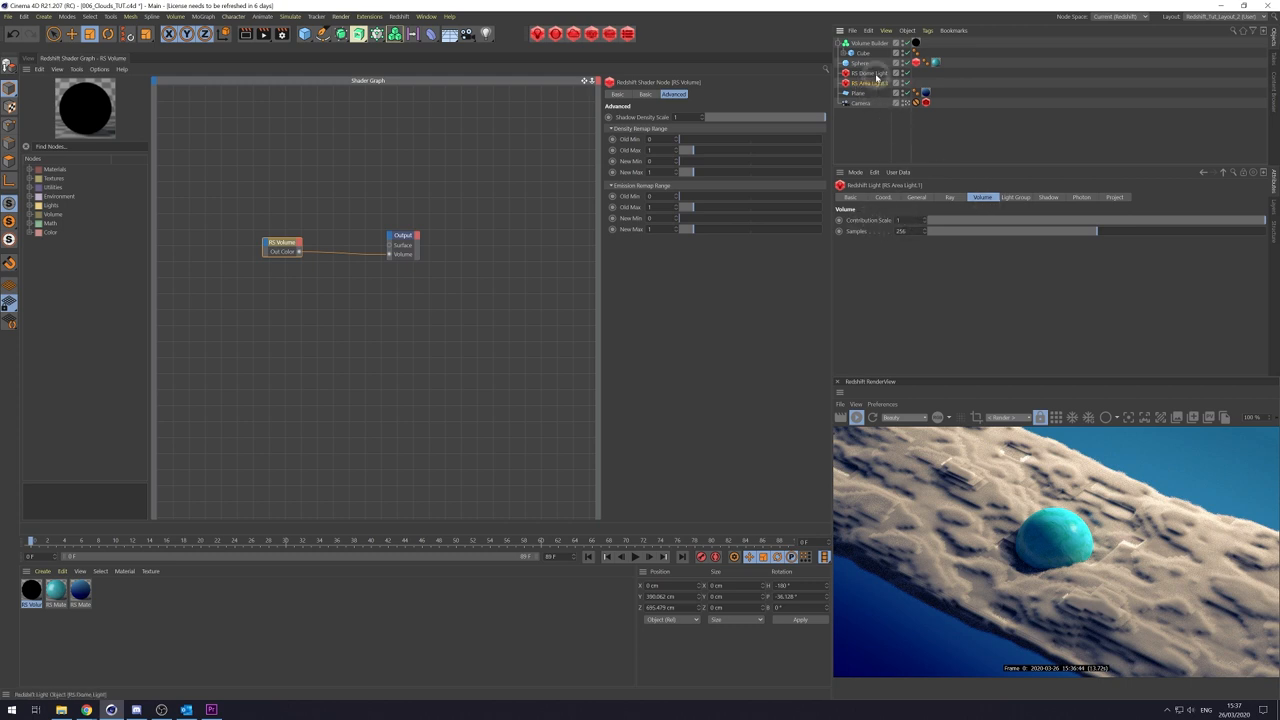
Adjust the volume contribution of the remaining scene lights.
{"action": "left_click", "coordinate": [870, 72]}
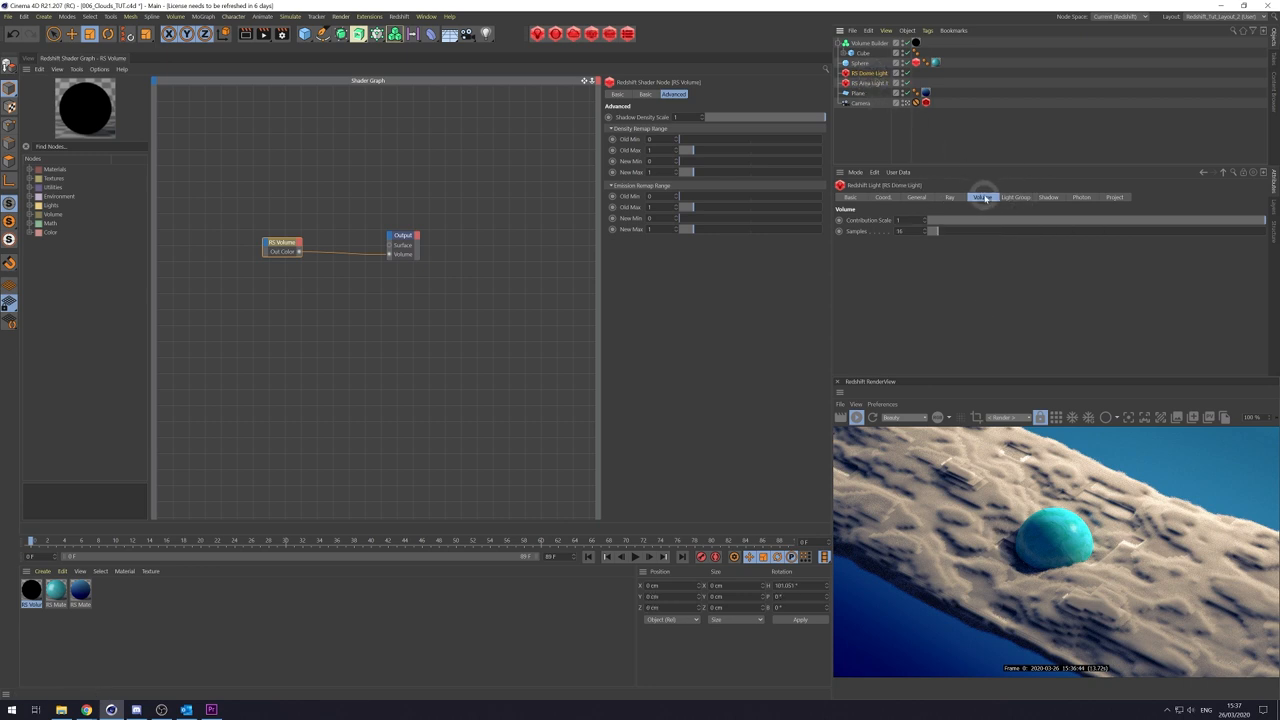
{"action": "left_click", "coordinate": [984, 198]}
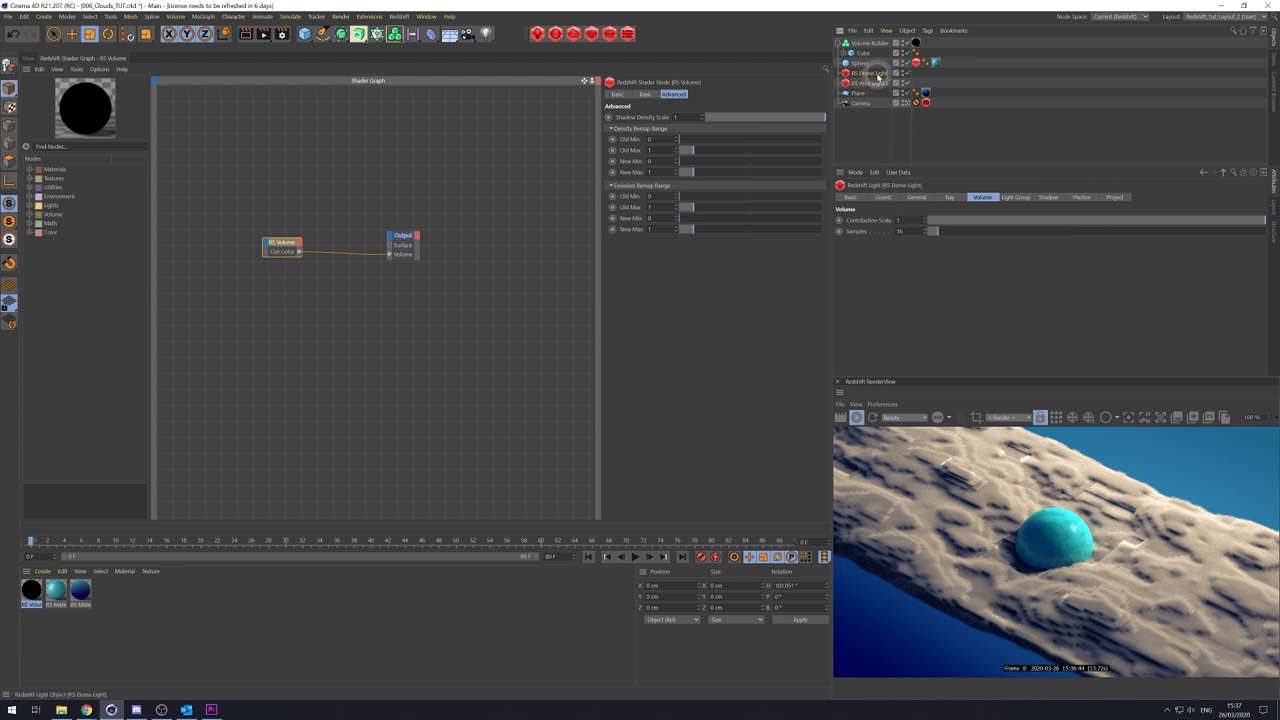
{"action": "left_click", "coordinate": [868, 84]}
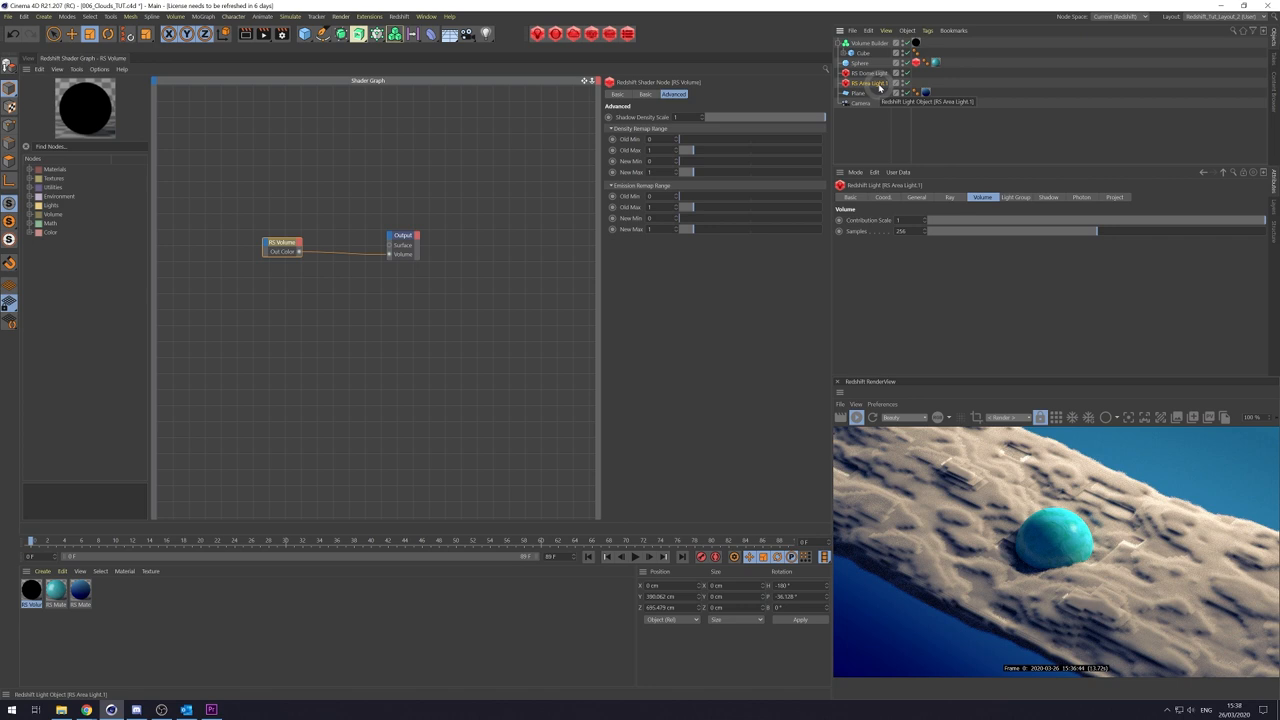
Lower the Volume Builder's Voxel Size further, accepting the long-calculation warning.
{"action": "left_click", "coordinate": [868, 42]}
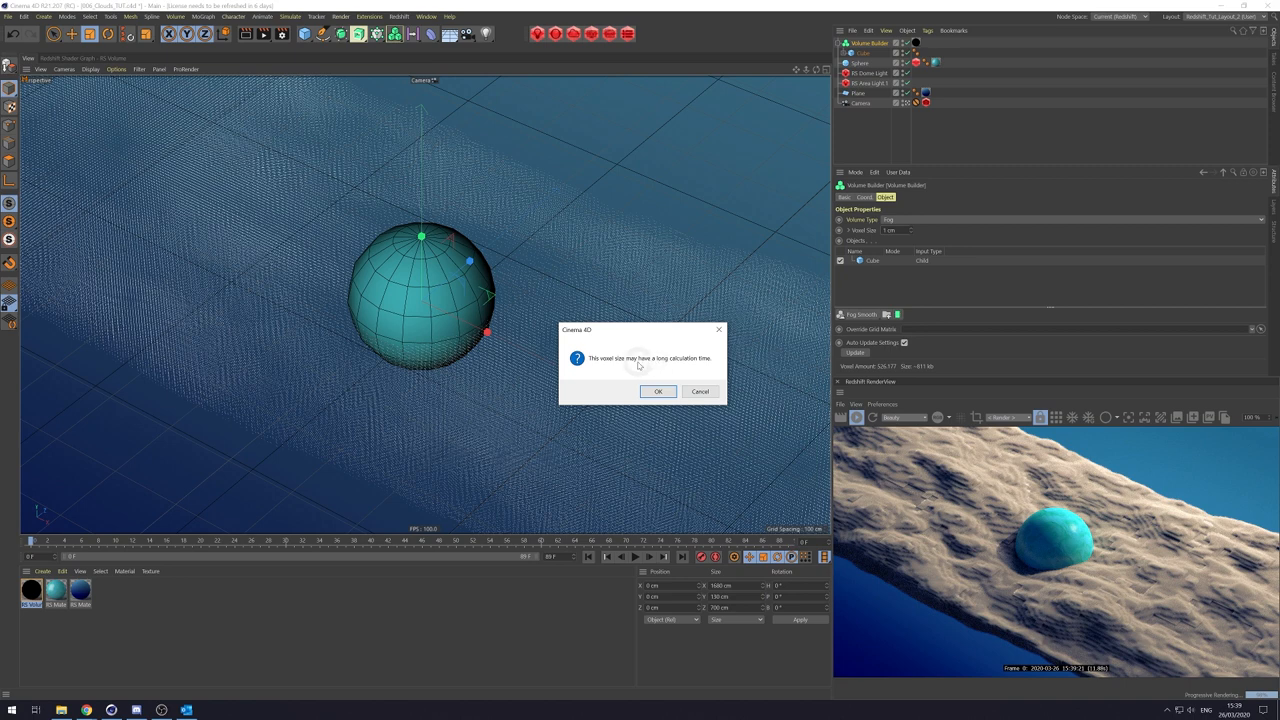
{"action": "mouse_move", "coordinate": [704, 408]}
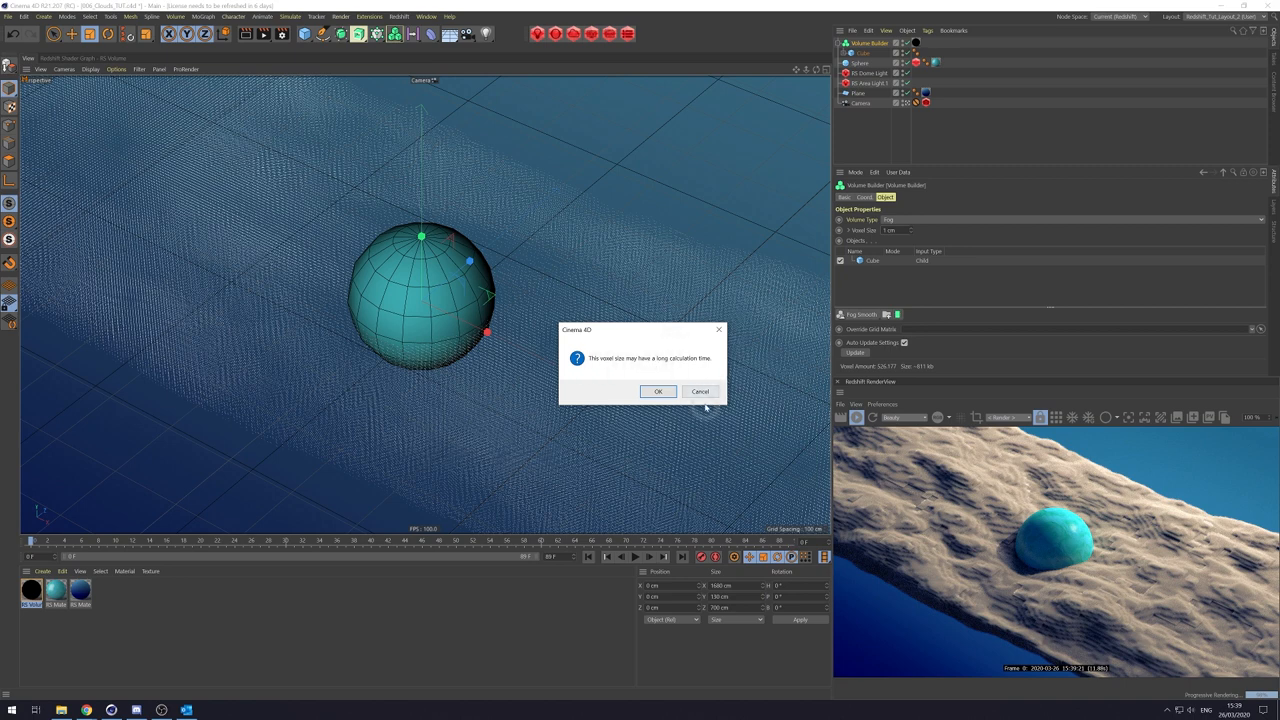
{"action": "left_click", "coordinate": [658, 390]}
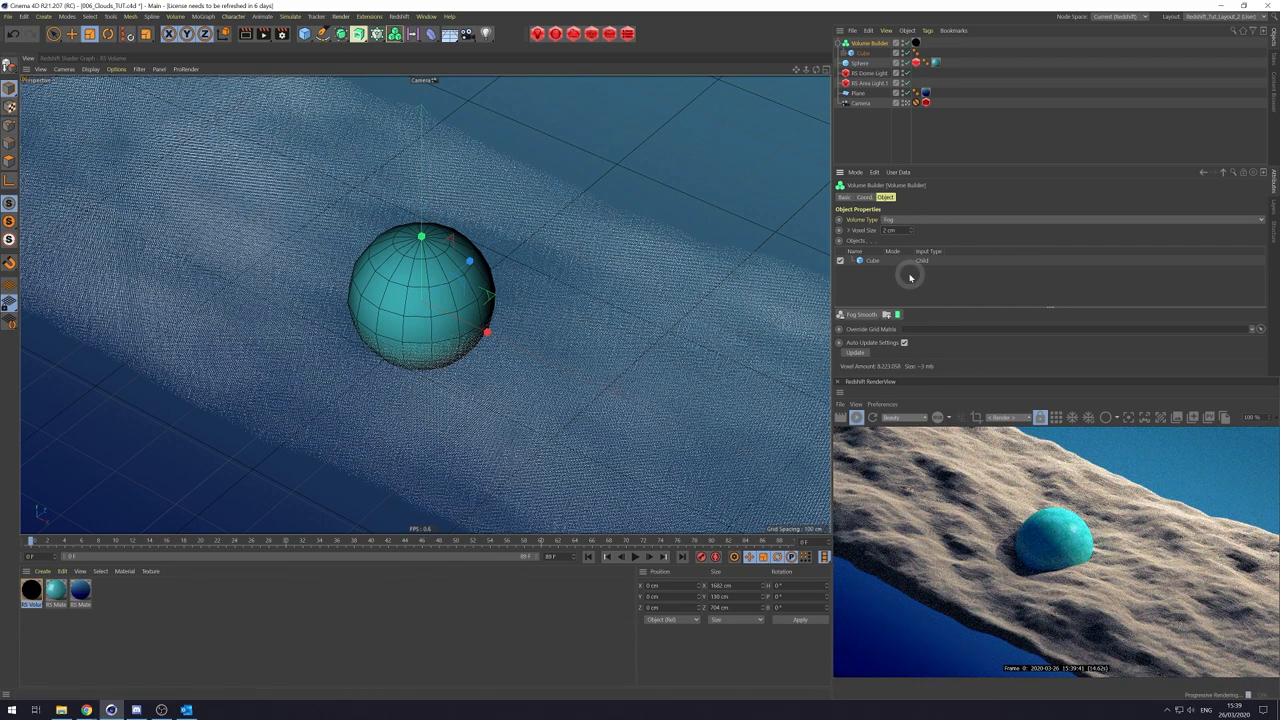
{"action": "triple_click", "coordinate": [890, 230]}
{"action": "type", "text": "5"}
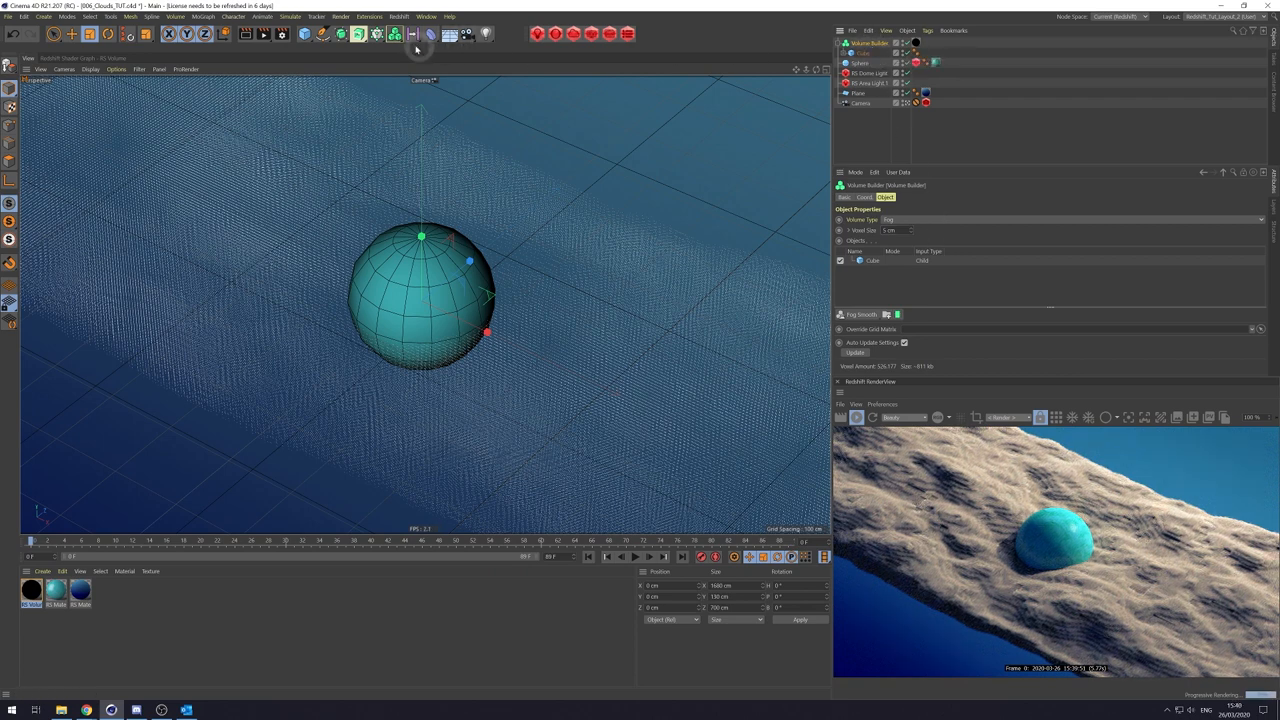
Create a Shader Field and load a Noise shader into its Shader slot.
{"action": "key", "text": "ctrl+z"}
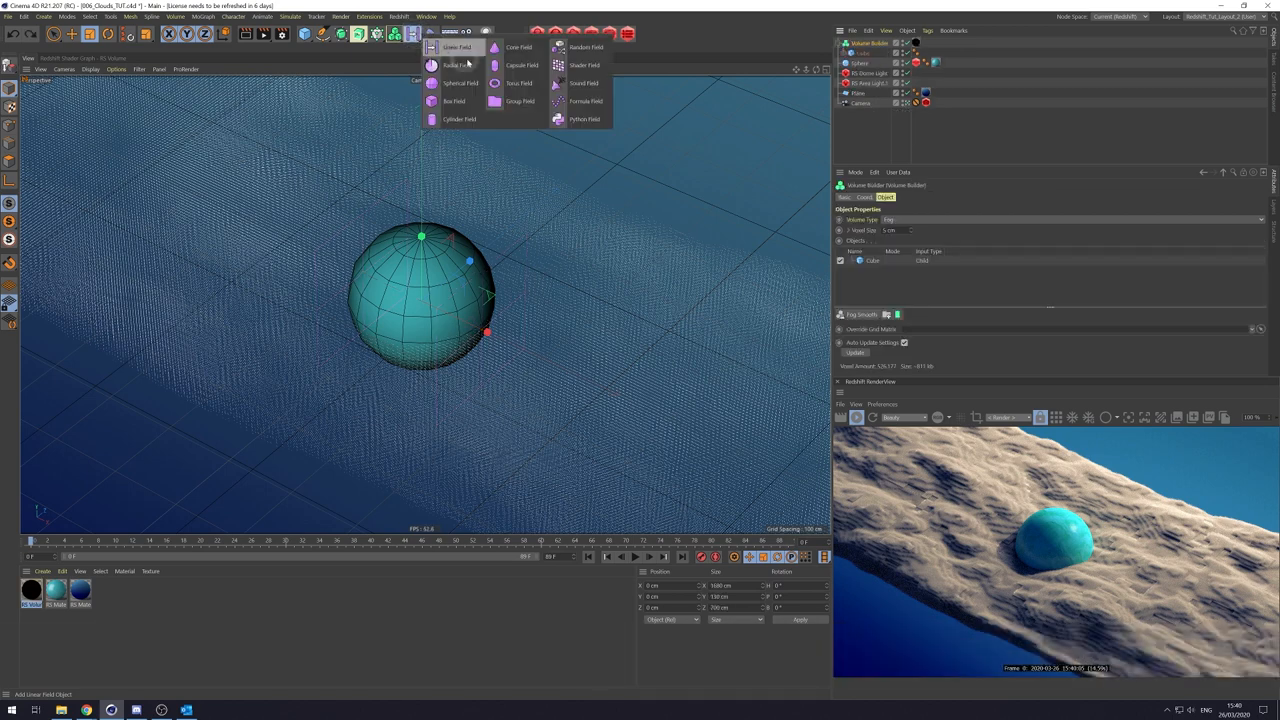
{"action": "left_click", "coordinate": [584, 64]}
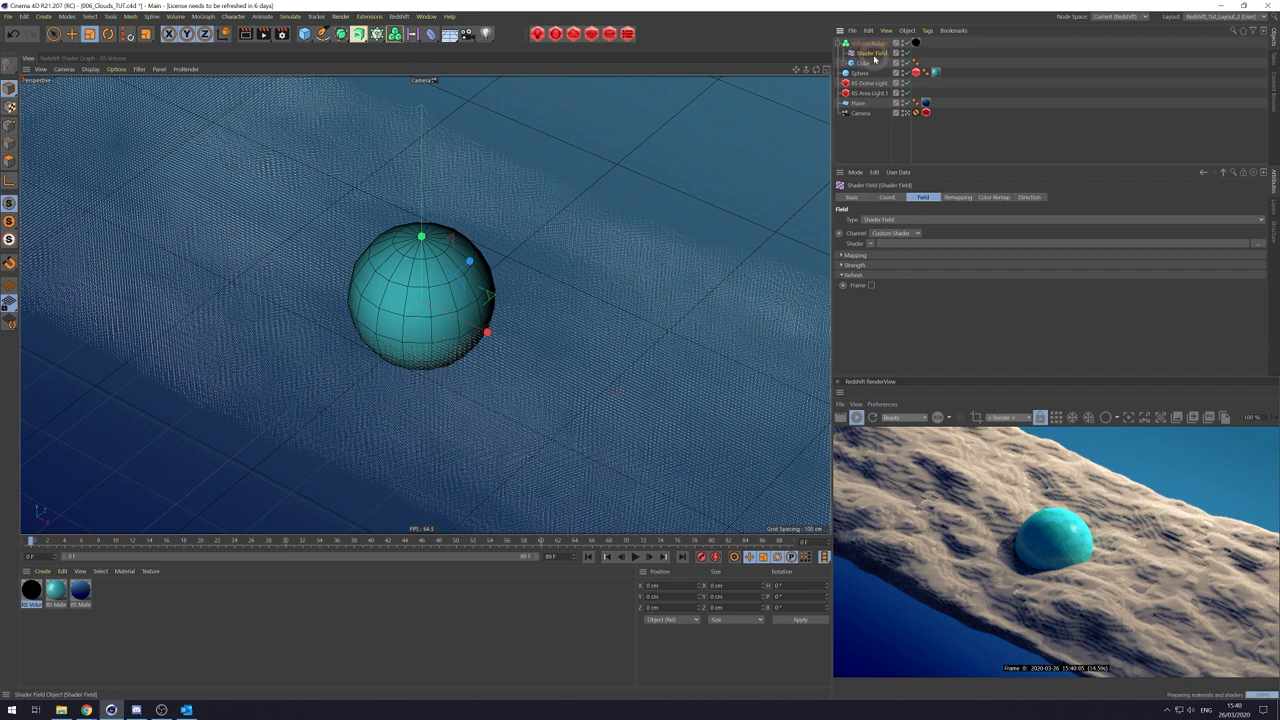
{"action": "left_click", "coordinate": [870, 244]}
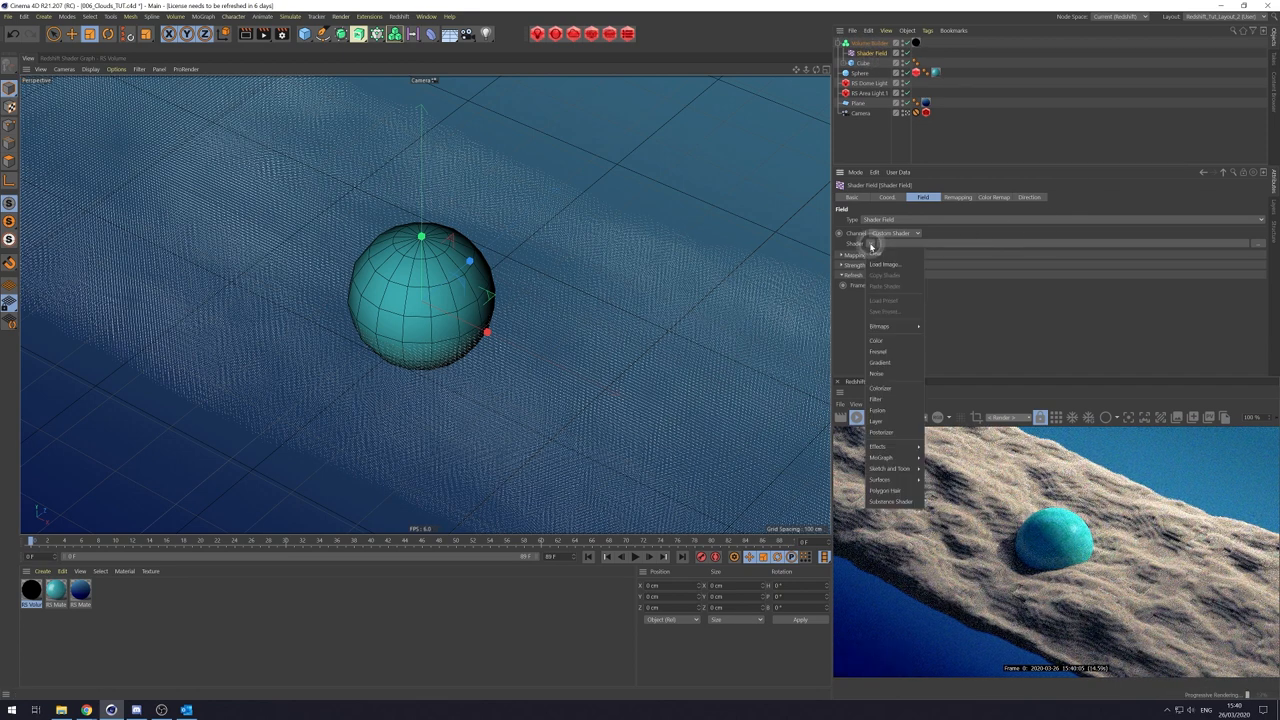
{"action": "left_click", "coordinate": [876, 374]}
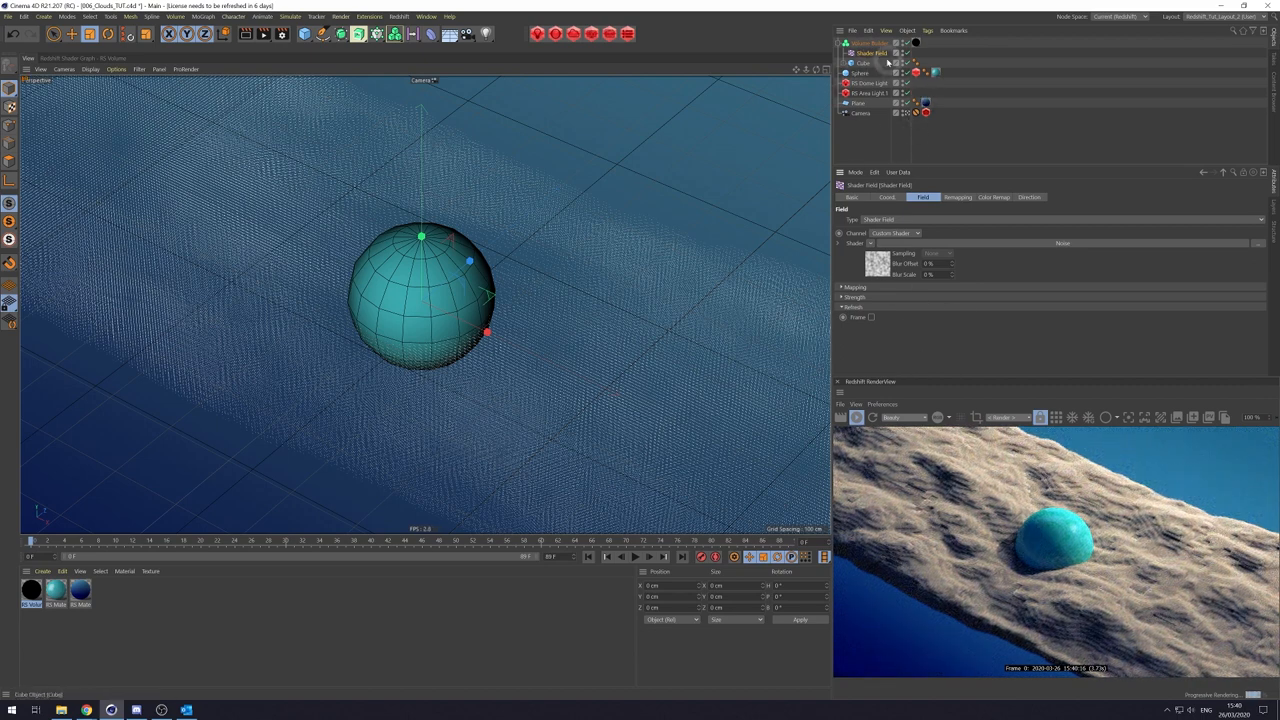
In the Volume Builder list, cycle the shader field's combining mode to its final setting.
{"action": "left_click", "coordinate": [870, 42]}
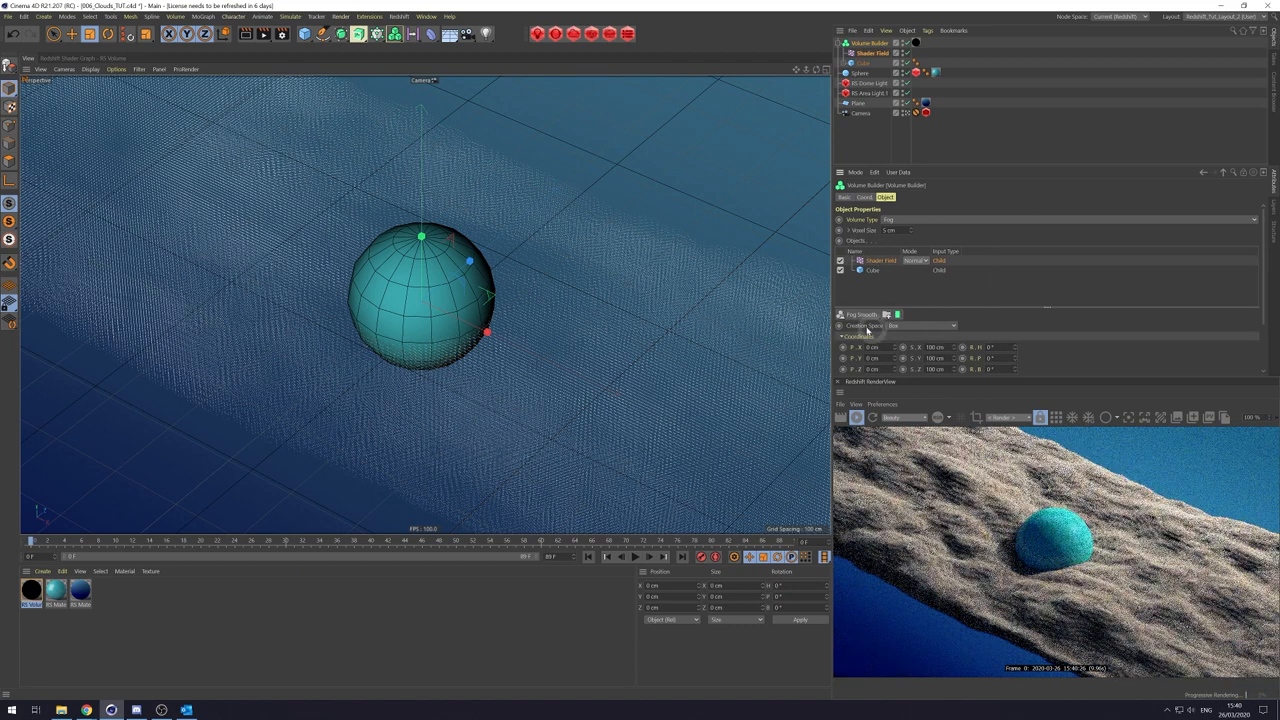
{"action": "left_click", "coordinate": [924, 324]}
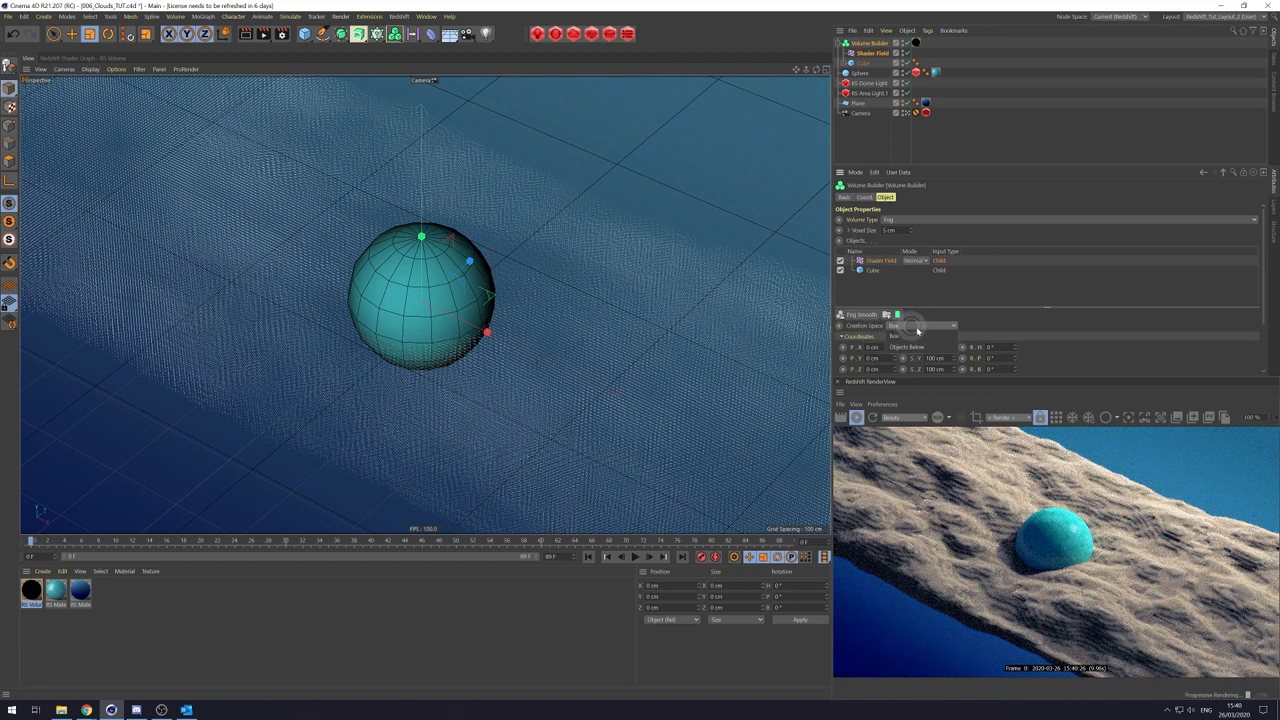
{"action": "left_click", "coordinate": [920, 324]}
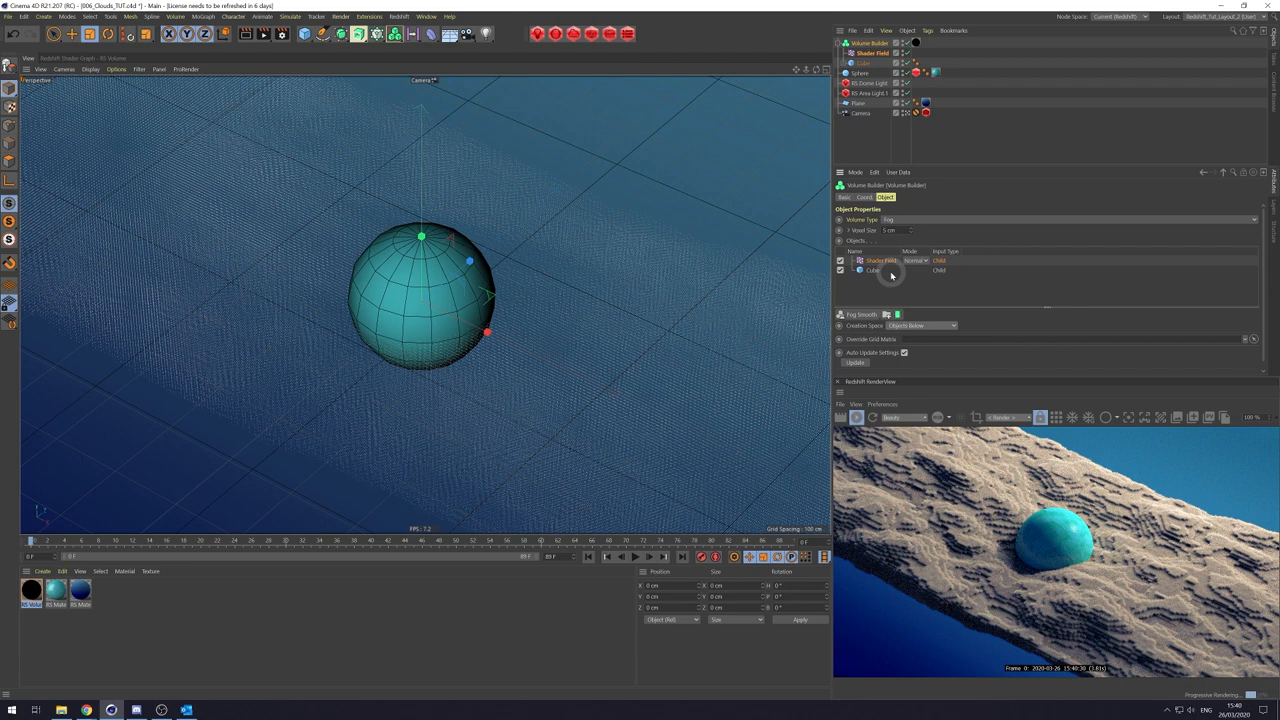
{"action": "mouse_move", "coordinate": [448, 192]}
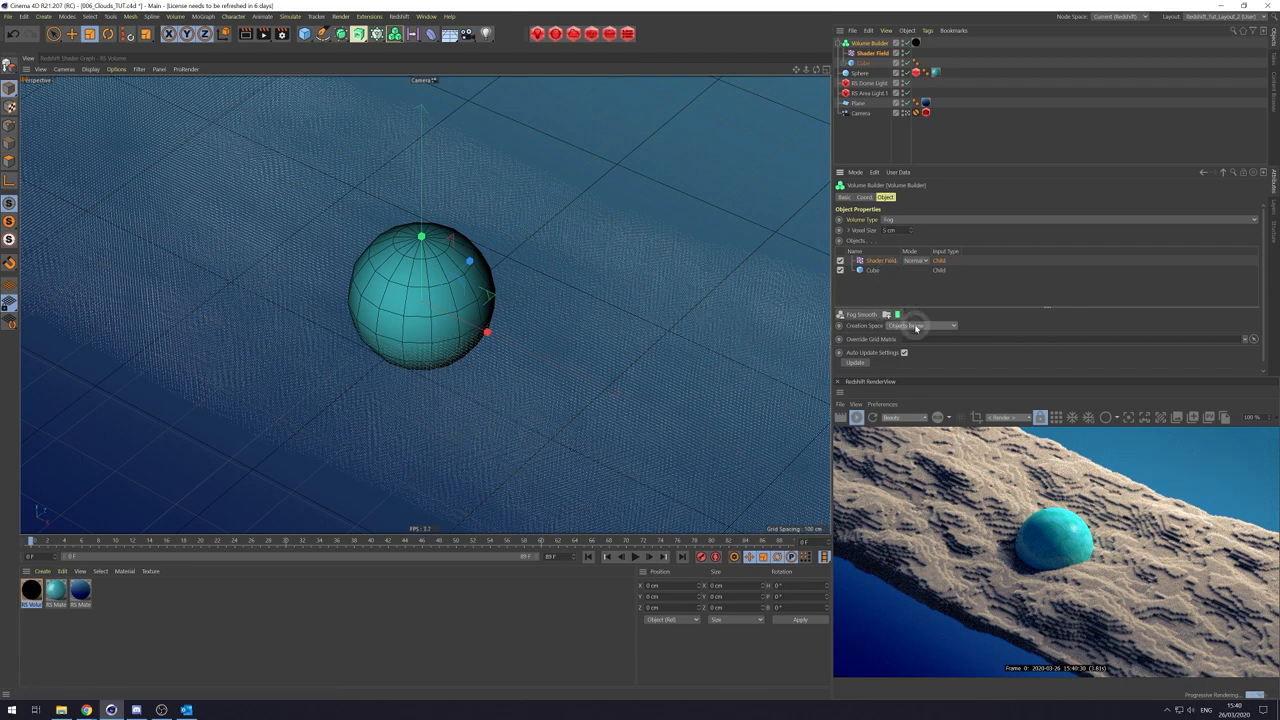
{"action": "left_click", "coordinate": [920, 324]}
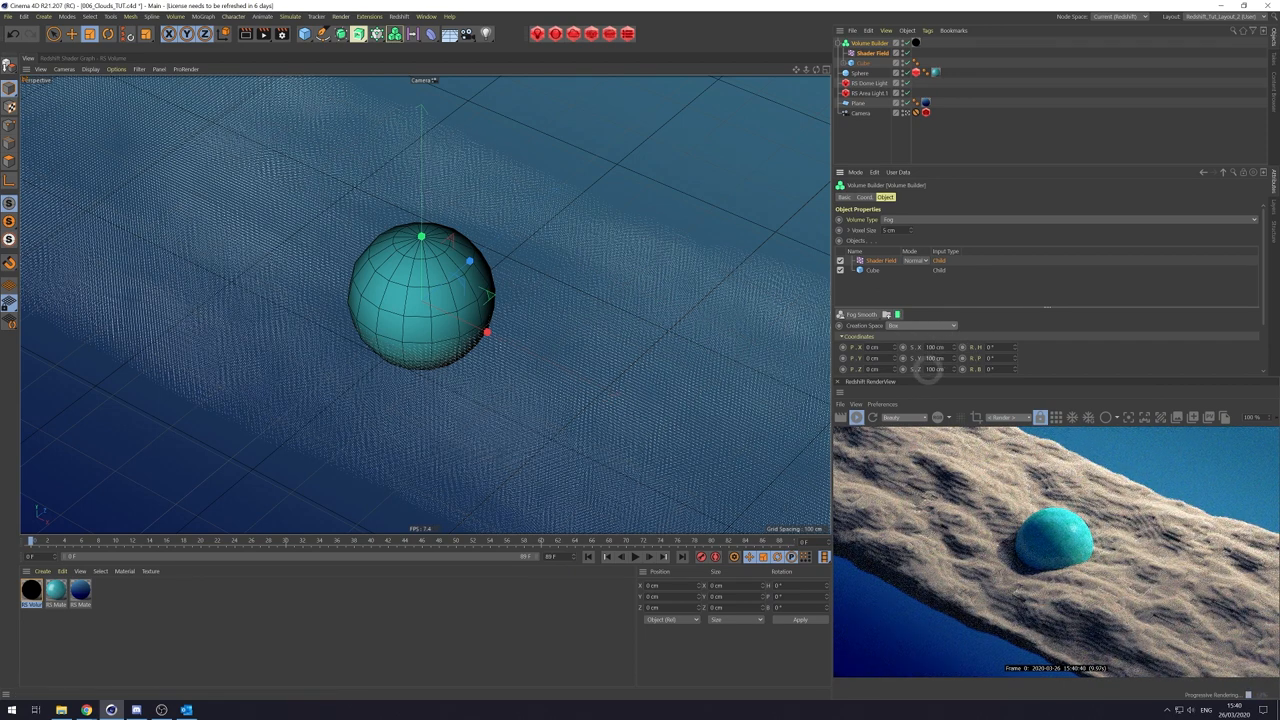
{"action": "mouse_move", "coordinate": [444, 258]}
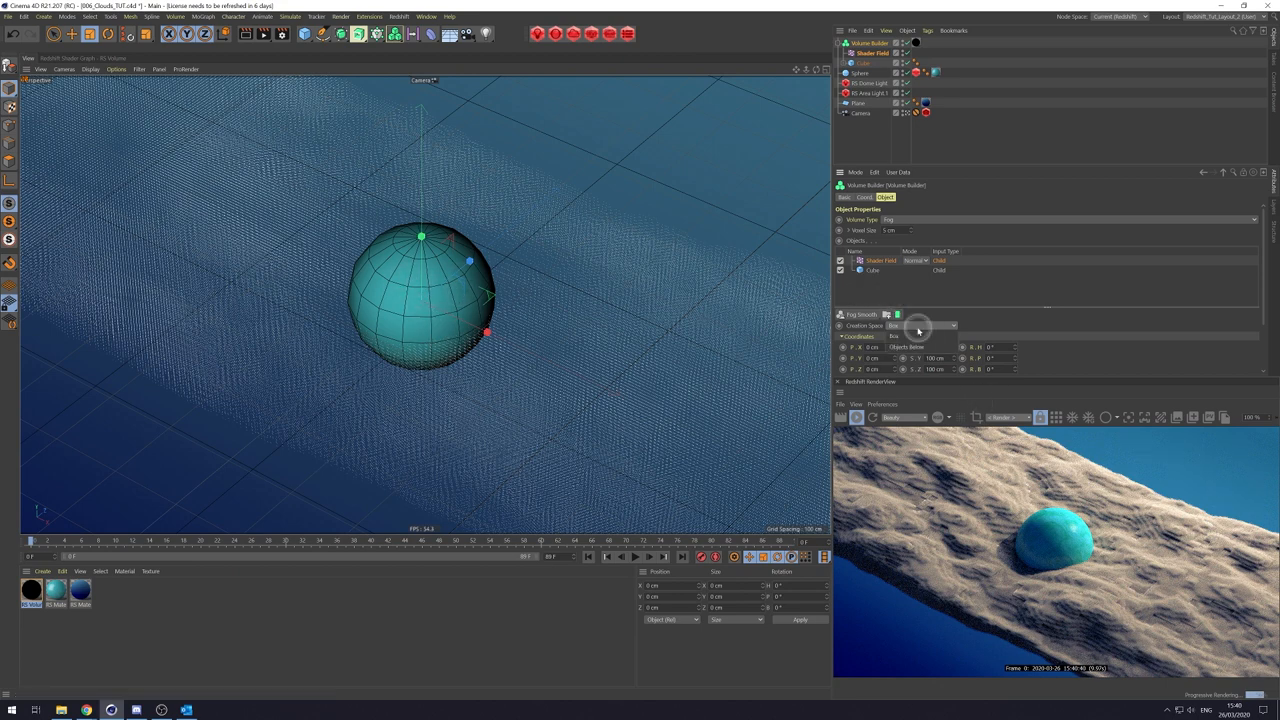
{"action": "left_click", "coordinate": [920, 324]}
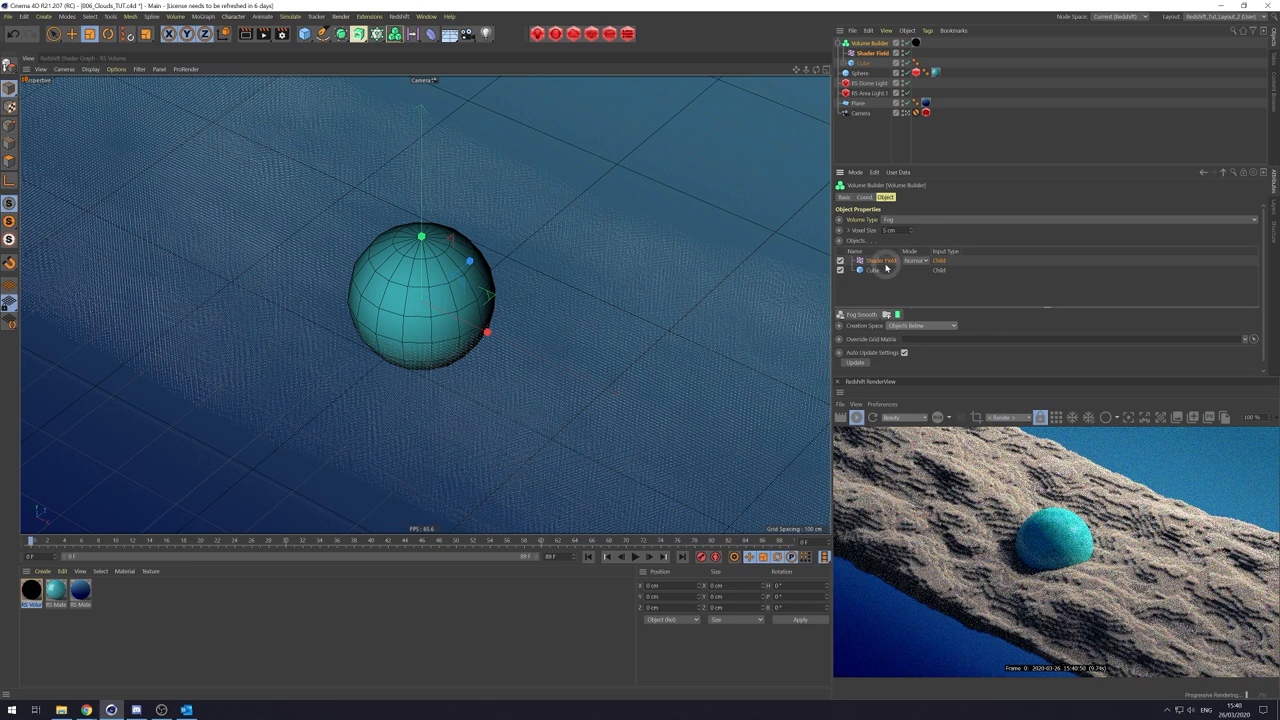
{"action": "mouse_move", "coordinate": [896, 284]}
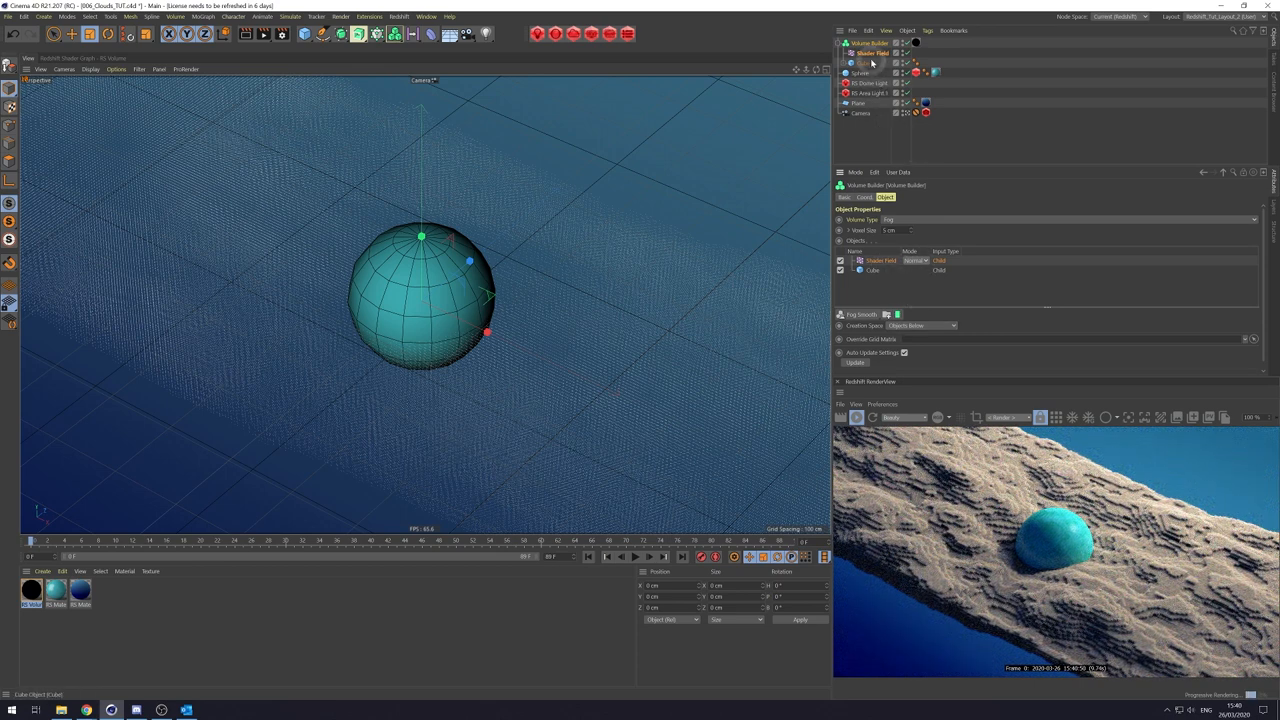
Drag the noise's Low Clip, High Clip and Brightness sliders so gaps open in the cloud layer.
{"action": "left_click", "coordinate": [880, 260]}
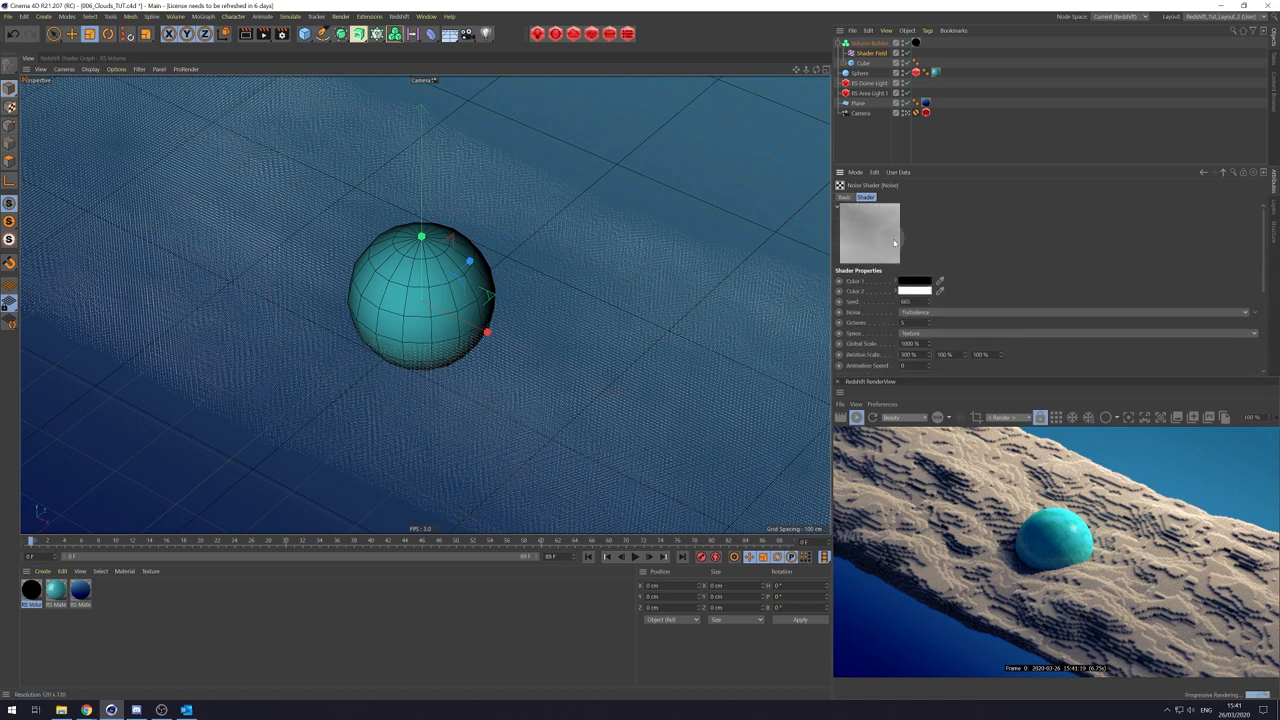
{"action": "scroll", "scroll_direction": "down", "scroll_amount": 3}
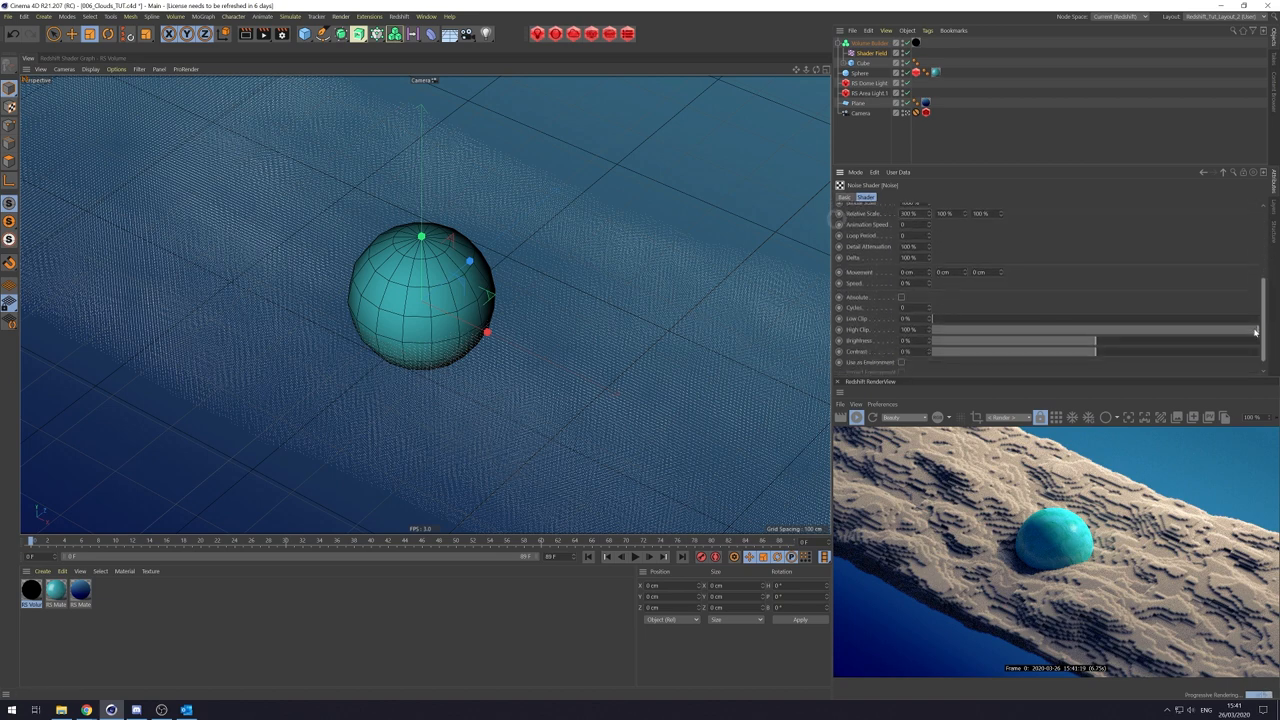
{"action": "scroll", "scroll_direction": "down", "scroll_amount": 3}
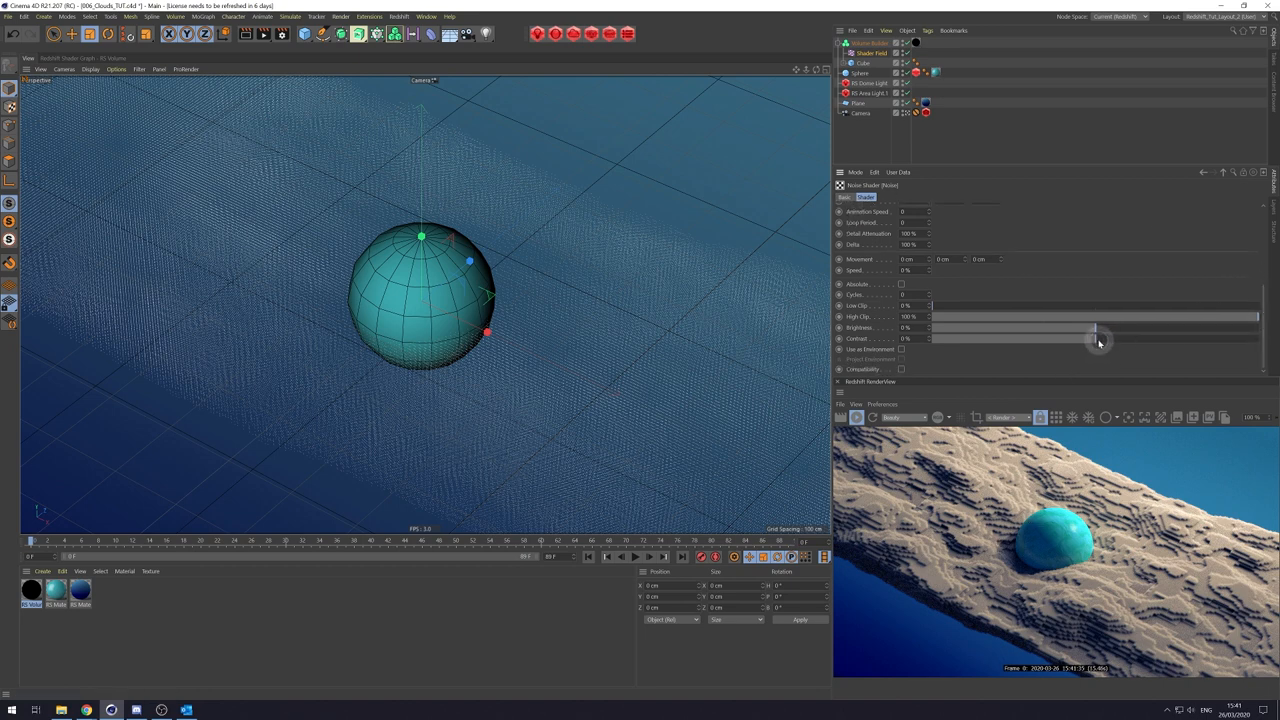
{"action": "left_click_drag", "start_coordinate": [1096, 328], "coordinate": [1124, 338]}
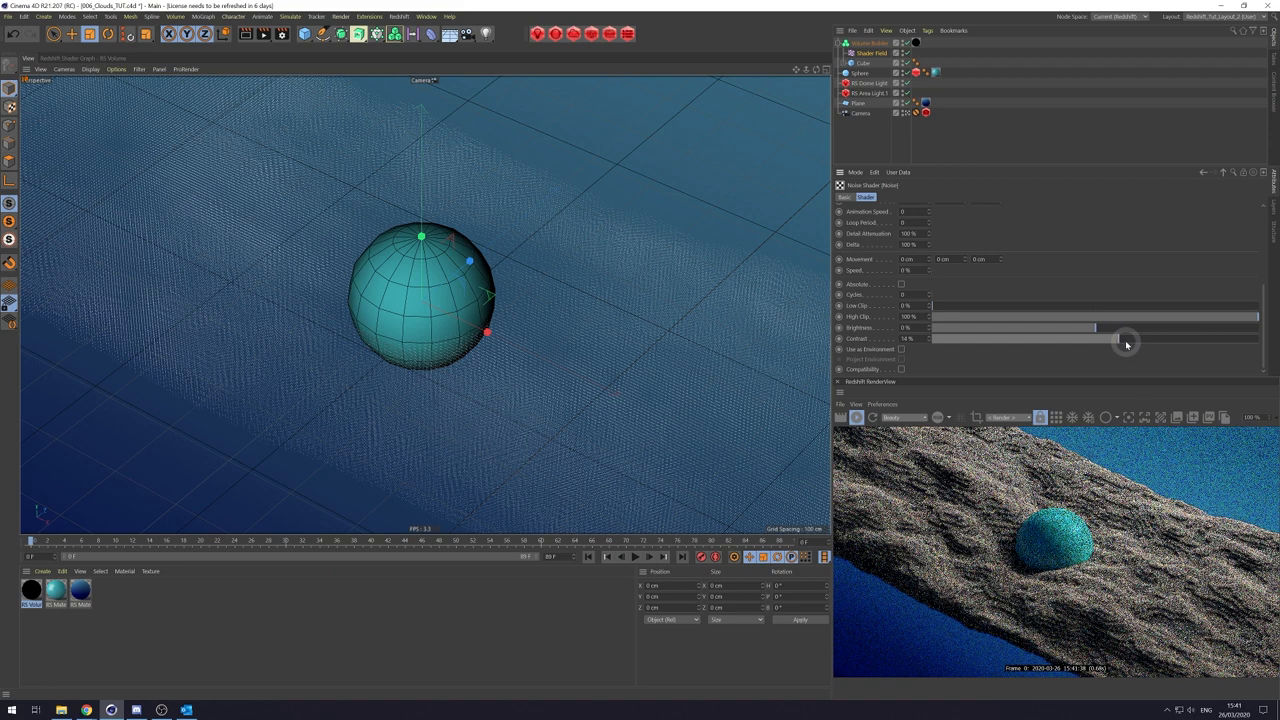
{"action": "left_click_drag", "start_coordinate": [1096, 340], "coordinate": [1176, 340]}
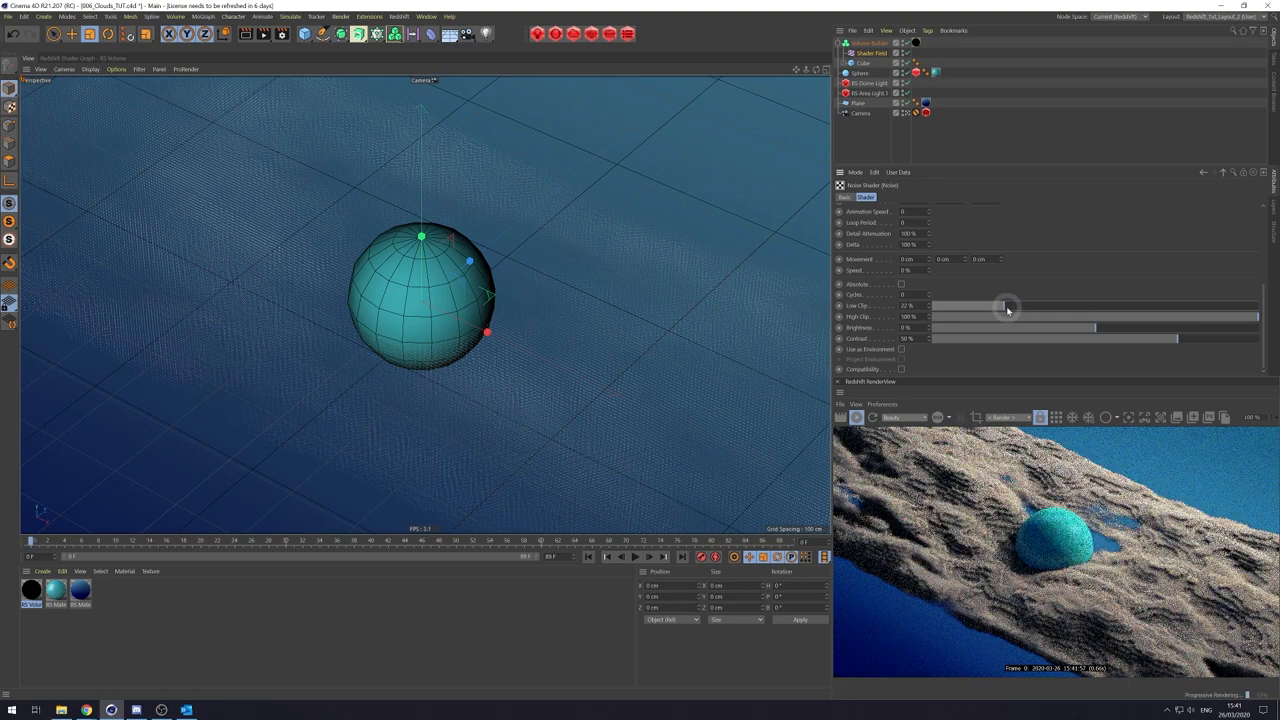
{"action": "left_click_drag", "start_coordinate": [1008, 306], "coordinate": [1016, 306]}
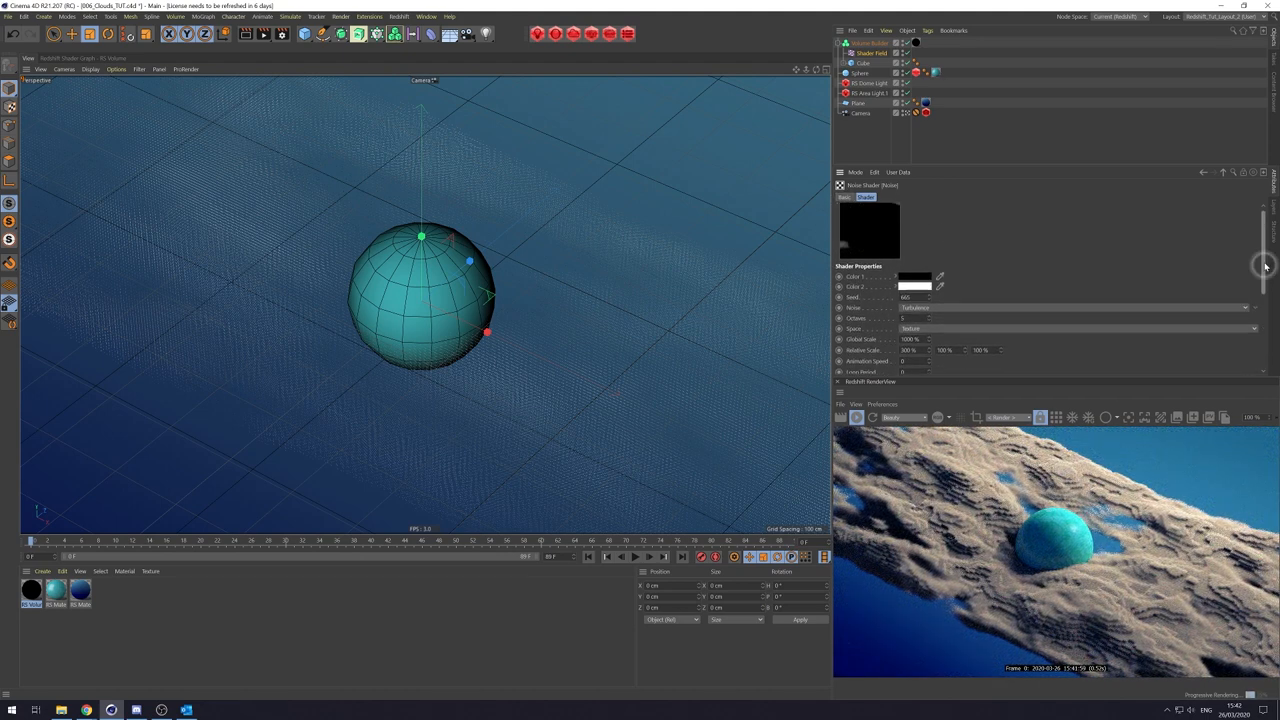
Switch between Volume Builder and Shader Field, refreshing the volume into separate wispy clumps.
{"action": "left_click", "coordinate": [870, 44]}
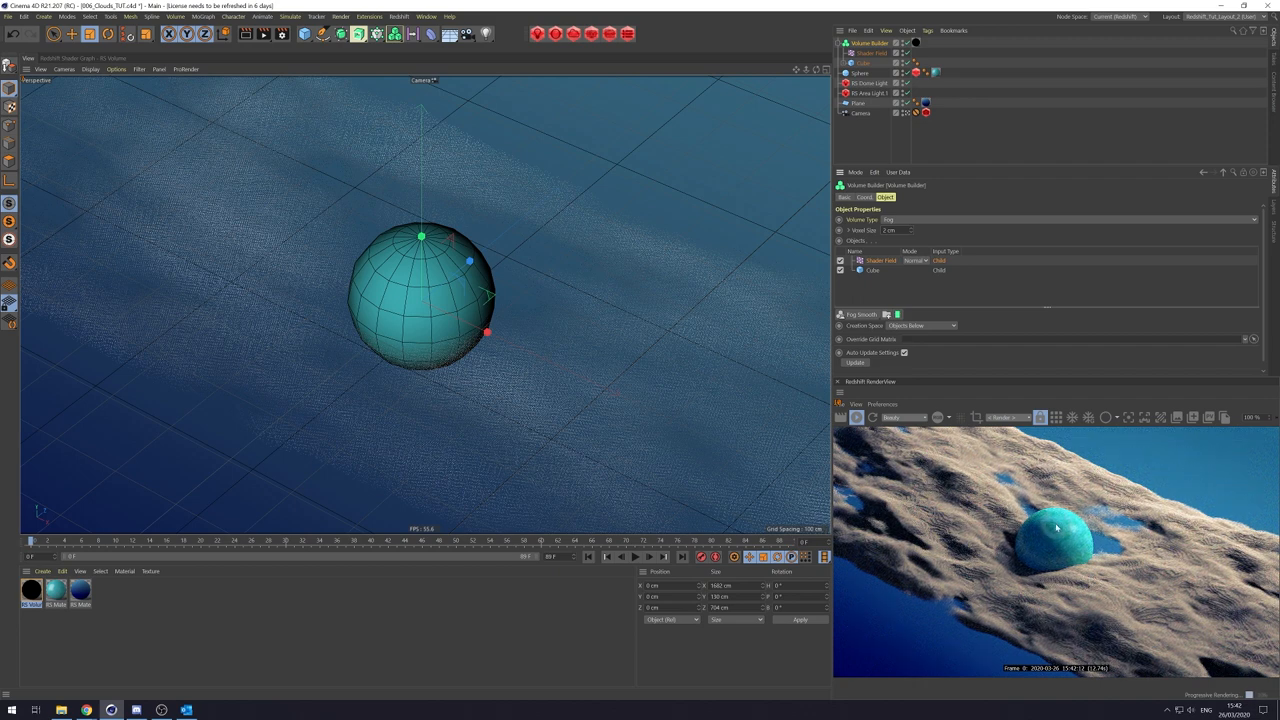
{"action": "left_click", "coordinate": [870, 52]}
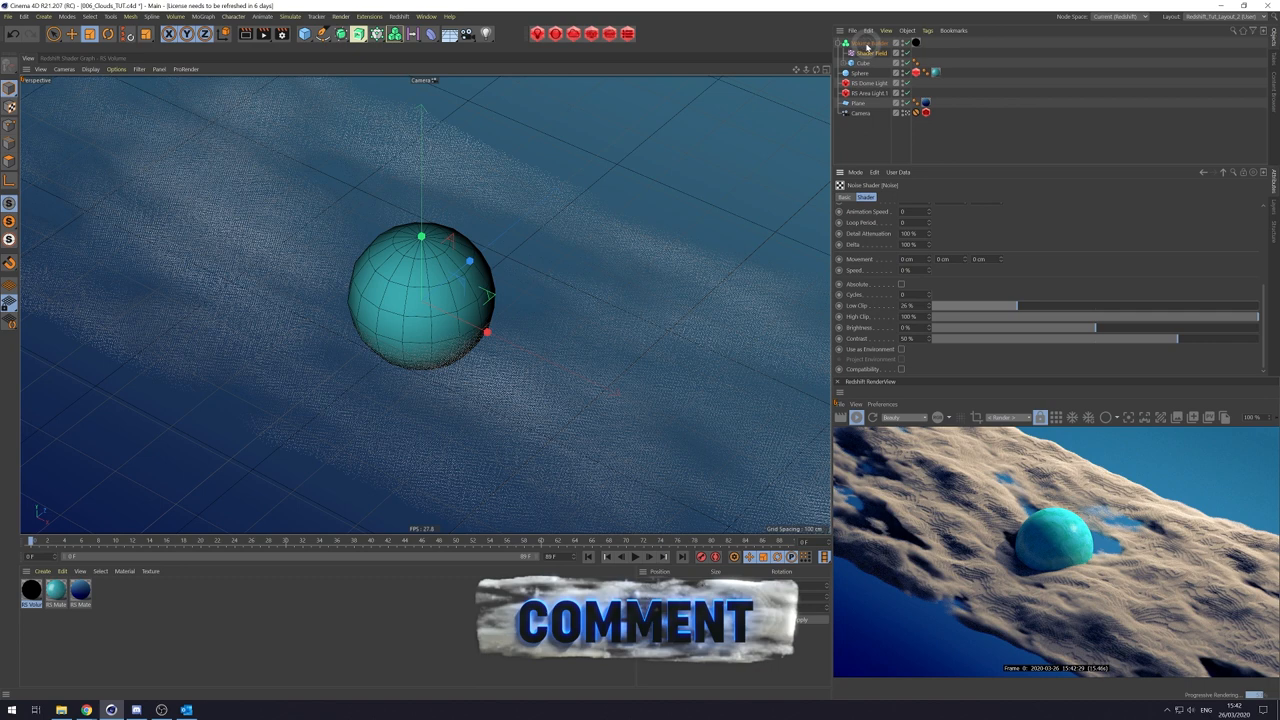
{"action": "left_click", "coordinate": [862, 72]}
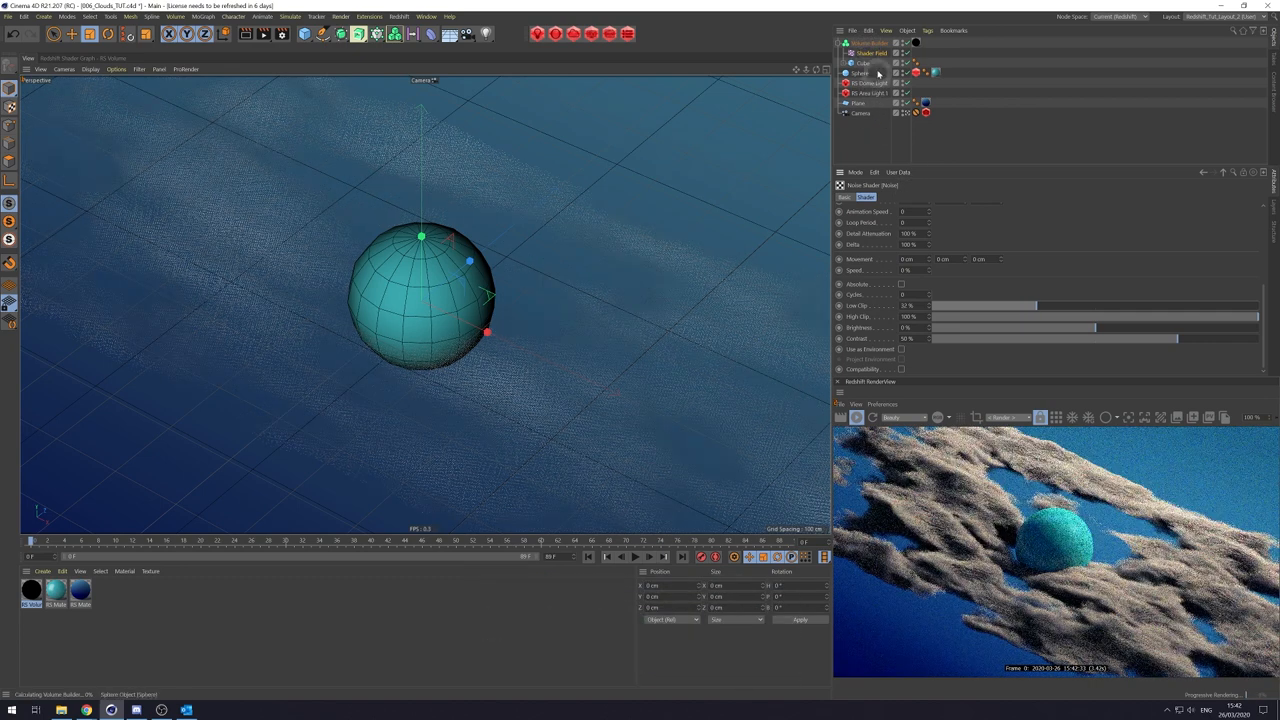
{"action": "left_click", "coordinate": [860, 44]}
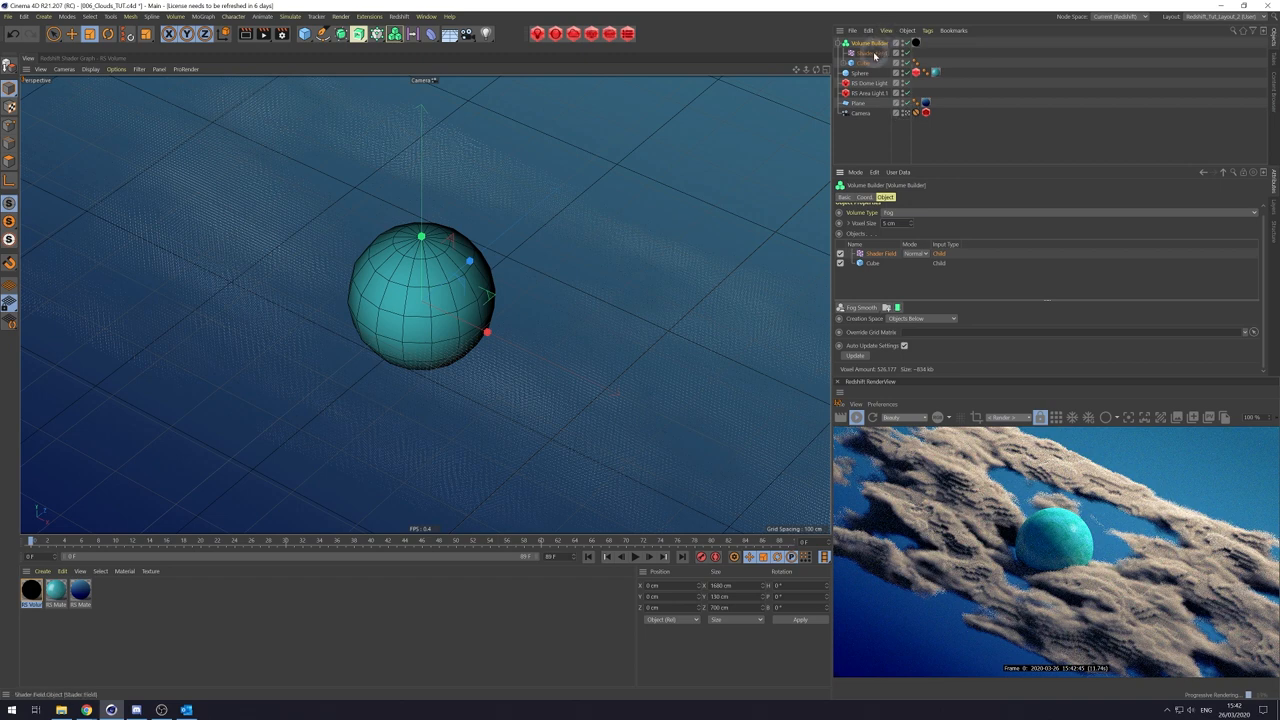
{"action": "left_click", "coordinate": [880, 252]}
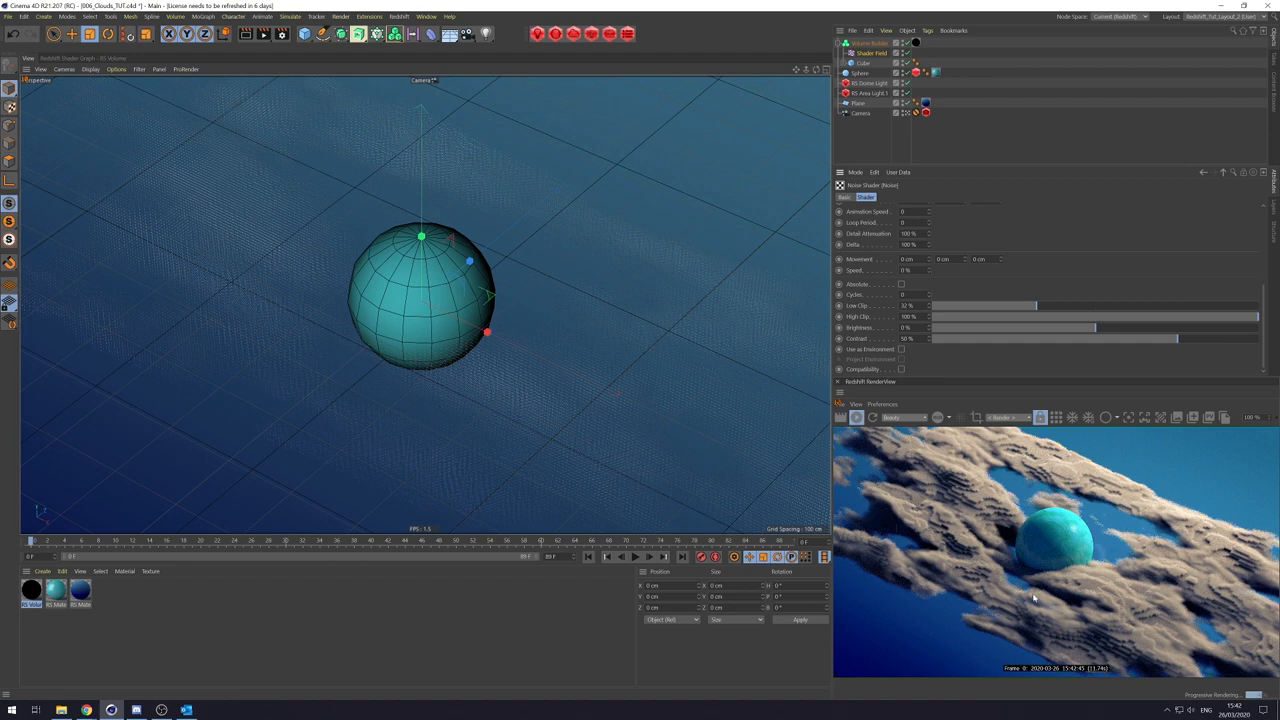
{"action": "mouse_move", "coordinate": [1076, 556]}
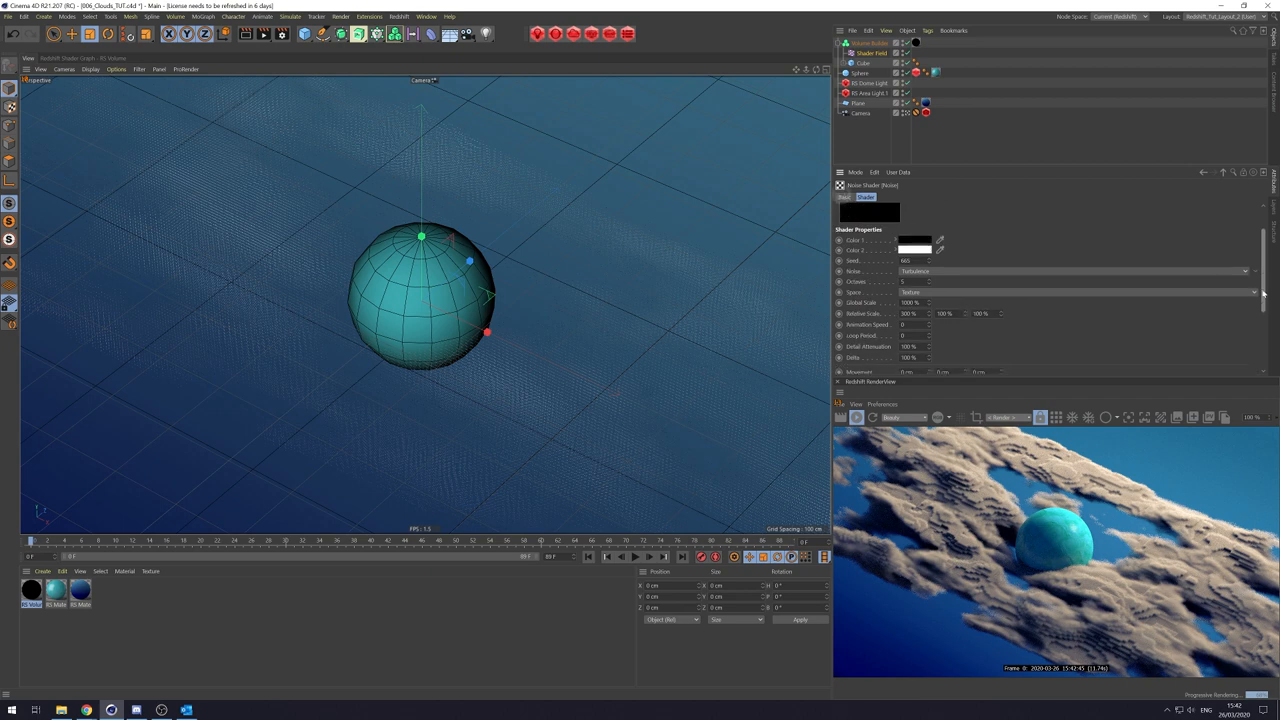
Choose a different noise type for the new shader field's Redshift noise to add streaky detail.
{"action": "scroll", "scroll_direction": "down", "scroll_amount": 3}
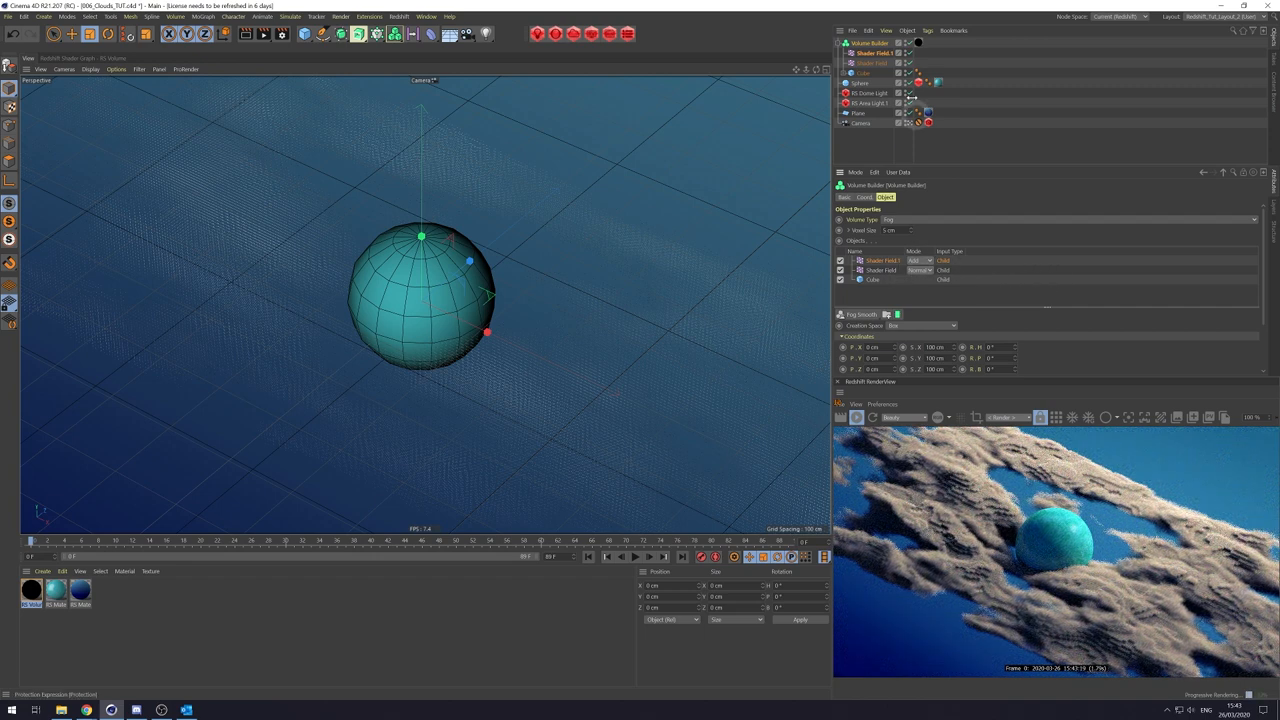
{"action": "left_click", "coordinate": [870, 44]}
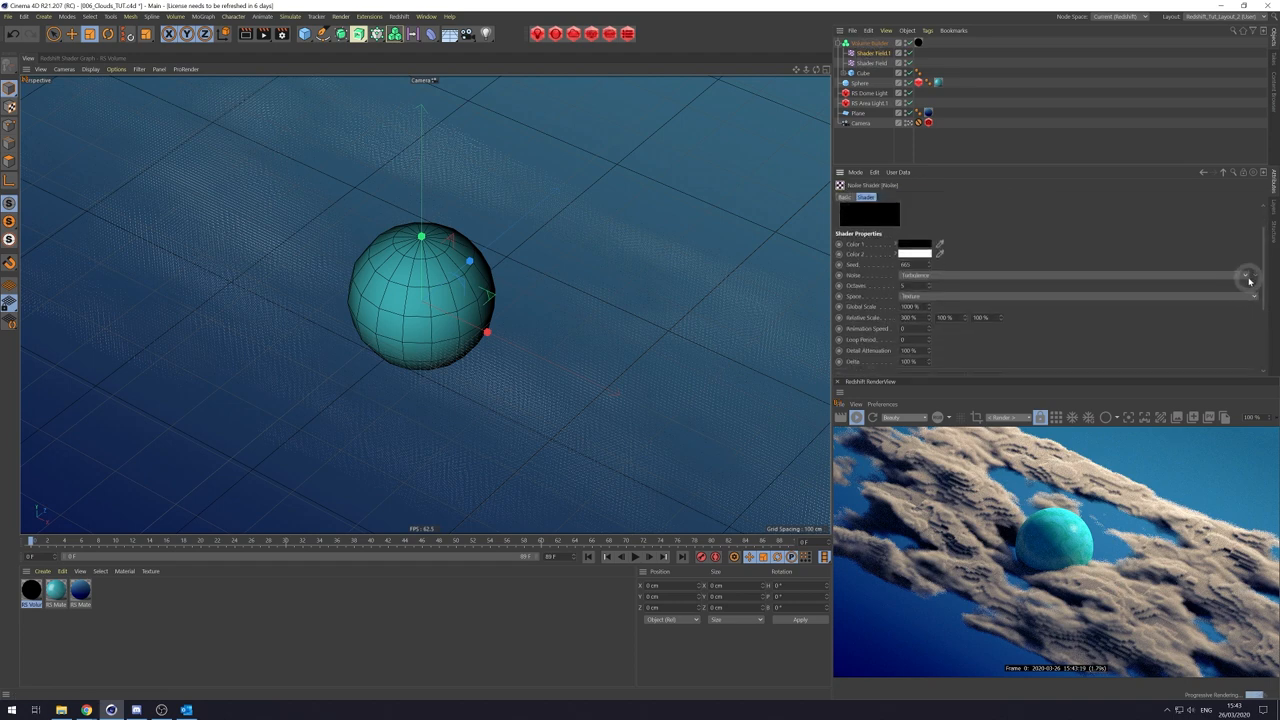
{"action": "left_click", "coordinate": [1246, 276]}
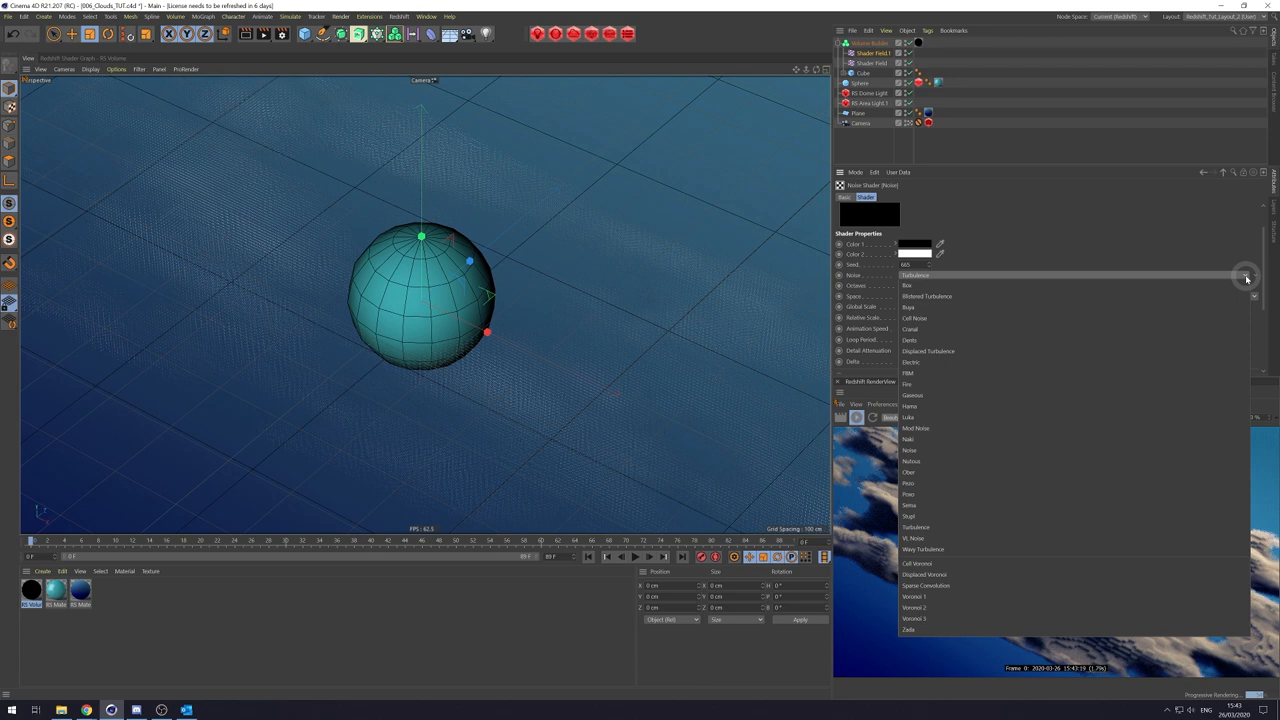
{"action": "mouse_move", "coordinate": [908, 504]}
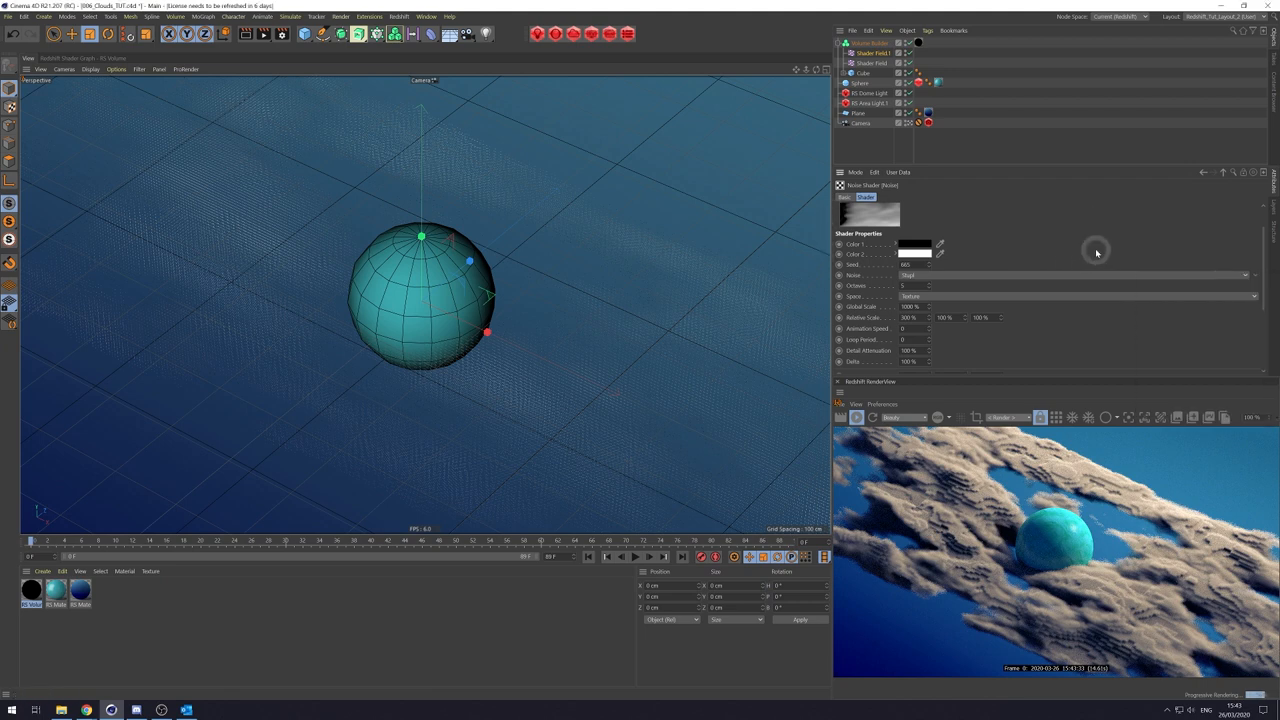
{"action": "mouse_move", "coordinate": [1008, 284]}
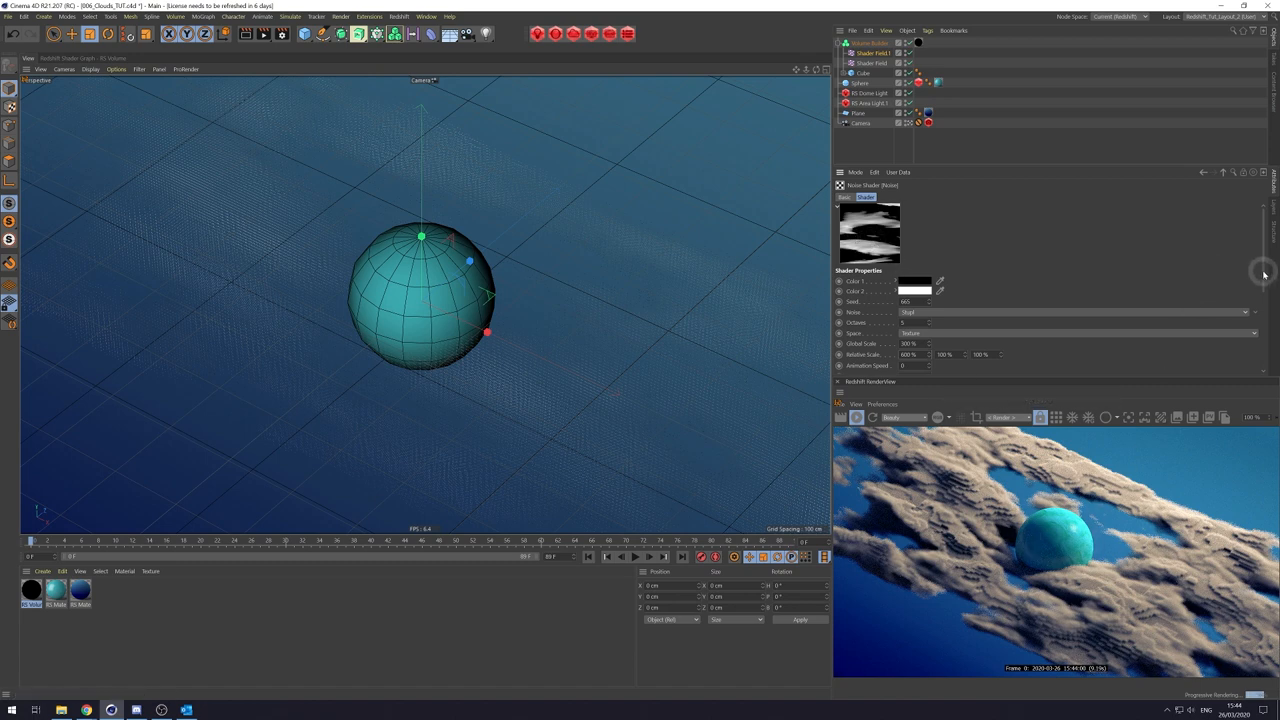
{"action": "scroll", "scroll_direction": "down", "scroll_amount": 3}
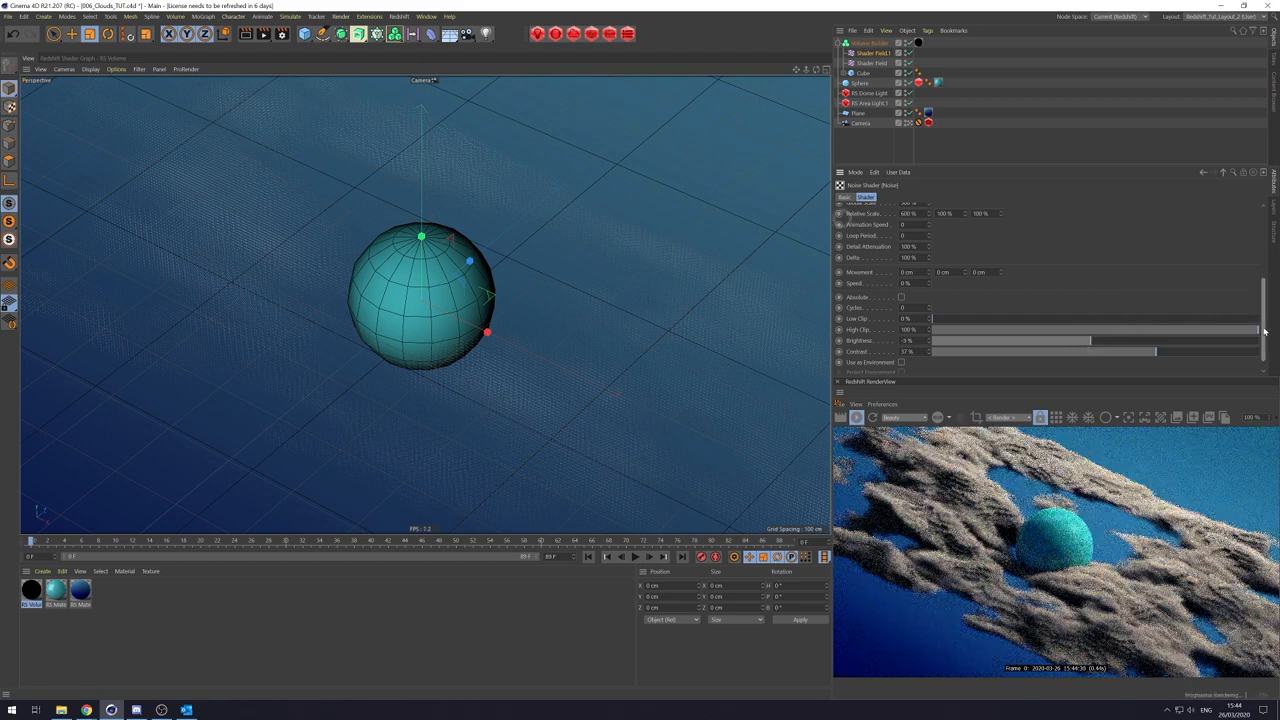
Switch the second shader field's blend mode in the Volume Builder so the clouds form a thicker layer.
{"action": "left_click", "coordinate": [870, 44]}
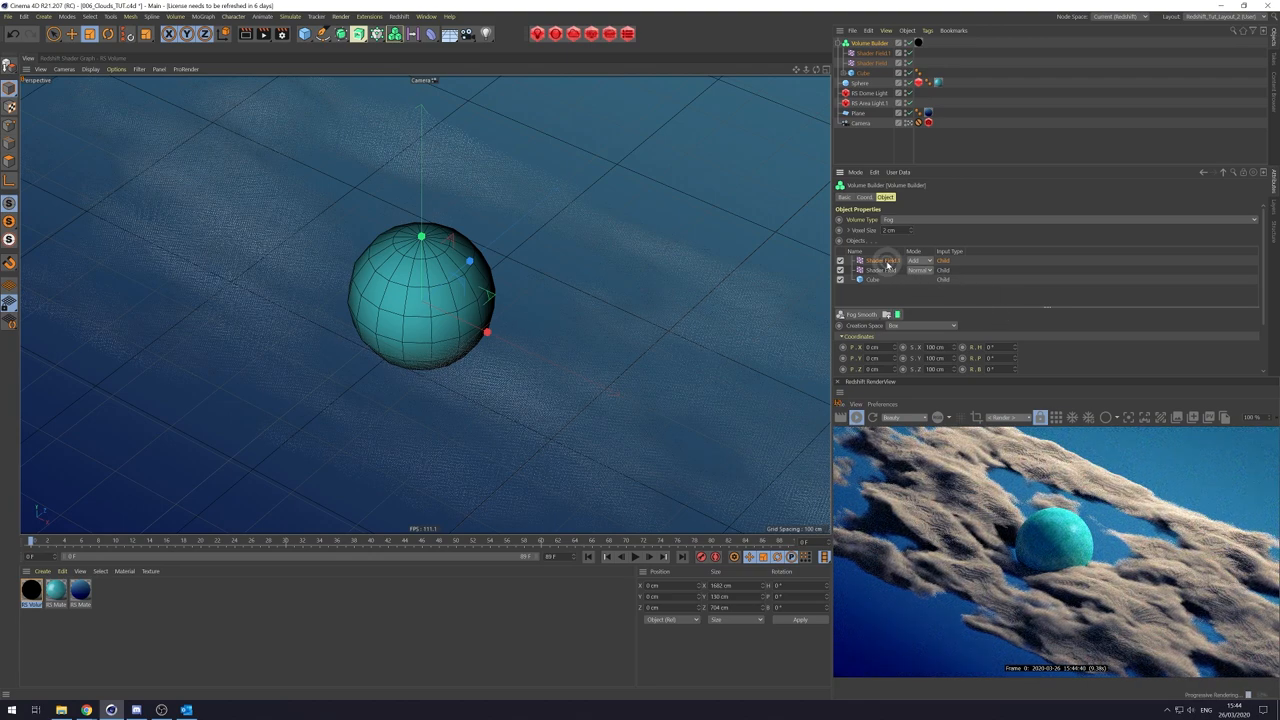
{"action": "left_click", "coordinate": [840, 260]}
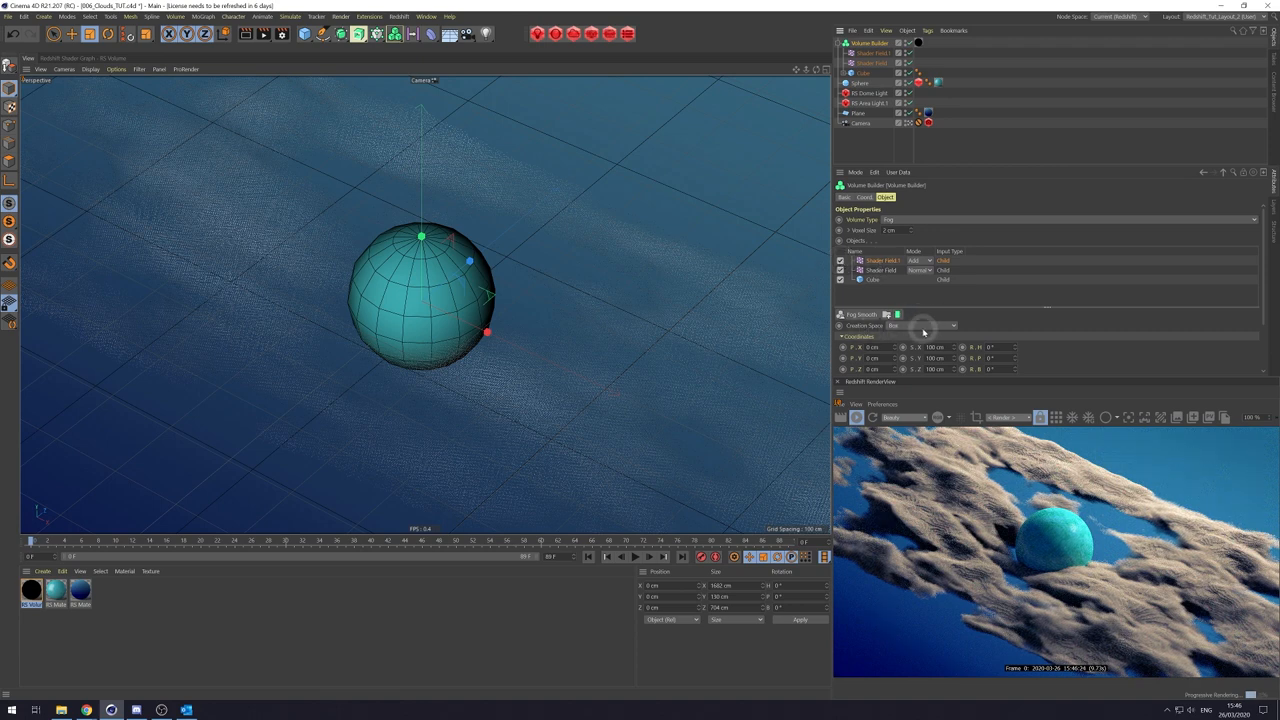
{"action": "left_click", "coordinate": [920, 324]}
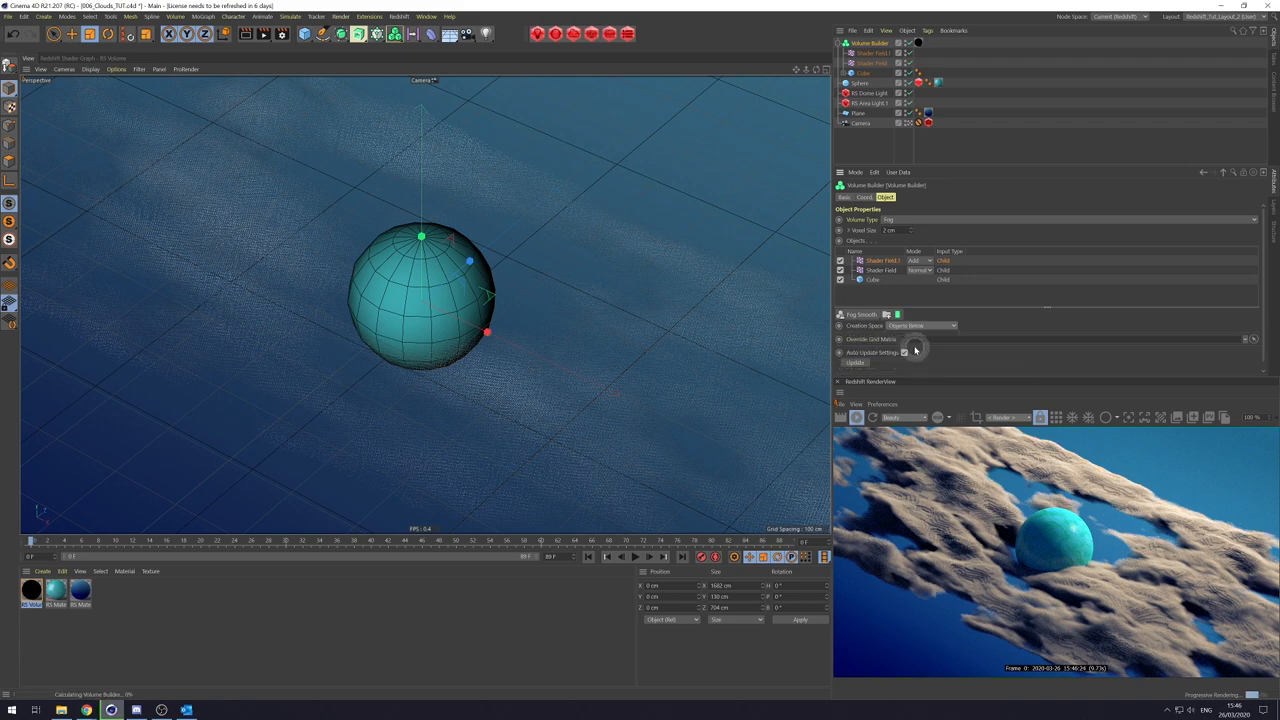
{"action": "mouse_move", "coordinate": [928, 304]}
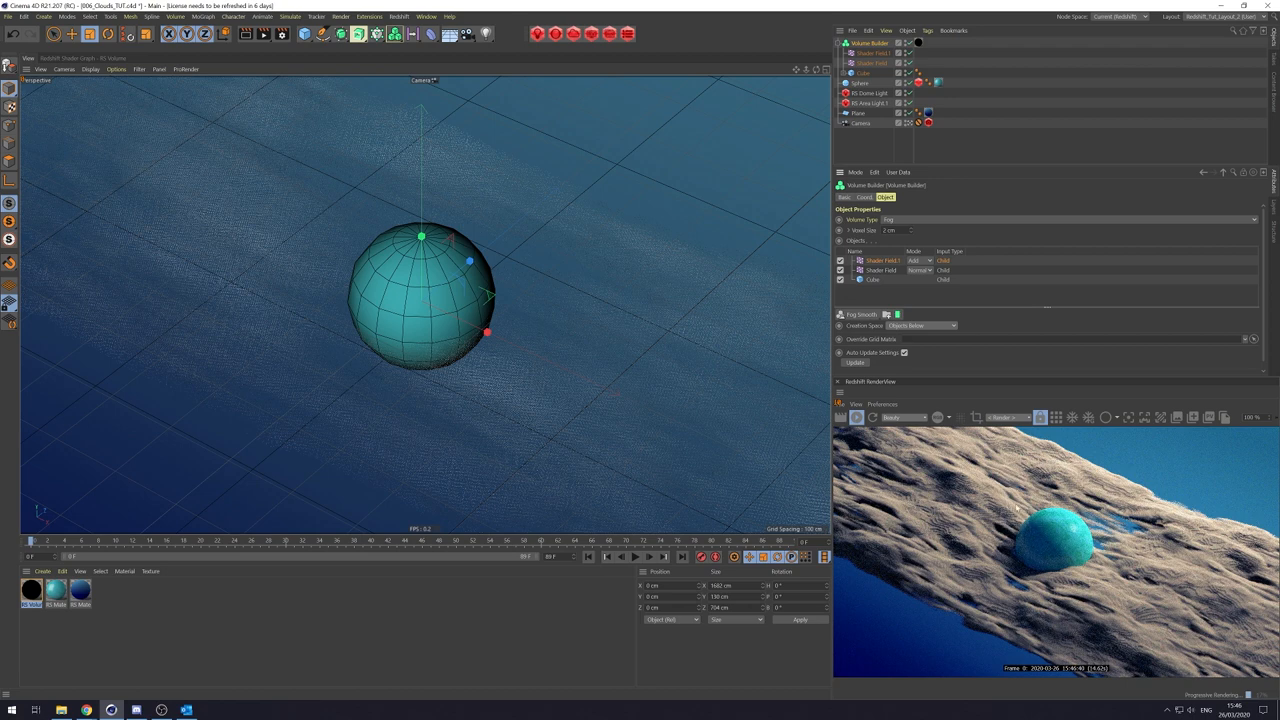
Bring up the other shader field's noise clipping and brightness settings.
{"action": "left_click", "coordinate": [872, 52]}
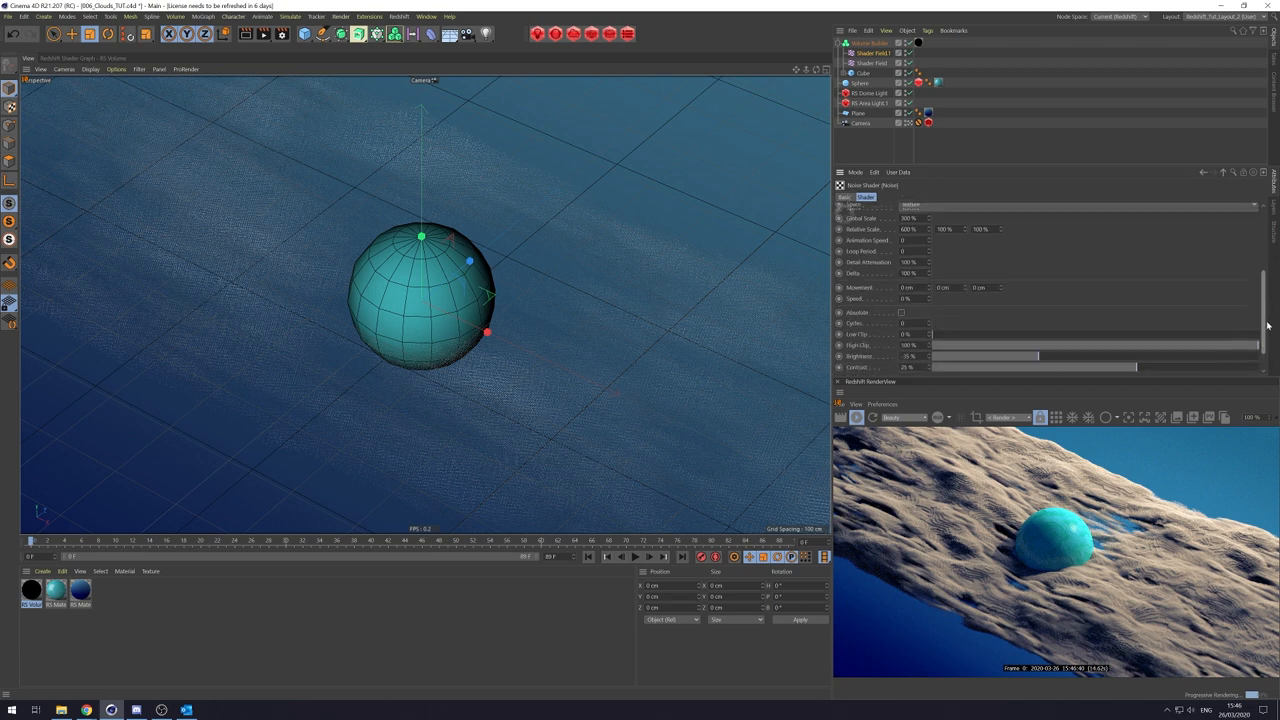
{"action": "scroll", "scroll_direction": "down", "scroll_amount": 3}
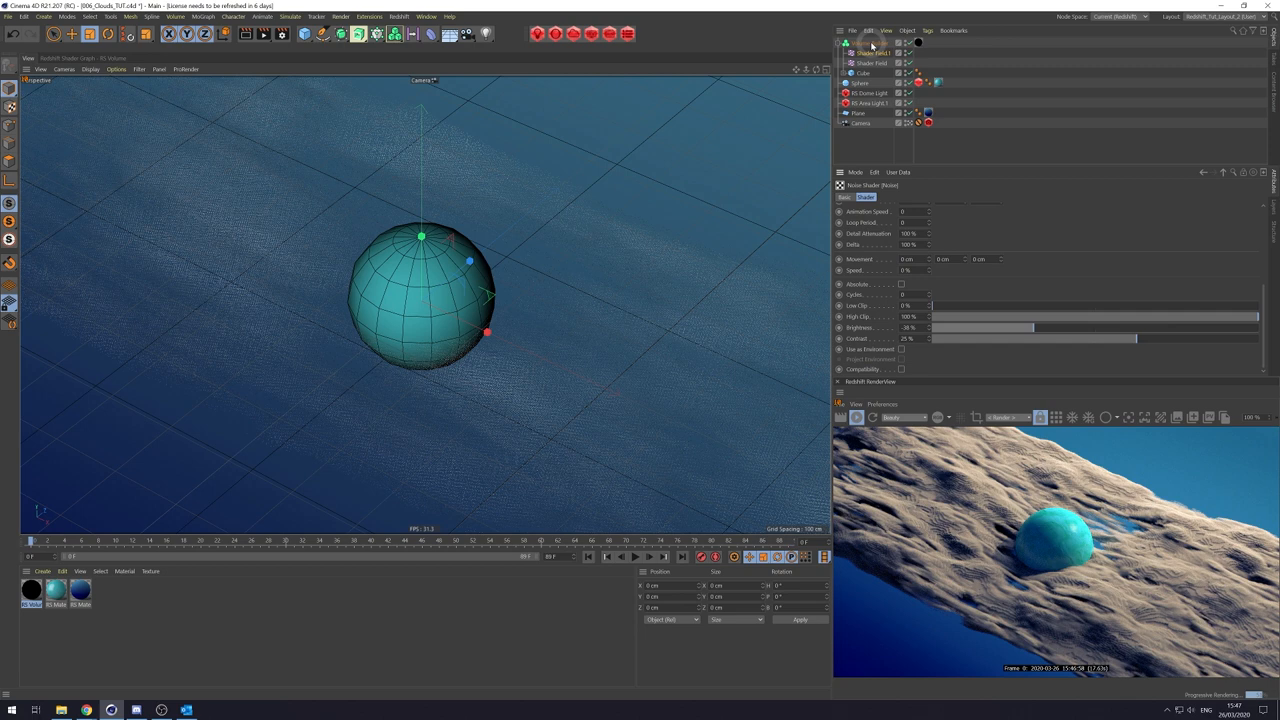
{"action": "left_click", "coordinate": [868, 44]}
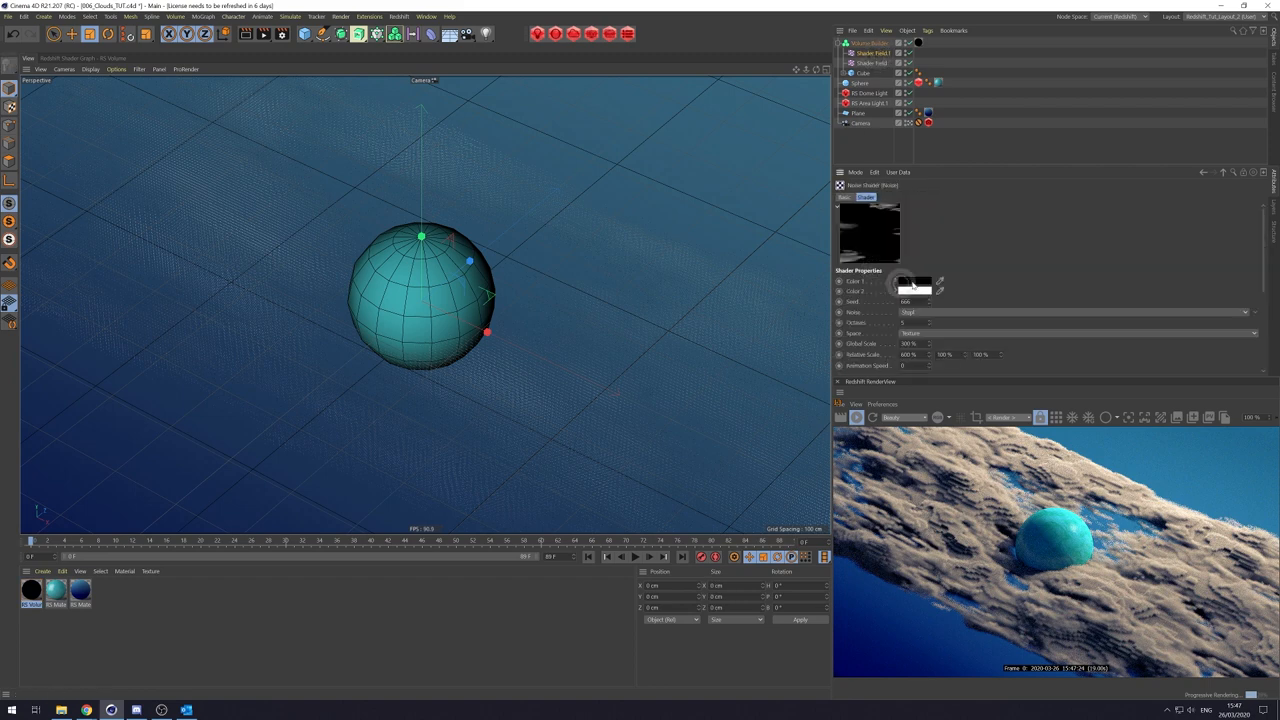
{"action": "scroll", "scroll_direction": "down", "scroll_amount": 3}
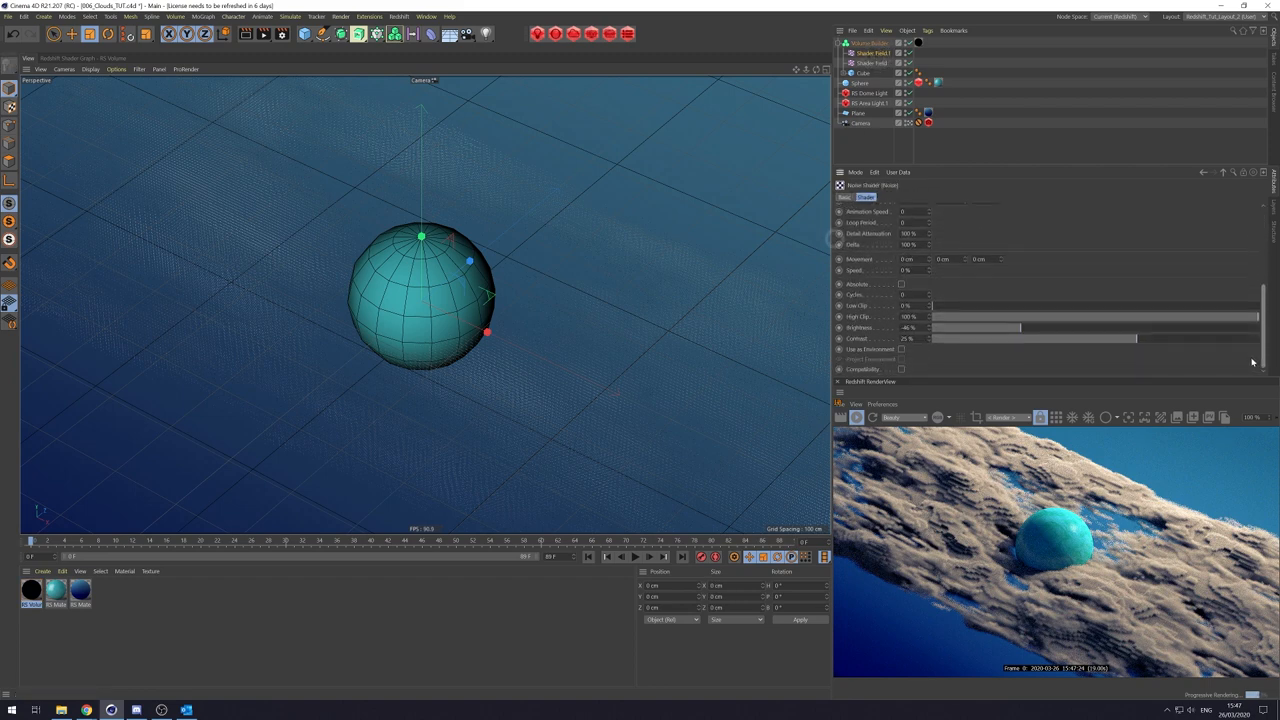
Nudge the noise clip slider back and forth to settle the cloud density and gaps.
{"action": "left_click_drag", "start_coordinate": [1020, 328], "coordinate": [1028, 328]}
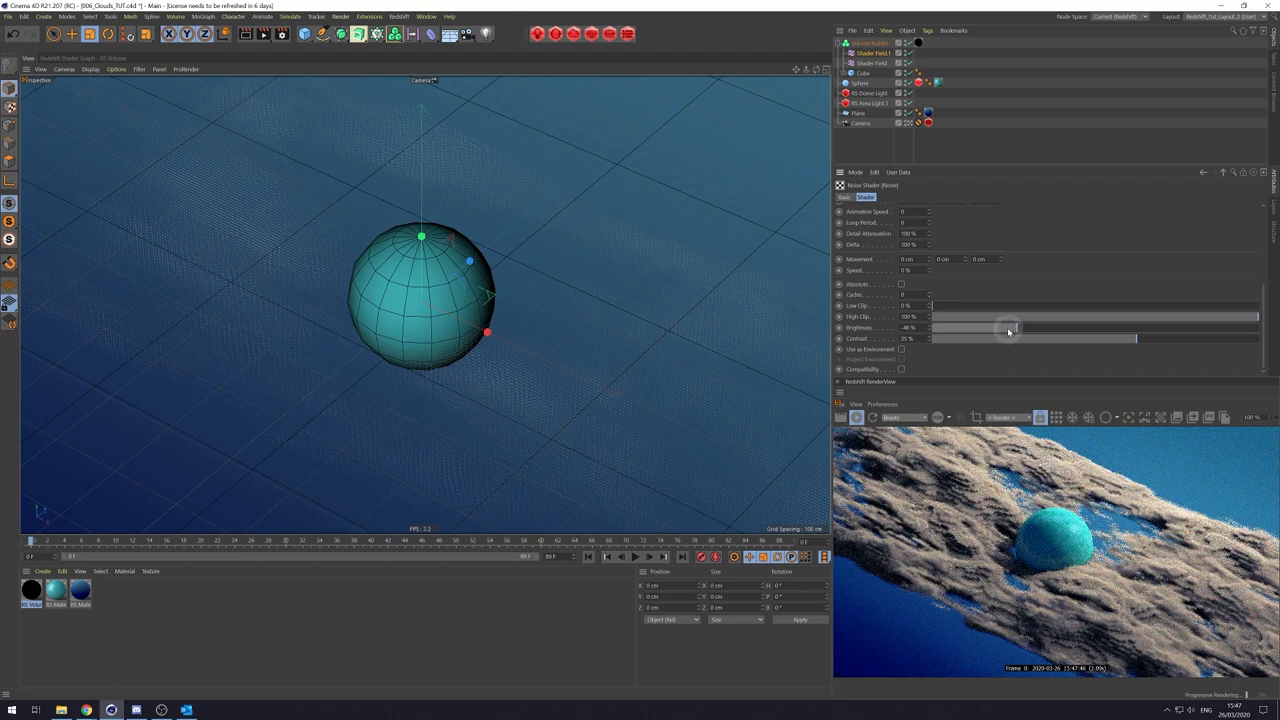
{"action": "left_click_drag", "start_coordinate": [1012, 328], "coordinate": [1008, 328]}
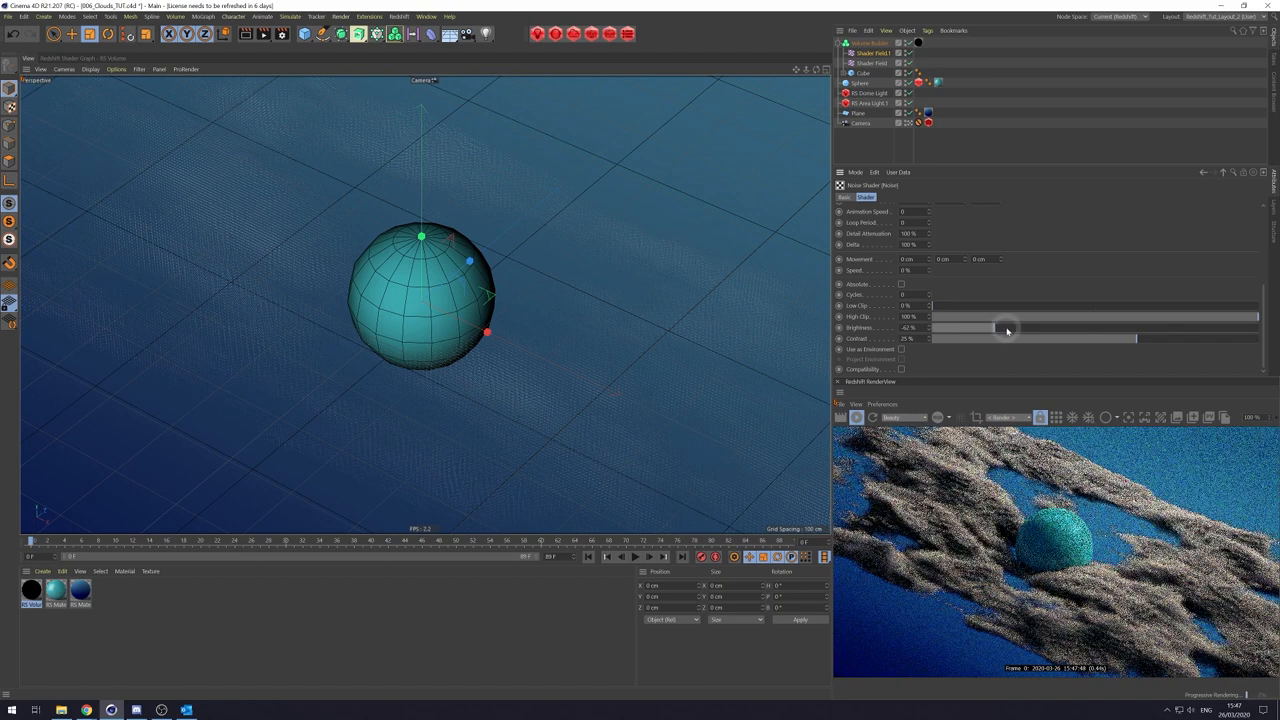
{"action": "left_click_drag", "start_coordinate": [1008, 328], "coordinate": [1018, 328]}
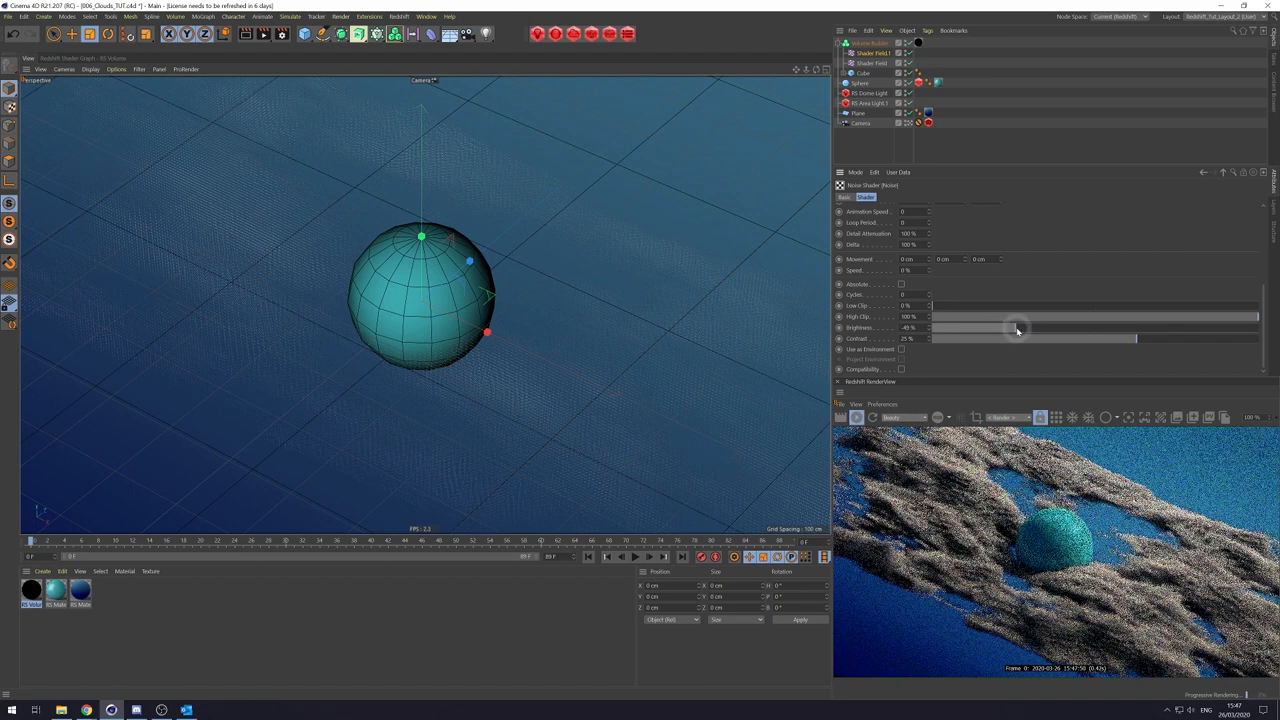
{"action": "left_click_drag", "start_coordinate": [1018, 328], "coordinate": [1012, 328]}
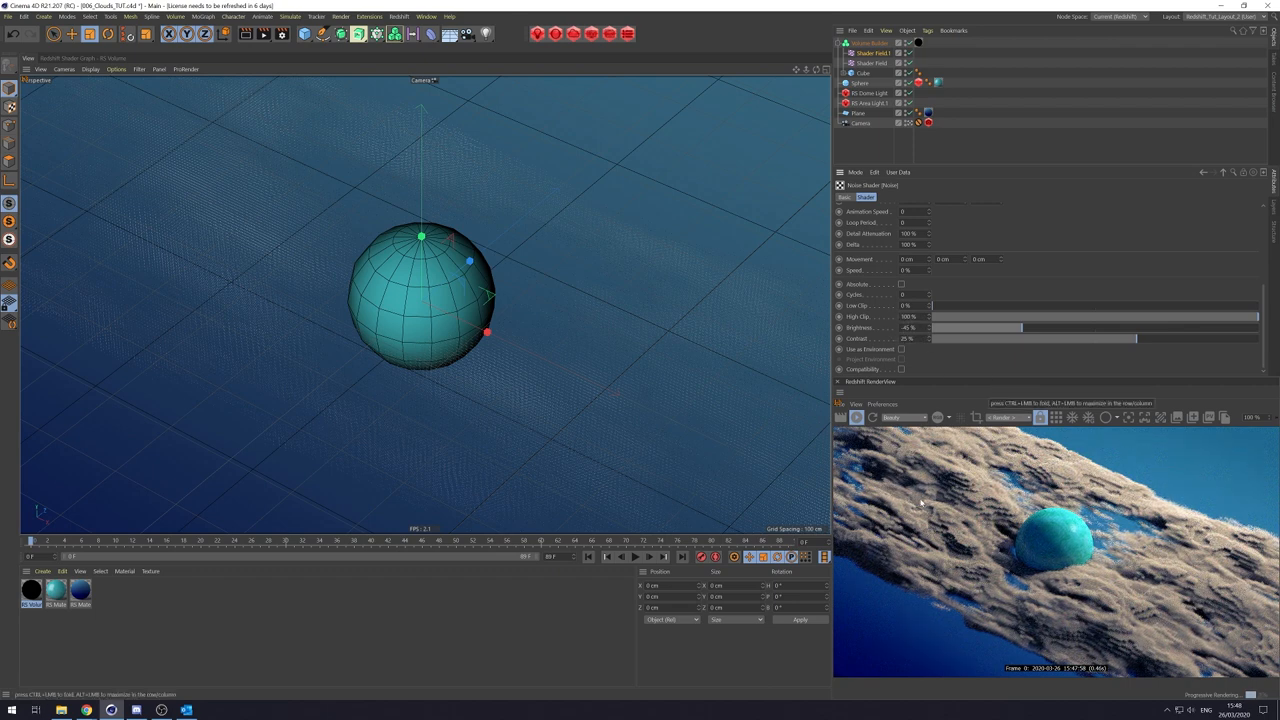
{"action": "mouse_move", "coordinate": [1266, 312]}
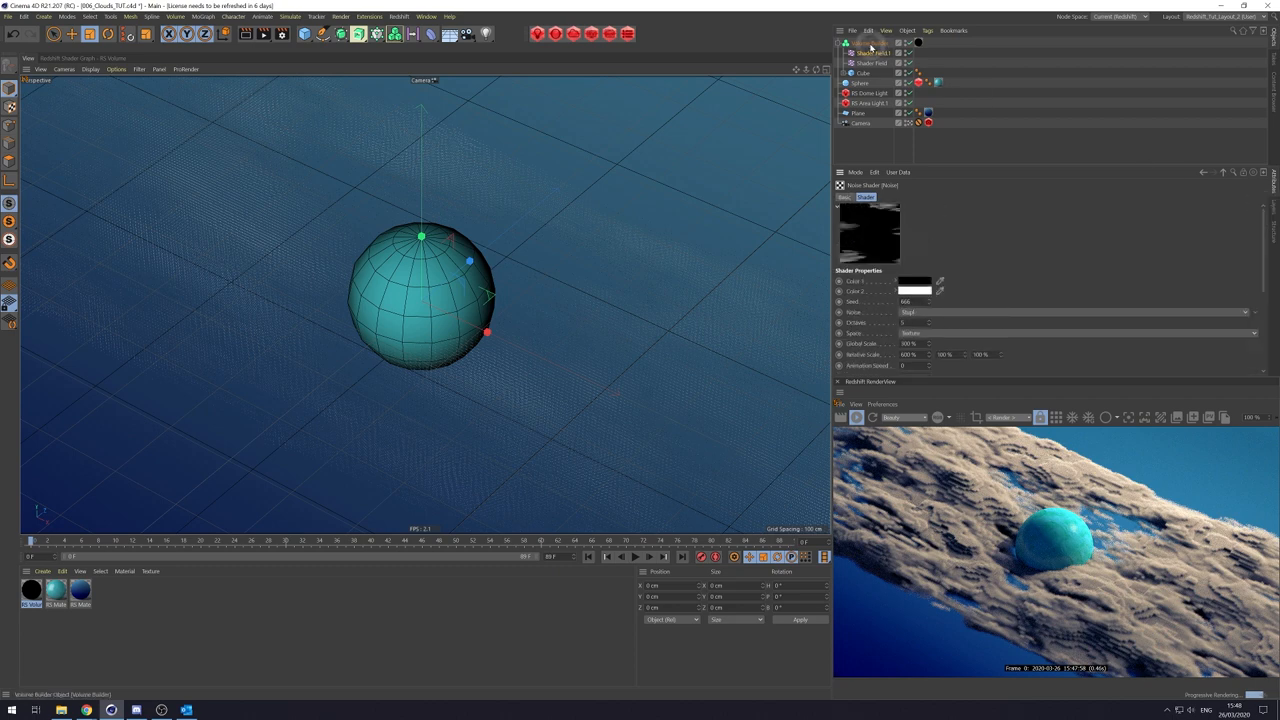
Inspect a shader field's noise parameters and its Field layer settings, then the Volume Builder.
{"action": "left_click", "coordinate": [872, 44]}
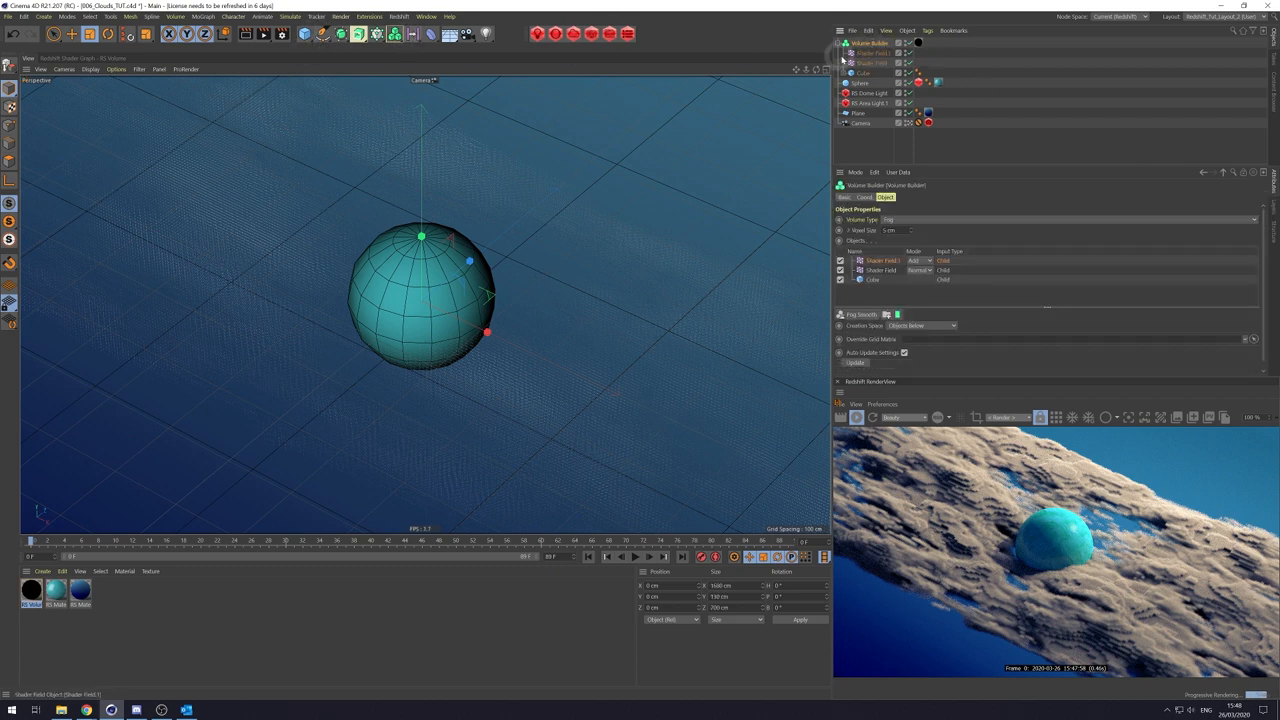
{"action": "left_click", "coordinate": [872, 52]}
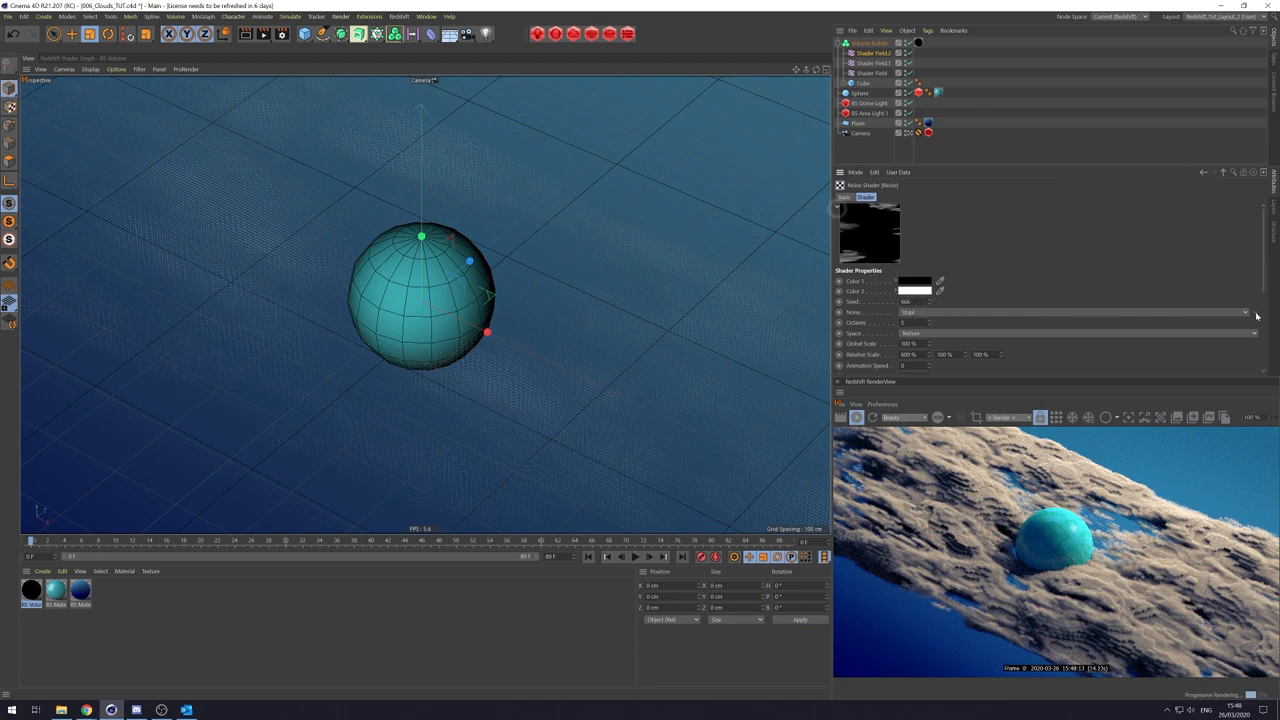
{"action": "left_click", "coordinate": [1248, 312]}
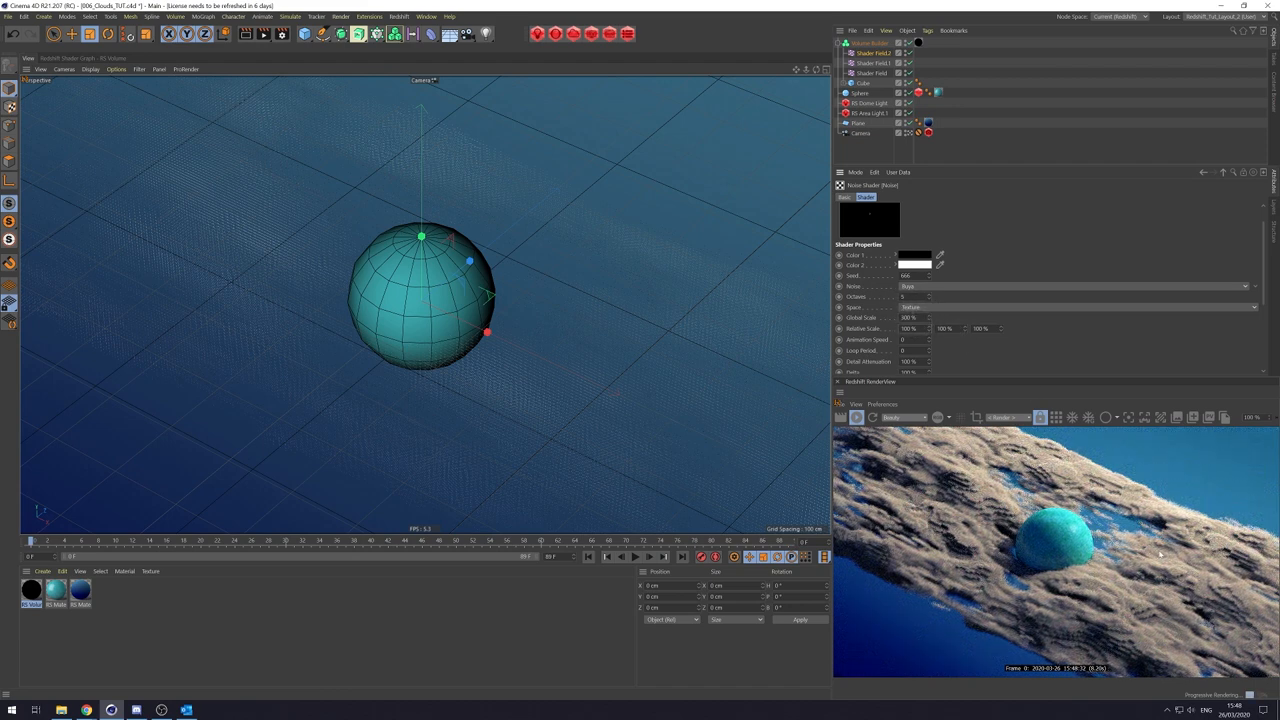
{"action": "left_click", "coordinate": [872, 52]}
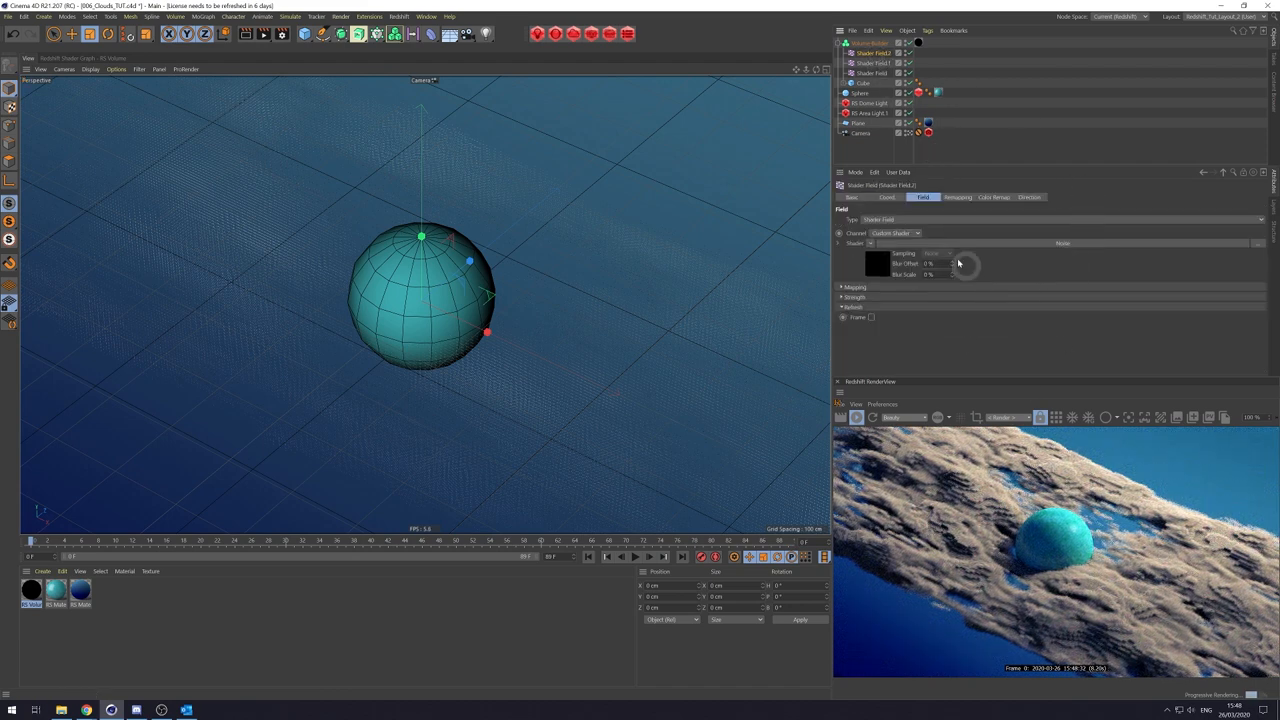
{"action": "left_click", "coordinate": [870, 42]}
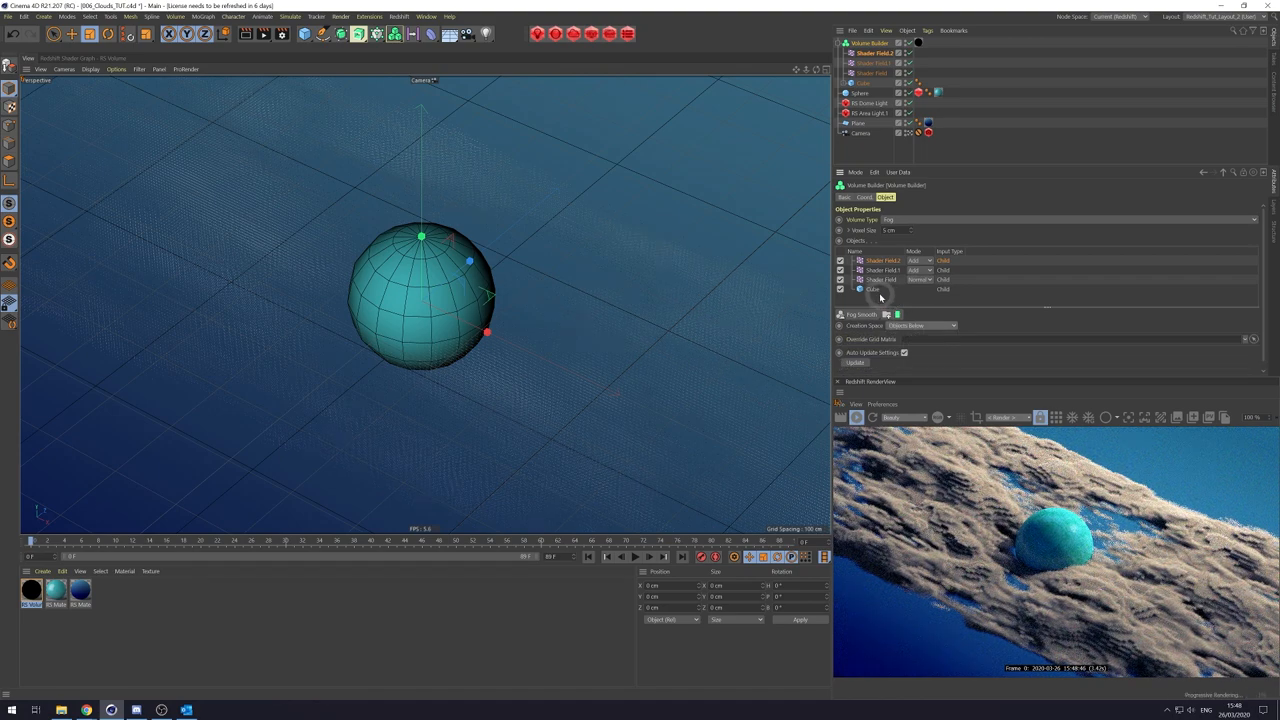
Check the Volume Builder's creation space options and reach the noise shader's brightness controls.
{"action": "left_click", "coordinate": [920, 324]}
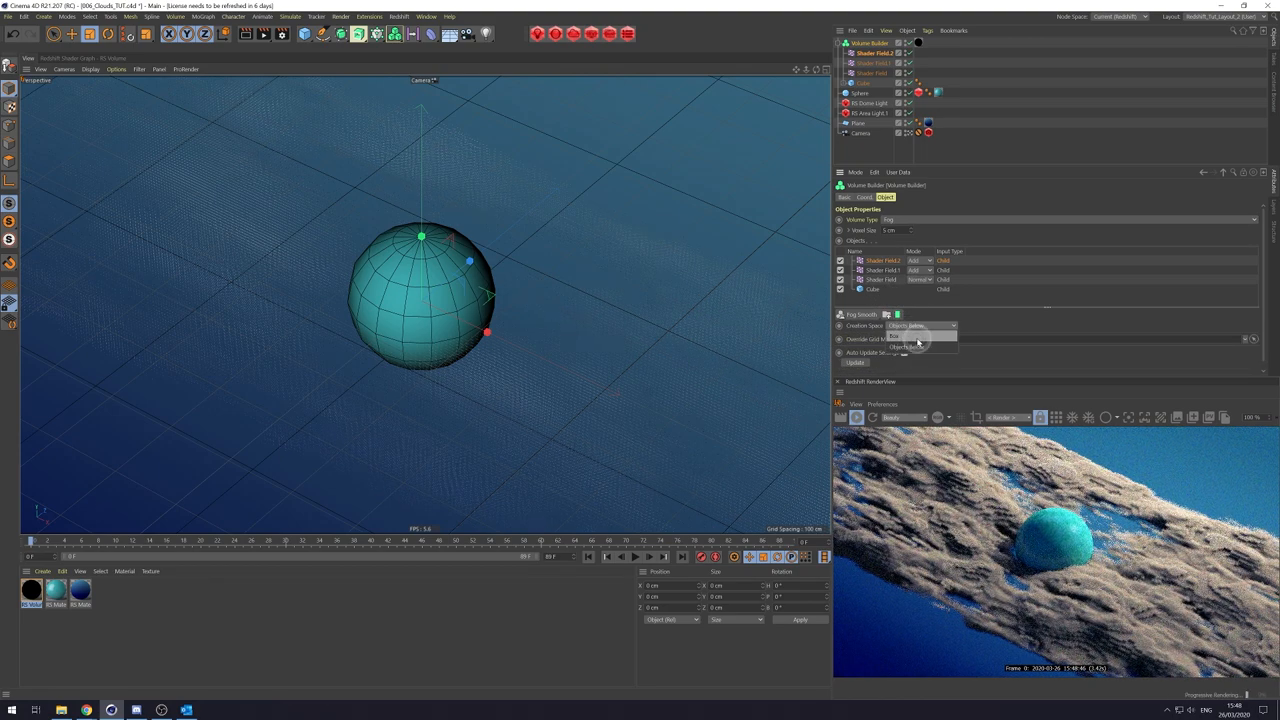
{"action": "left_click", "coordinate": [910, 348]}
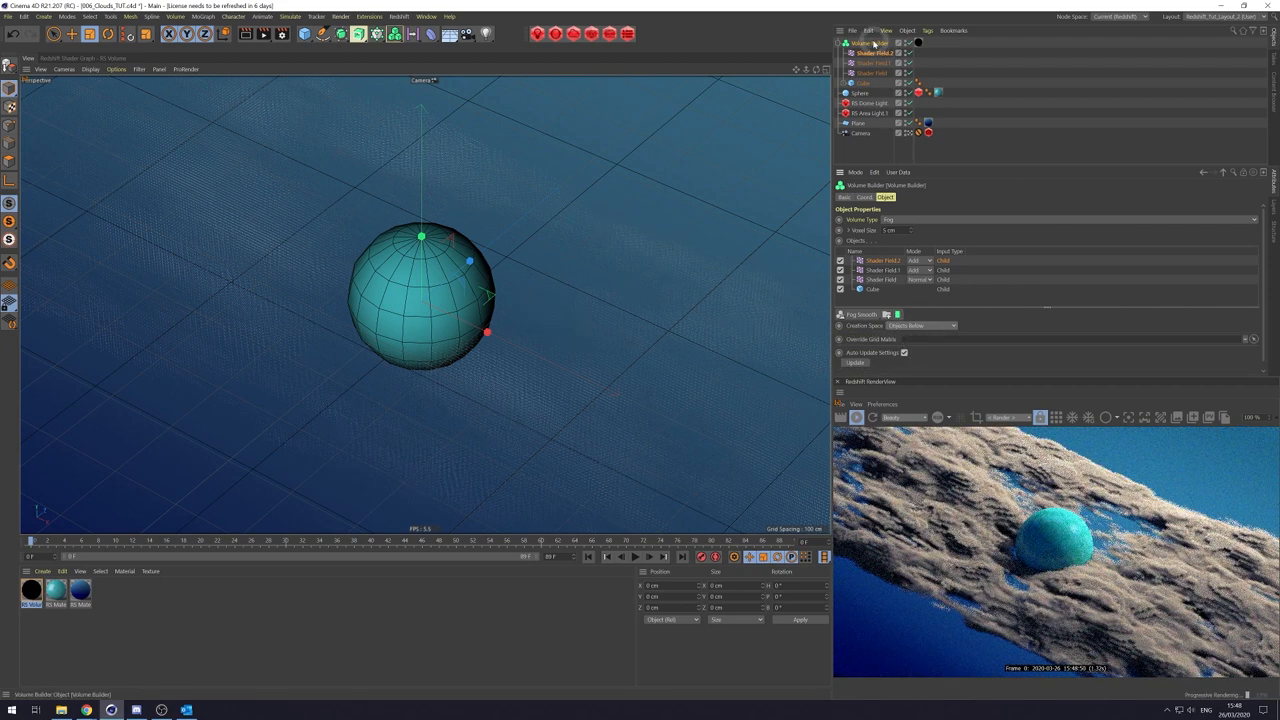
{"action": "left_click", "coordinate": [882, 52]}
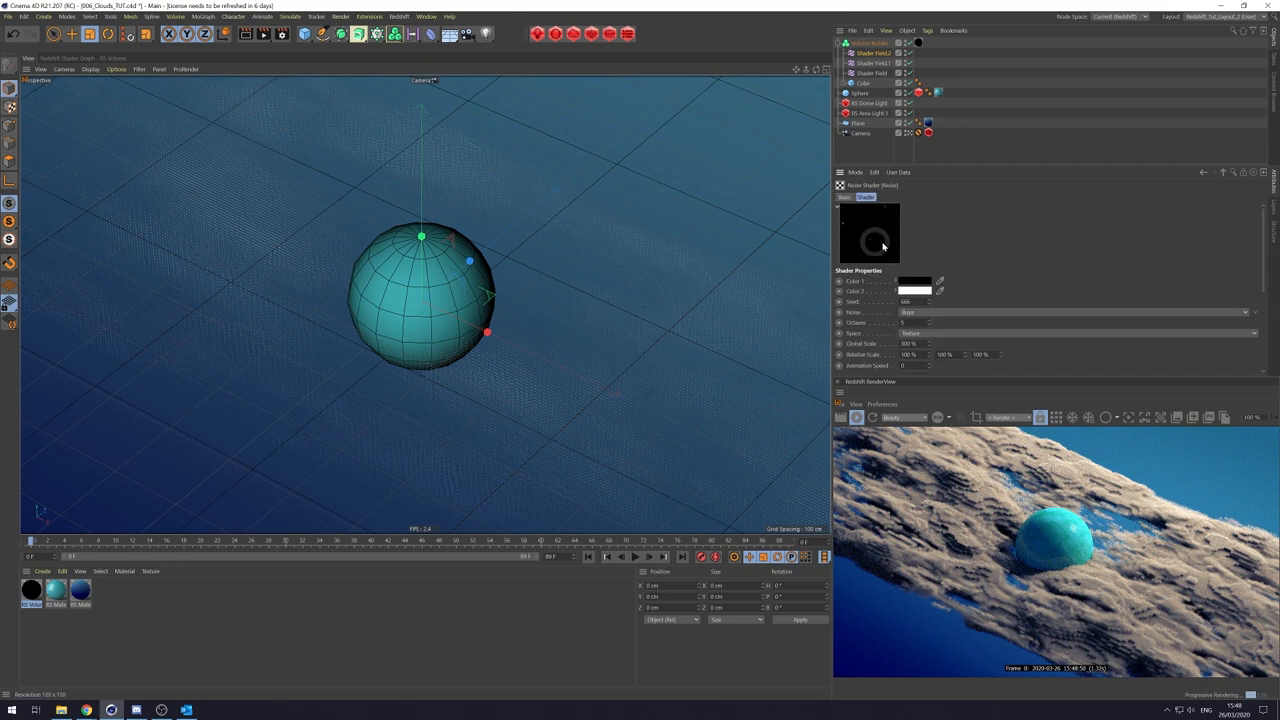
{"action": "scroll", "scroll_direction": "down", "scroll_amount": 3}
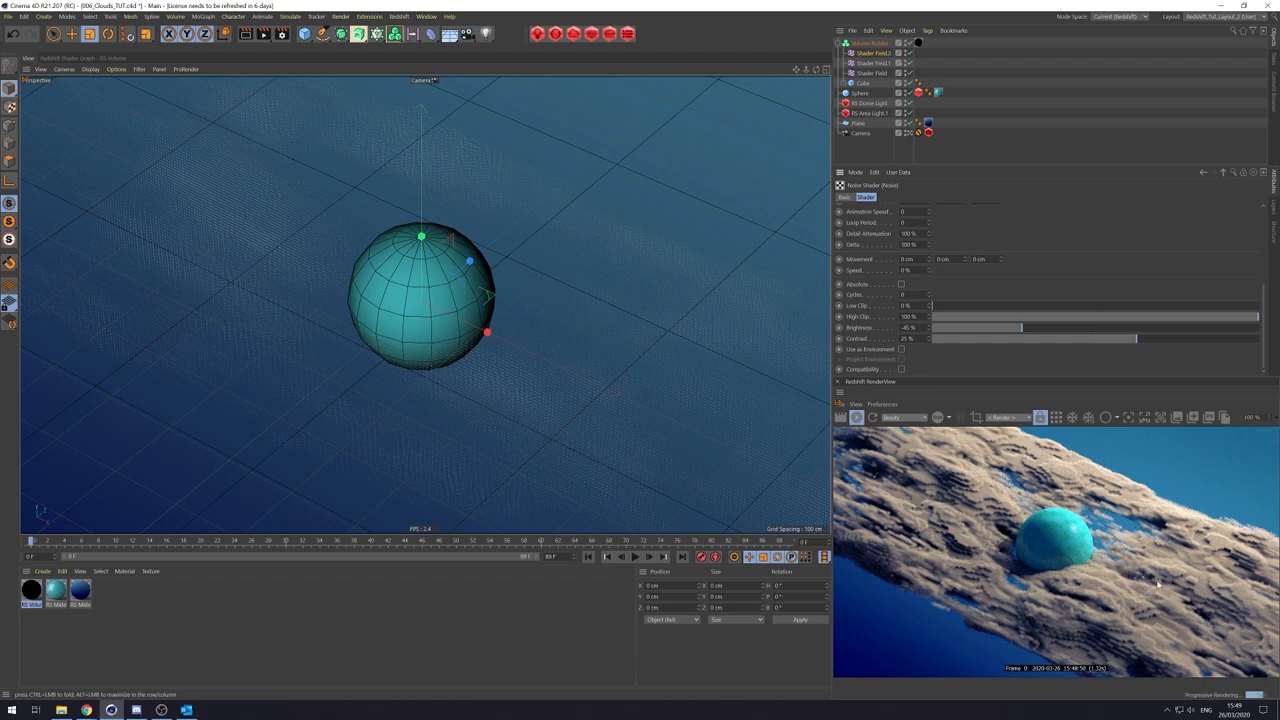
{"action": "mouse_move", "coordinate": [964, 184]}
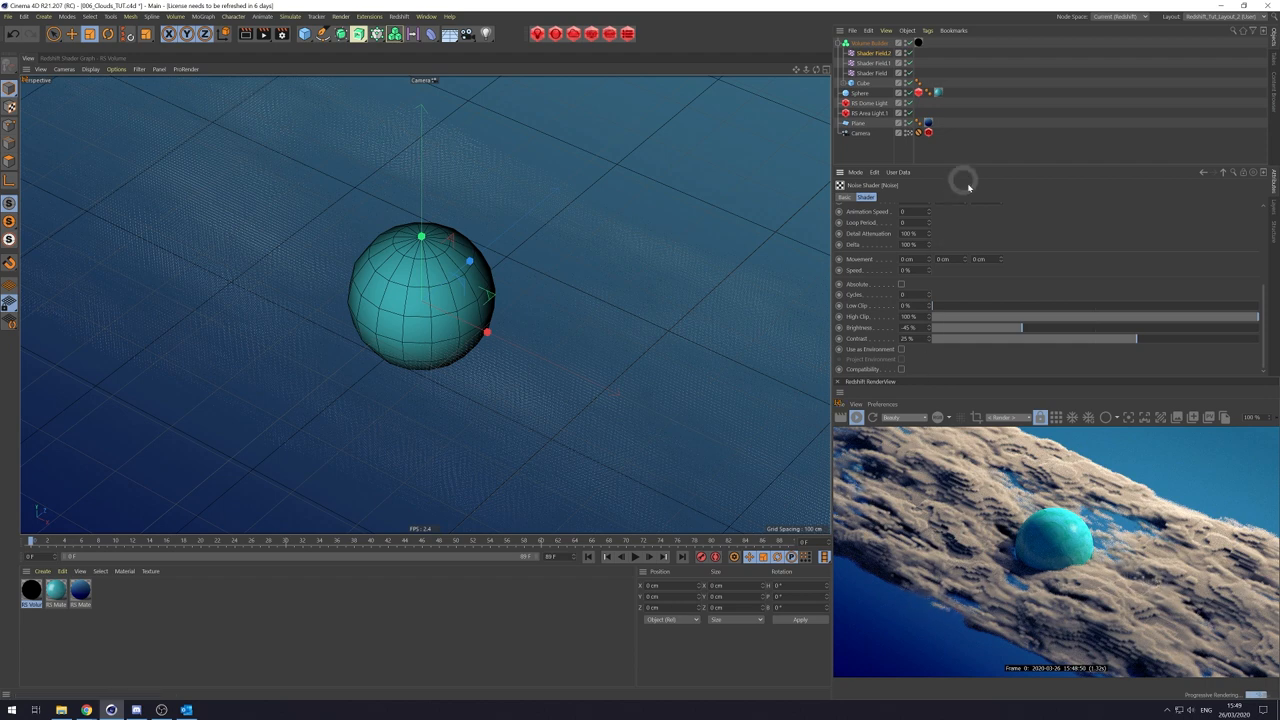
{"action": "mouse_move", "coordinate": [1096, 388]}
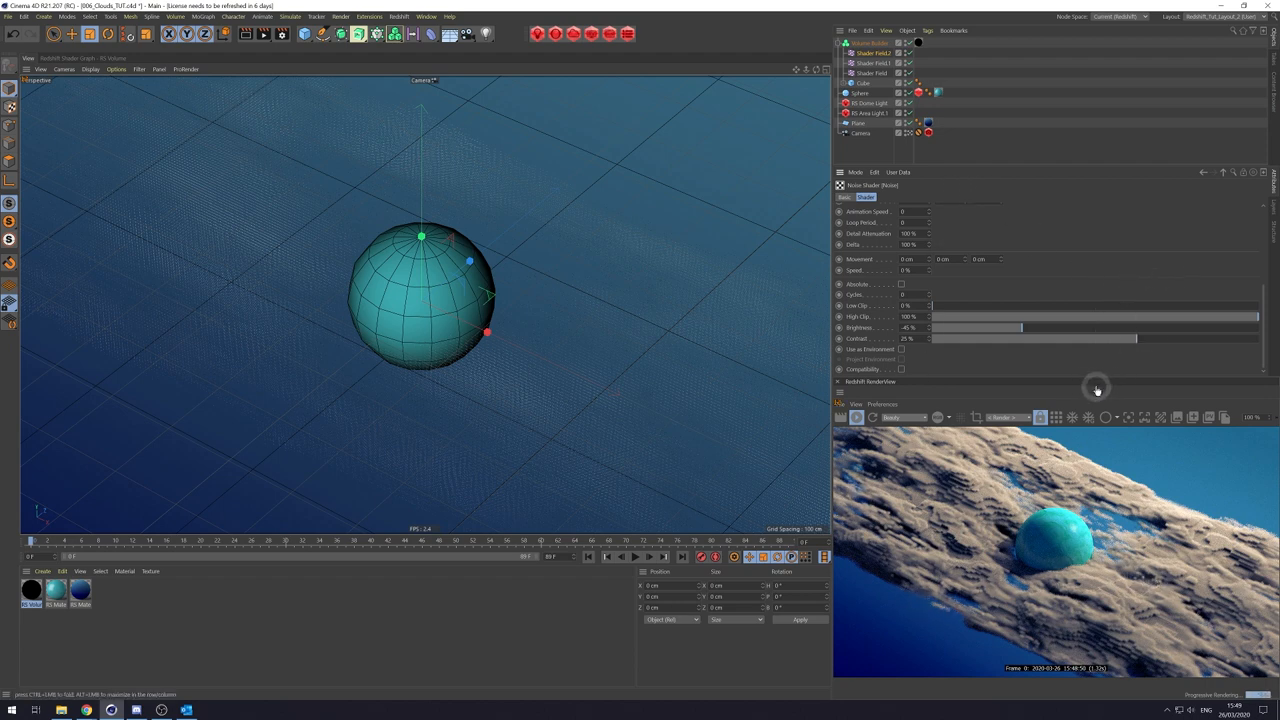
{"action": "mouse_move", "coordinate": [1132, 368]}
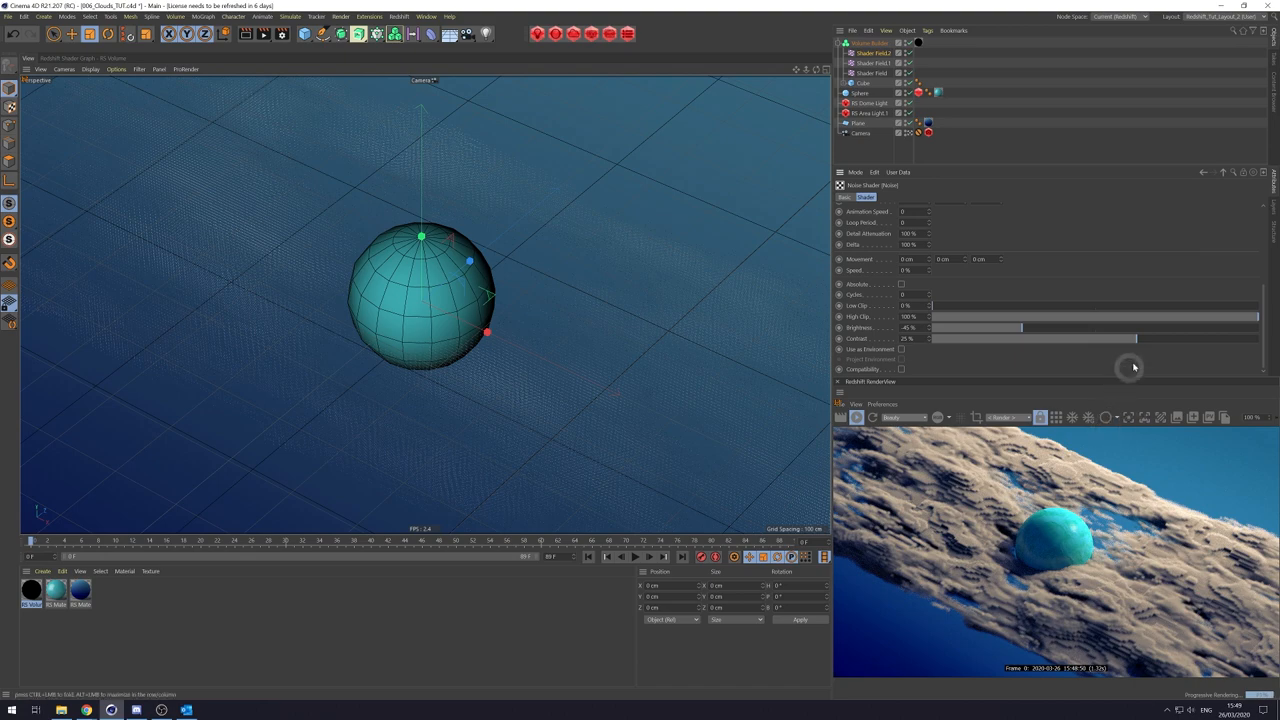
Raise the noise brightness so the third field's clouds fill out more.
{"action": "left_click_drag", "start_coordinate": [992, 328], "coordinate": [1064, 330]}
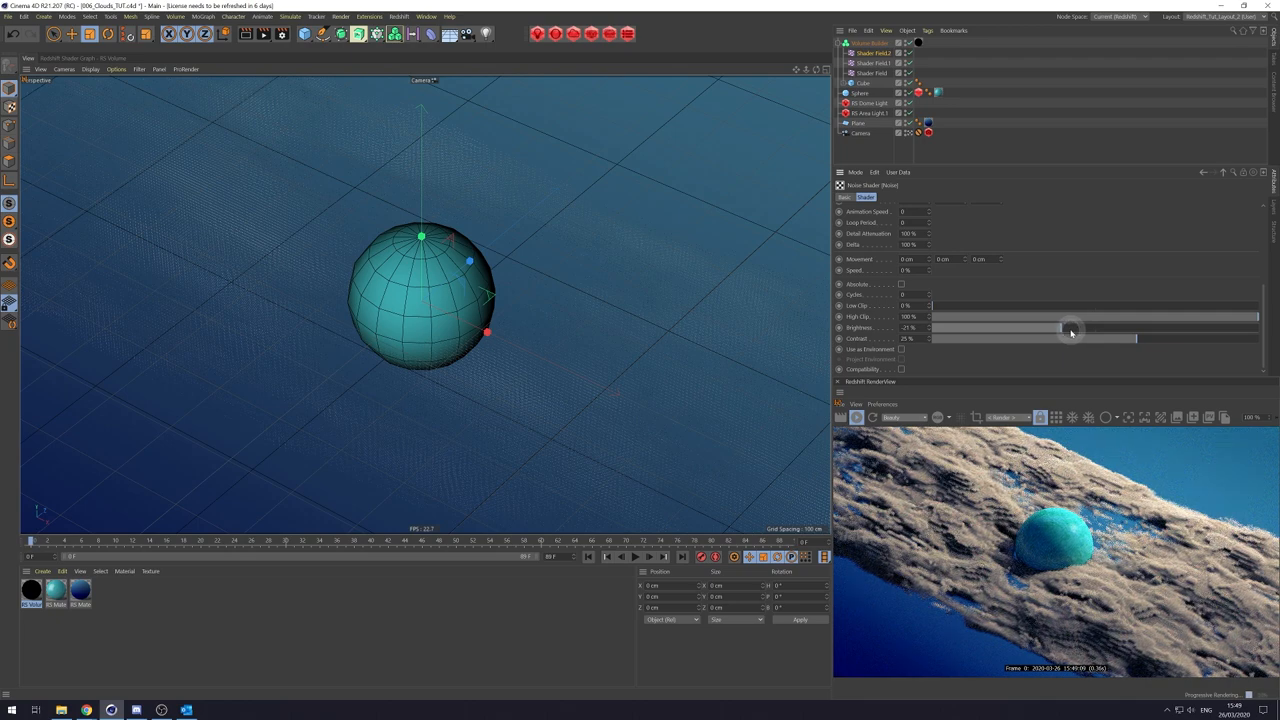
{"action": "left_click_drag", "start_coordinate": [1072, 332], "coordinate": [1070, 328]}
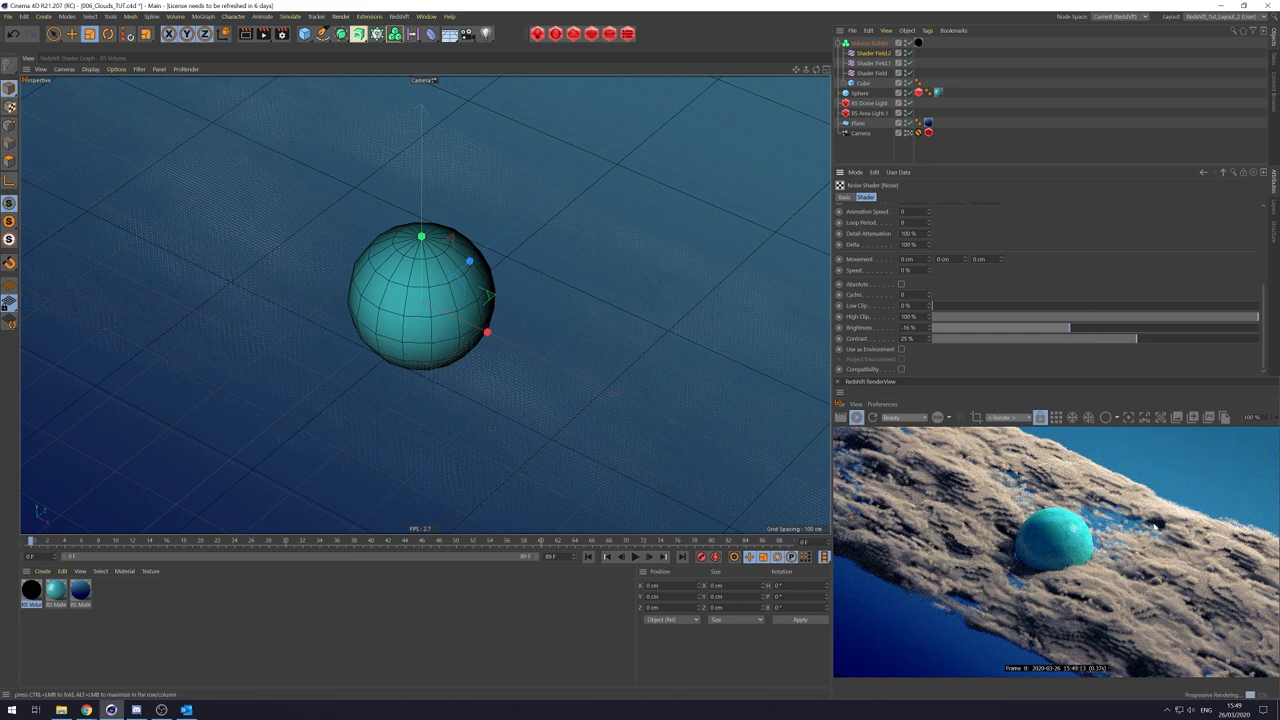
{"action": "left_click", "coordinate": [872, 44]}
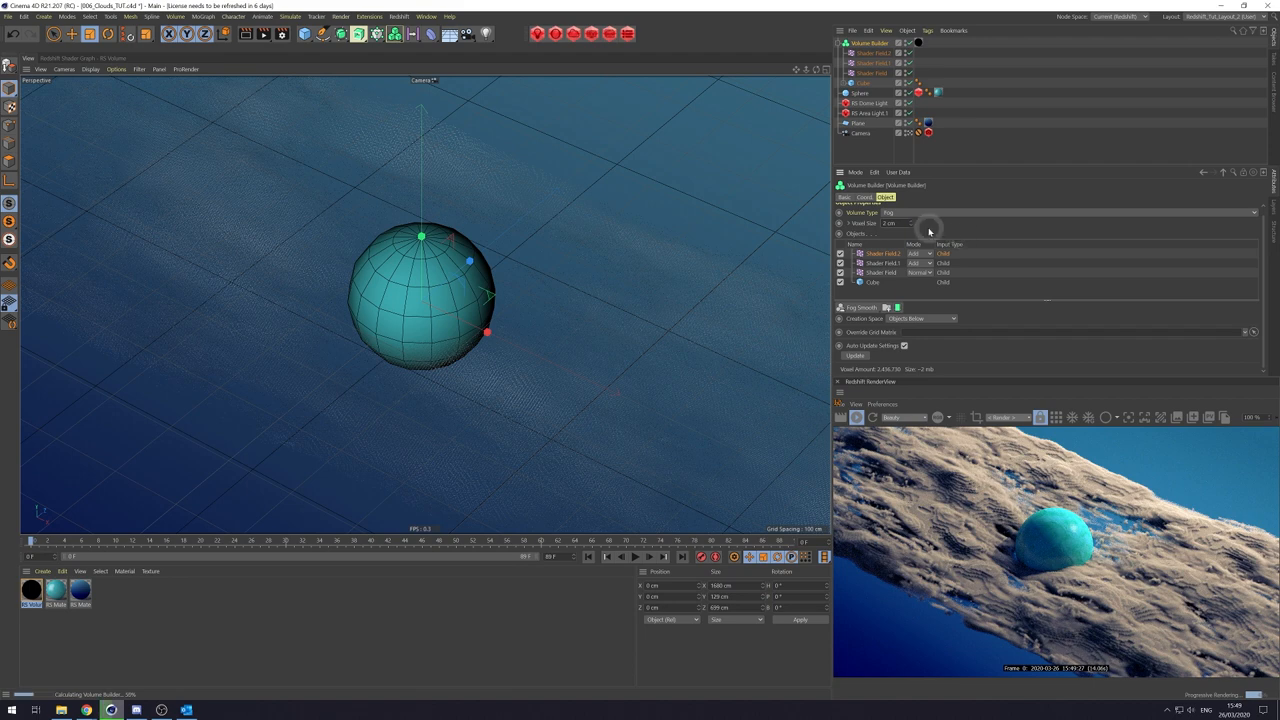
{"action": "mouse_move", "coordinate": [964, 524]}
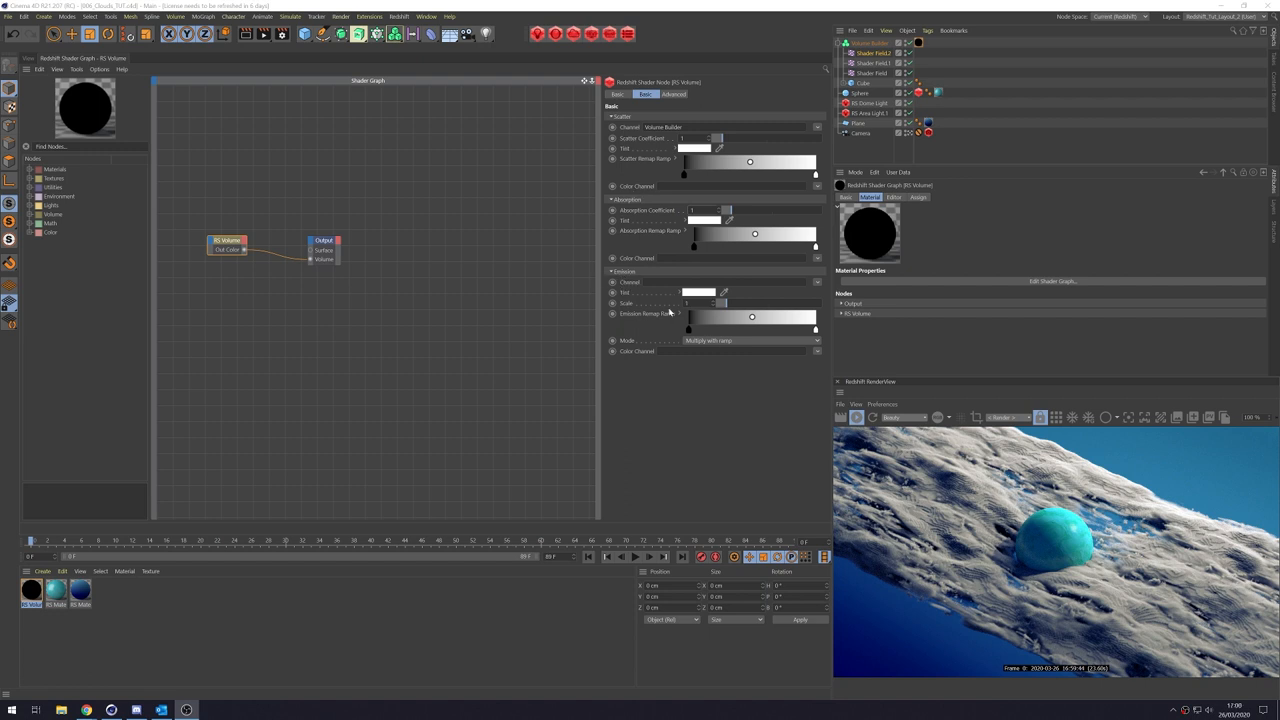
{"action": "mouse_move", "coordinate": [724, 464]}
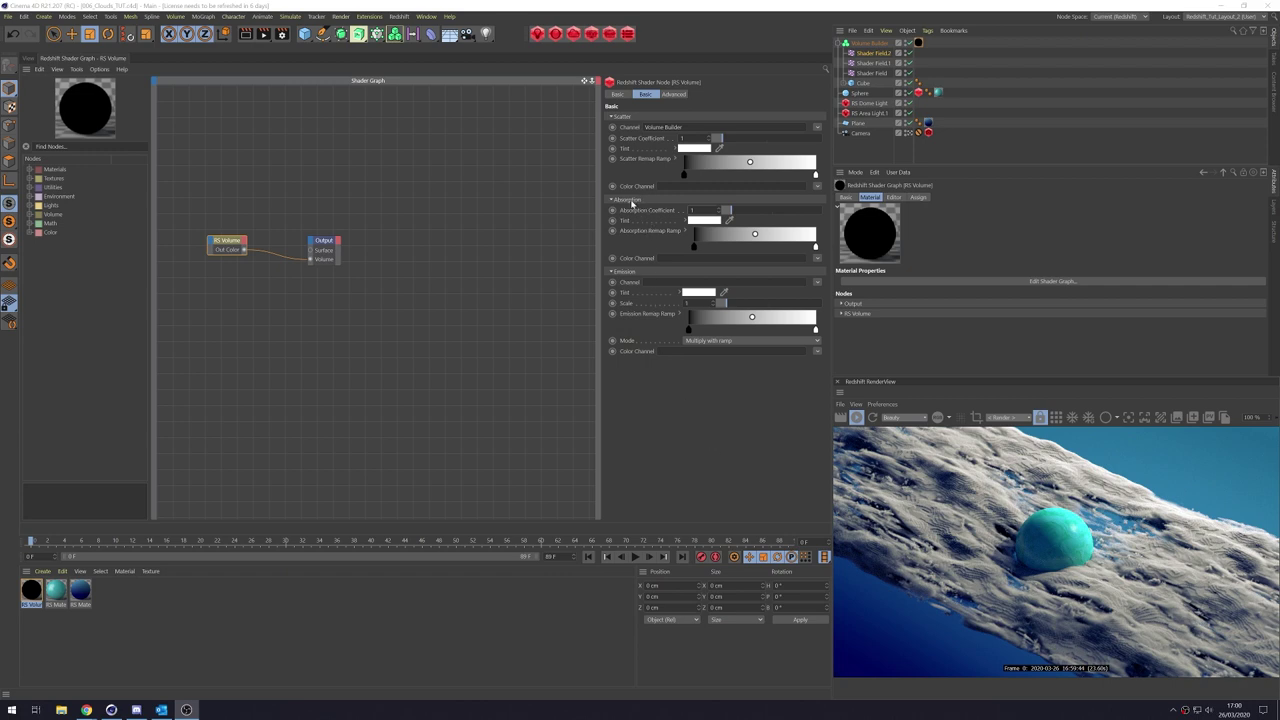
Lower the RS Volume material's scatter coefficient for less scattering.
{"action": "left_click_drag", "start_coordinate": [718, 138], "coordinate": [692, 138]}
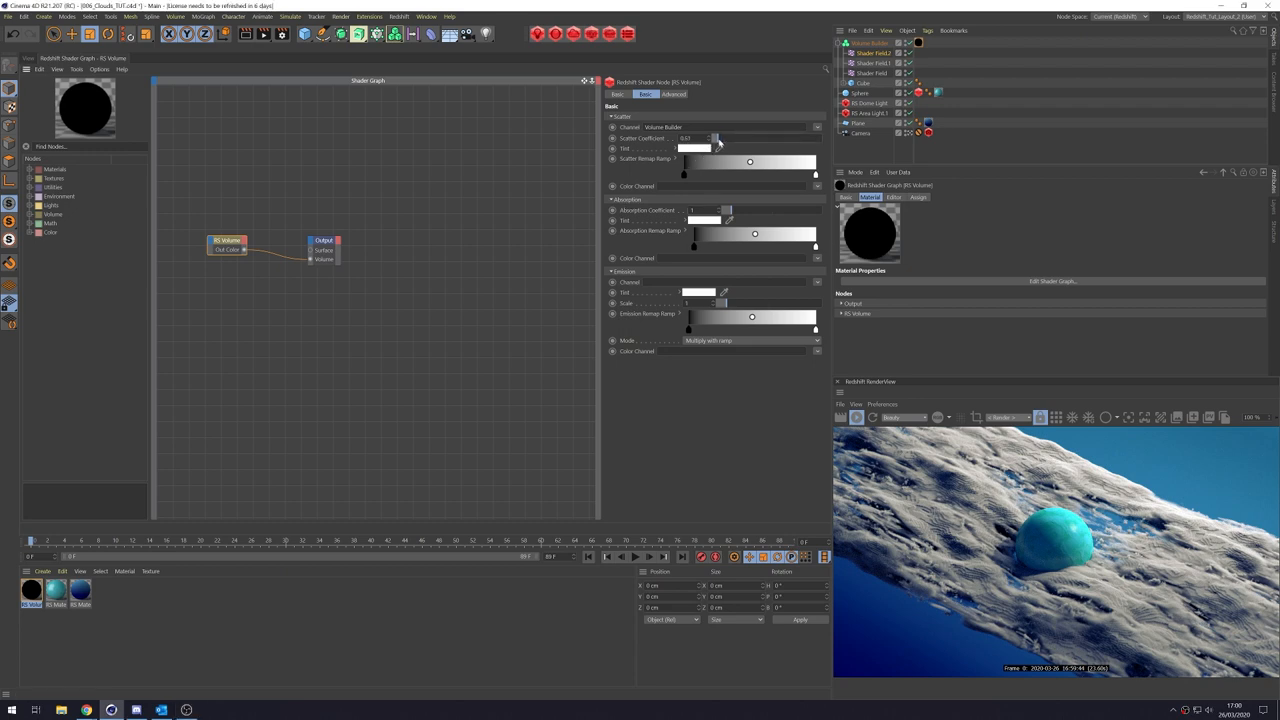
{"action": "left_click_drag", "start_coordinate": [710, 138], "coordinate": [690, 138]}
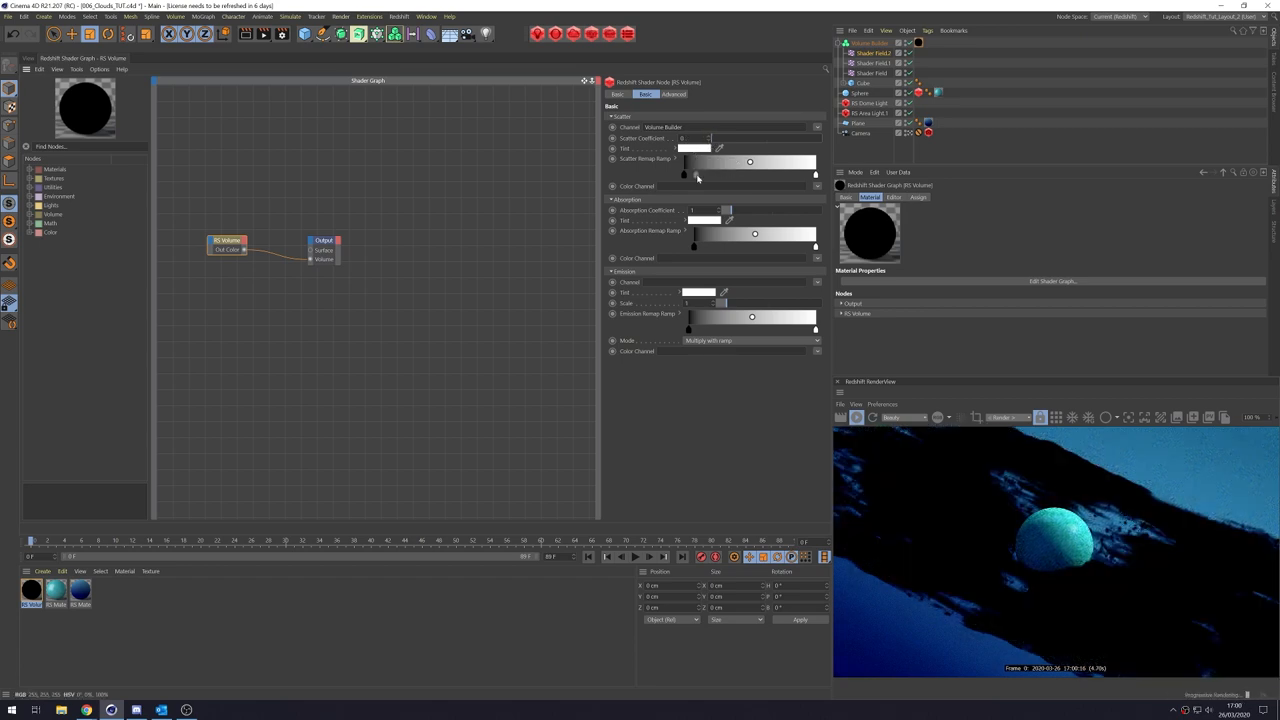
{"action": "mouse_move", "coordinate": [1042, 460]}
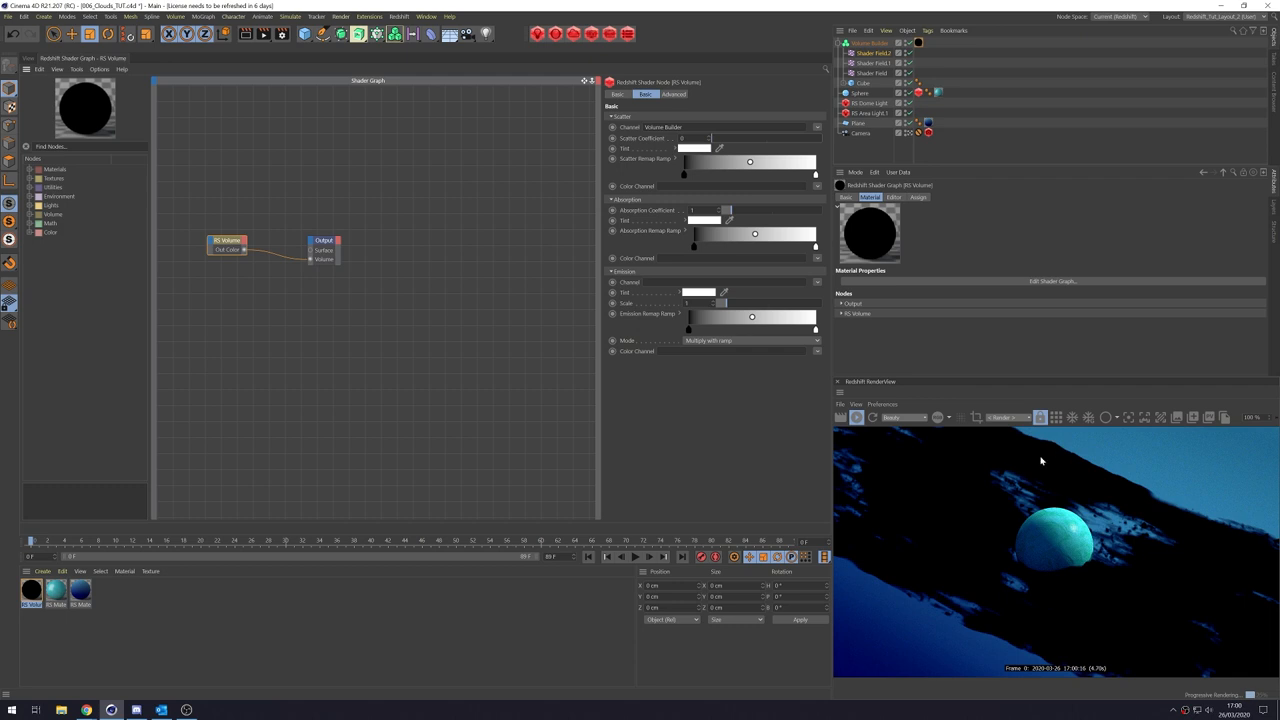
{"action": "mouse_move", "coordinate": [976, 576]}
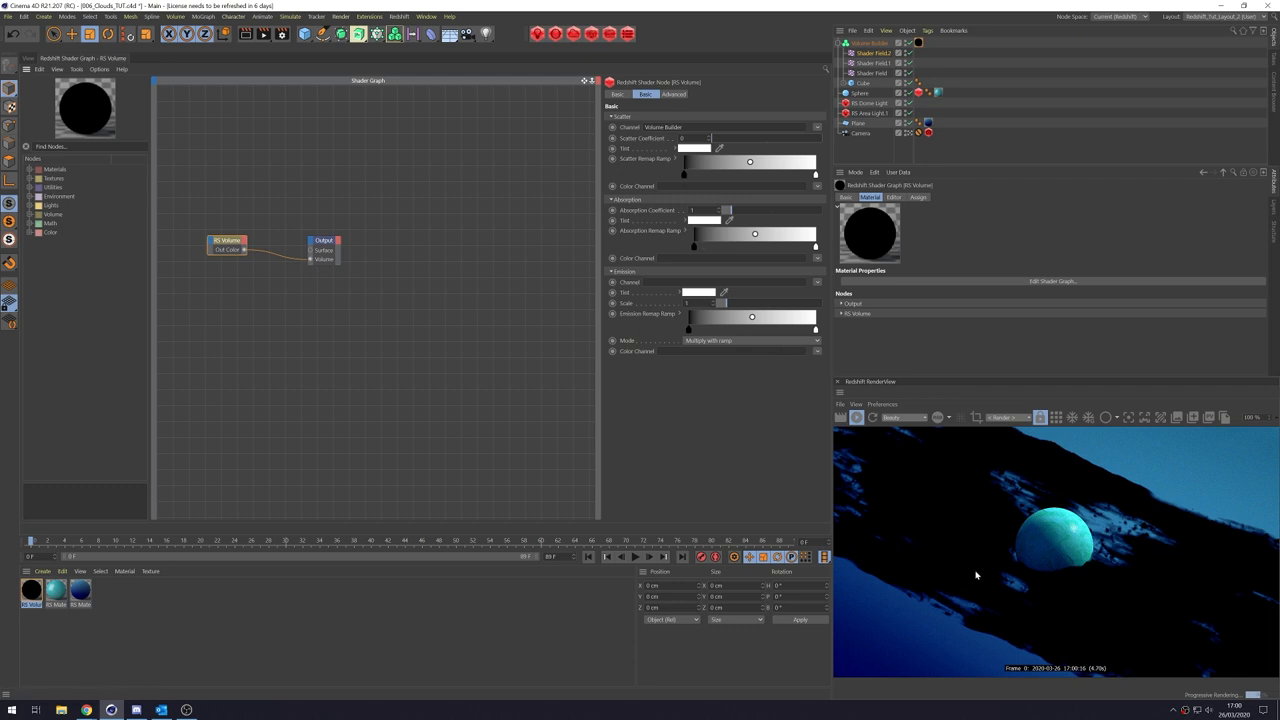
Adjust the volume's absorption coefficient for darker, bluer, wispier clouds.
{"action": "left_click_drag", "start_coordinate": [700, 210], "coordinate": [724, 210]}
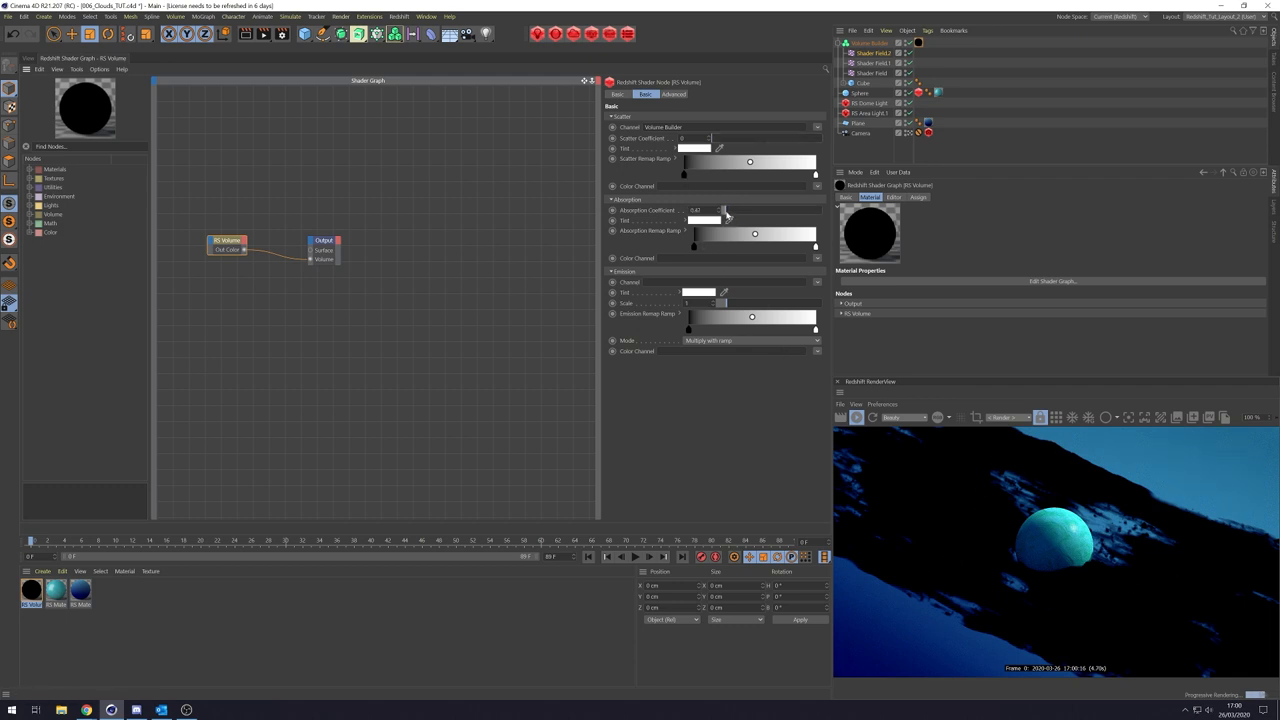
{"action": "left_click_drag", "start_coordinate": [720, 210], "coordinate": [700, 210]}
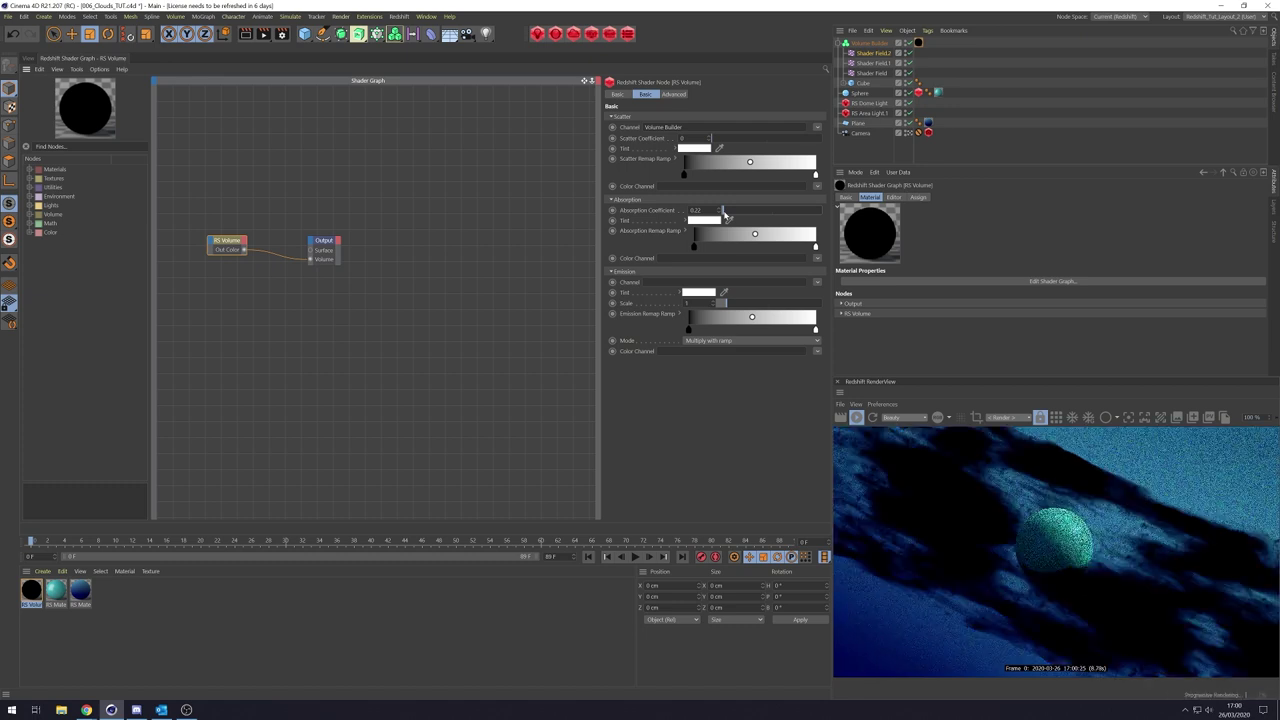
{"action": "left_click_drag", "start_coordinate": [696, 210], "coordinate": [722, 210]}
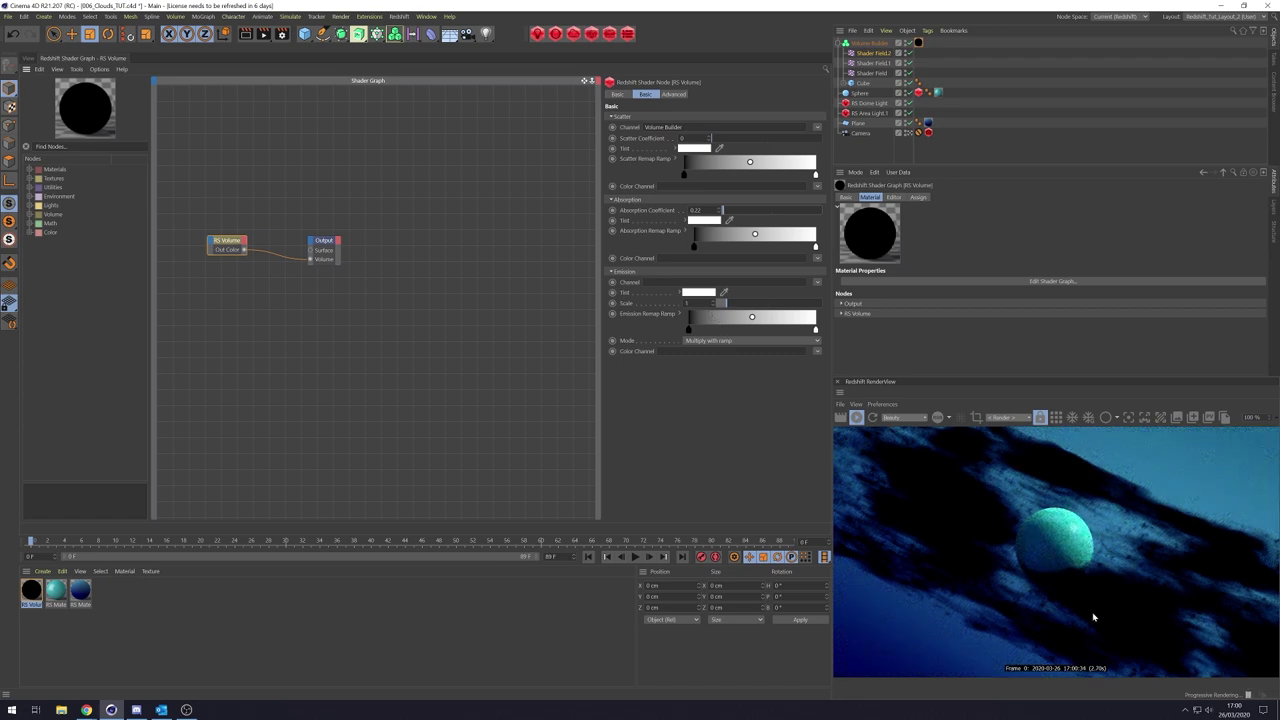
{"action": "mouse_move", "coordinate": [924, 390]}
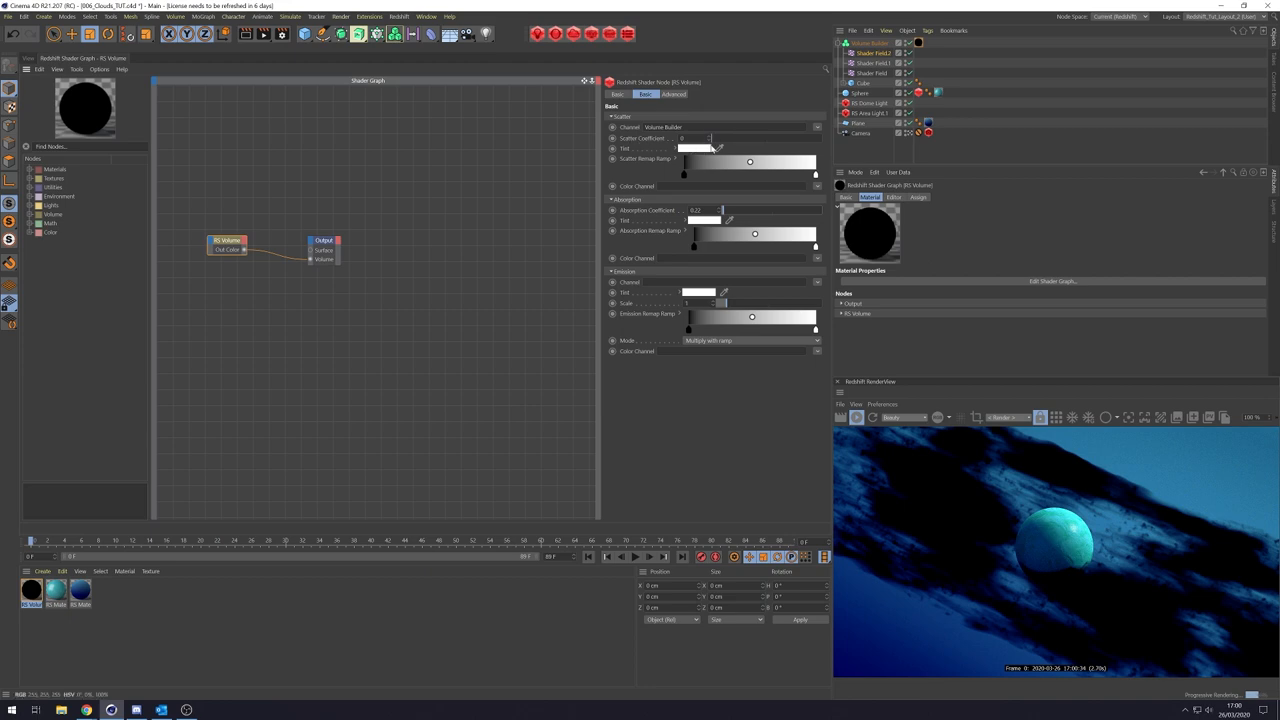
Raise the RS Volume scatter coefficient until the clouds render bright white.
{"action": "left_click_drag", "start_coordinate": [684, 138], "coordinate": [716, 138]}
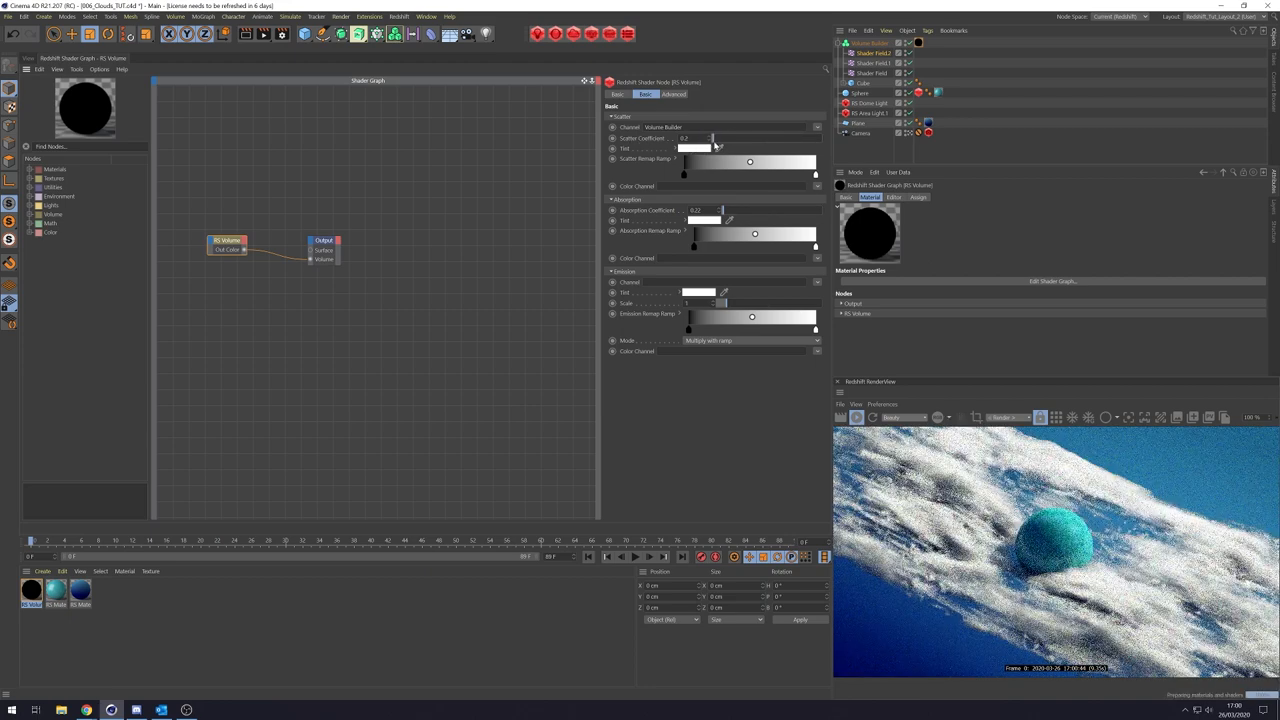
{"action": "left_click_drag", "start_coordinate": [716, 138], "coordinate": [710, 138]}
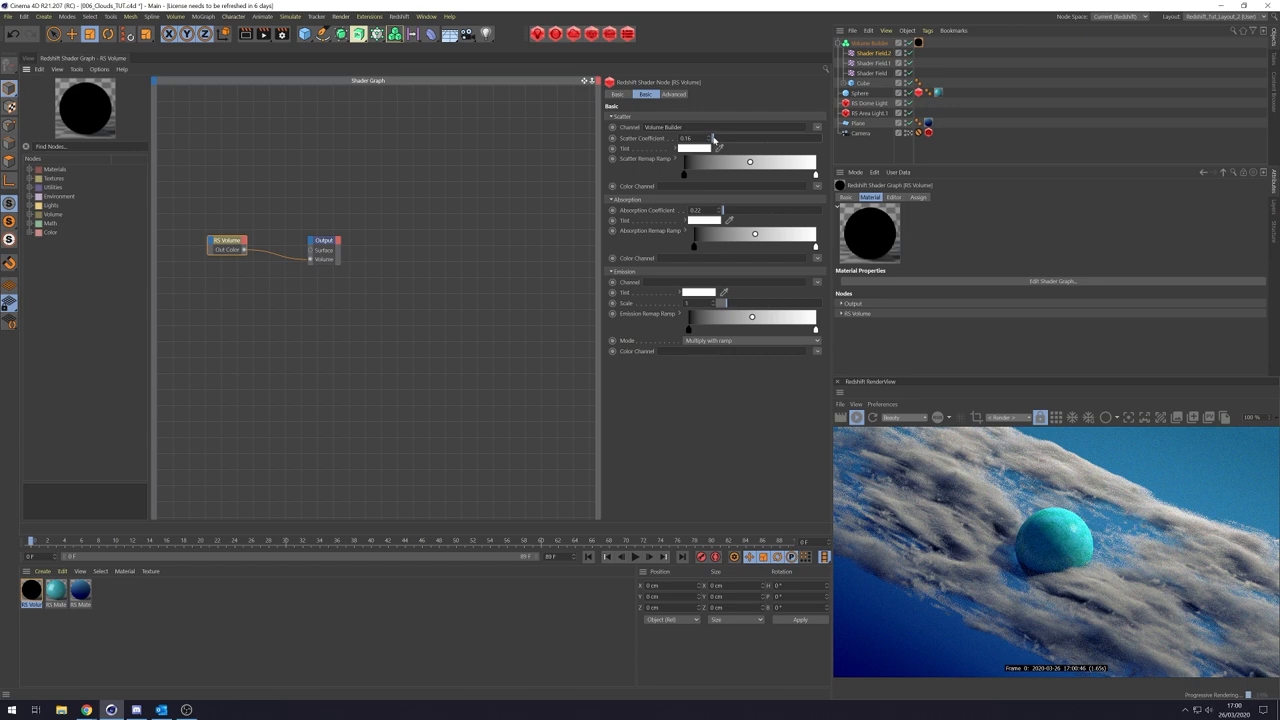
{"action": "left_click_drag", "start_coordinate": [700, 138], "coordinate": [716, 138]}
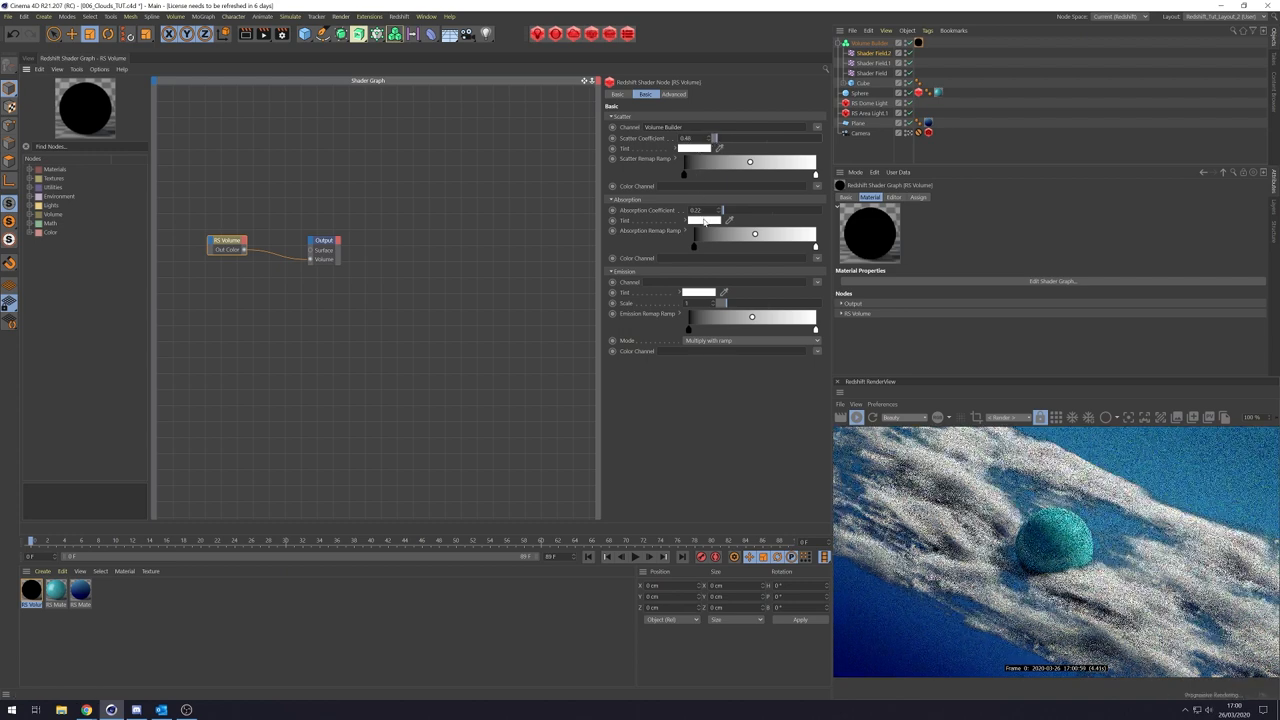
{"action": "mouse_move", "coordinate": [700, 220]}
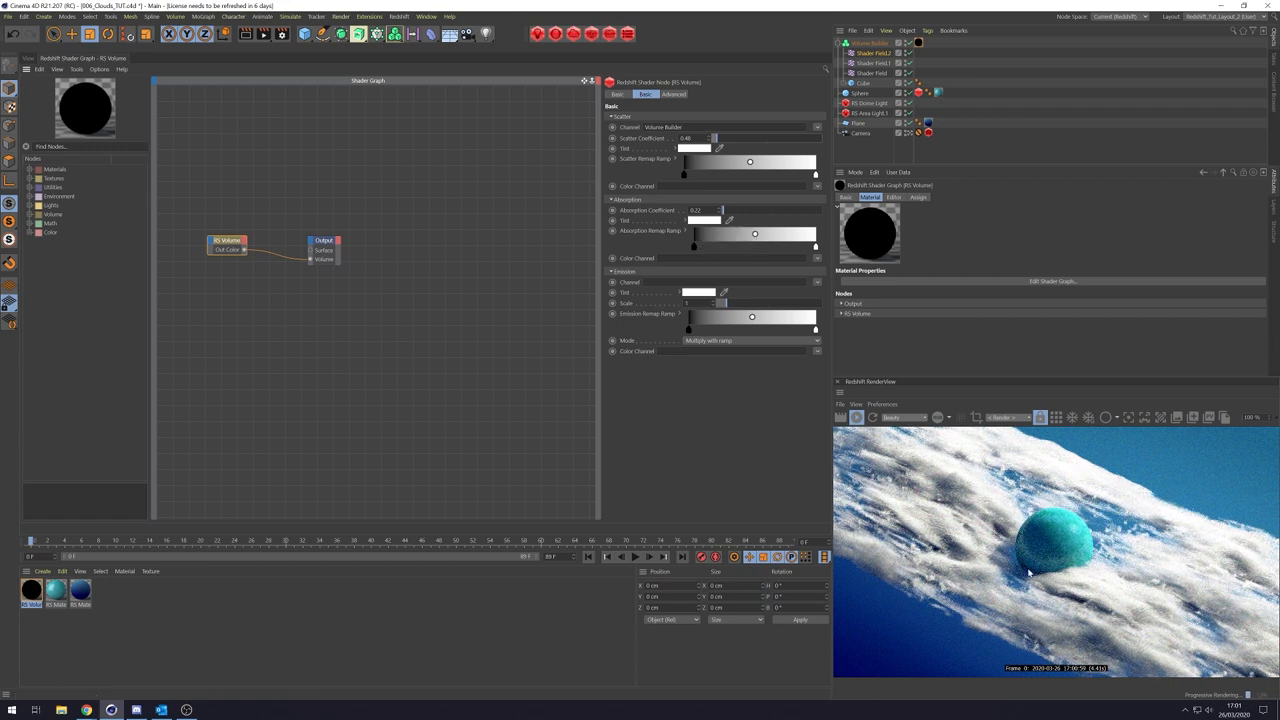
{"action": "mouse_move", "coordinate": [1088, 468]}
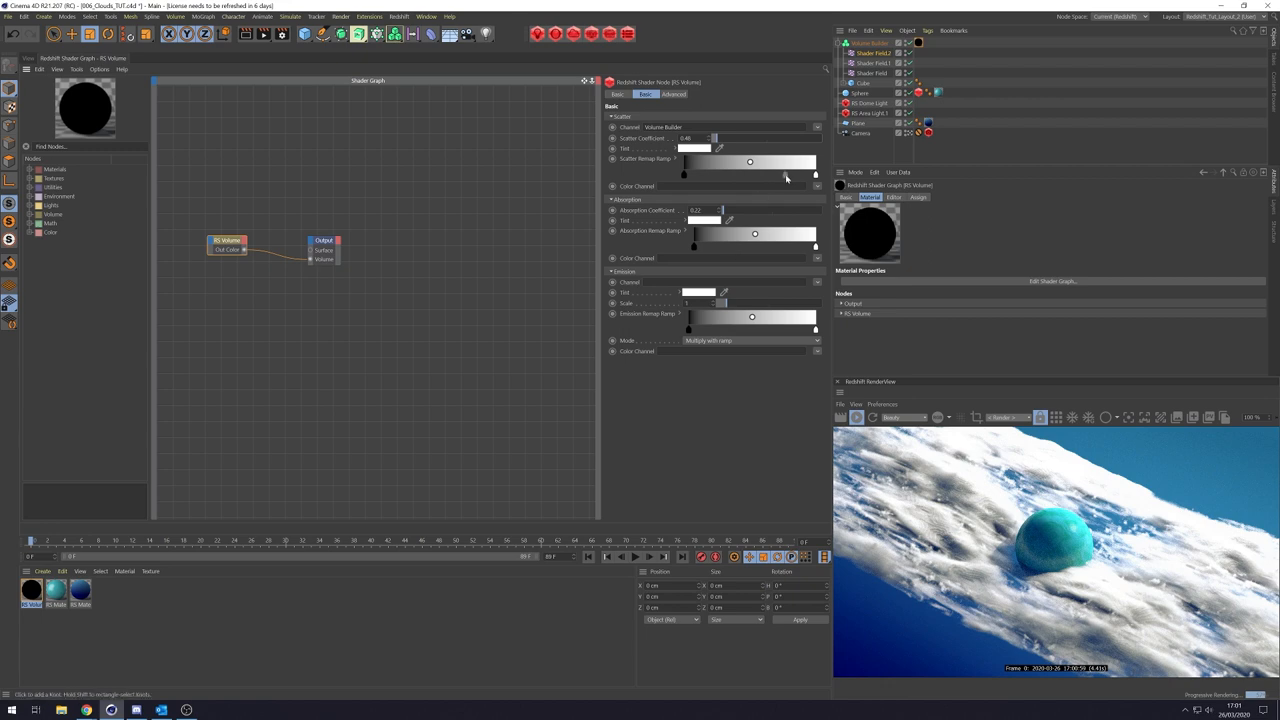
{"action": "mouse_move", "coordinate": [780, 178]}
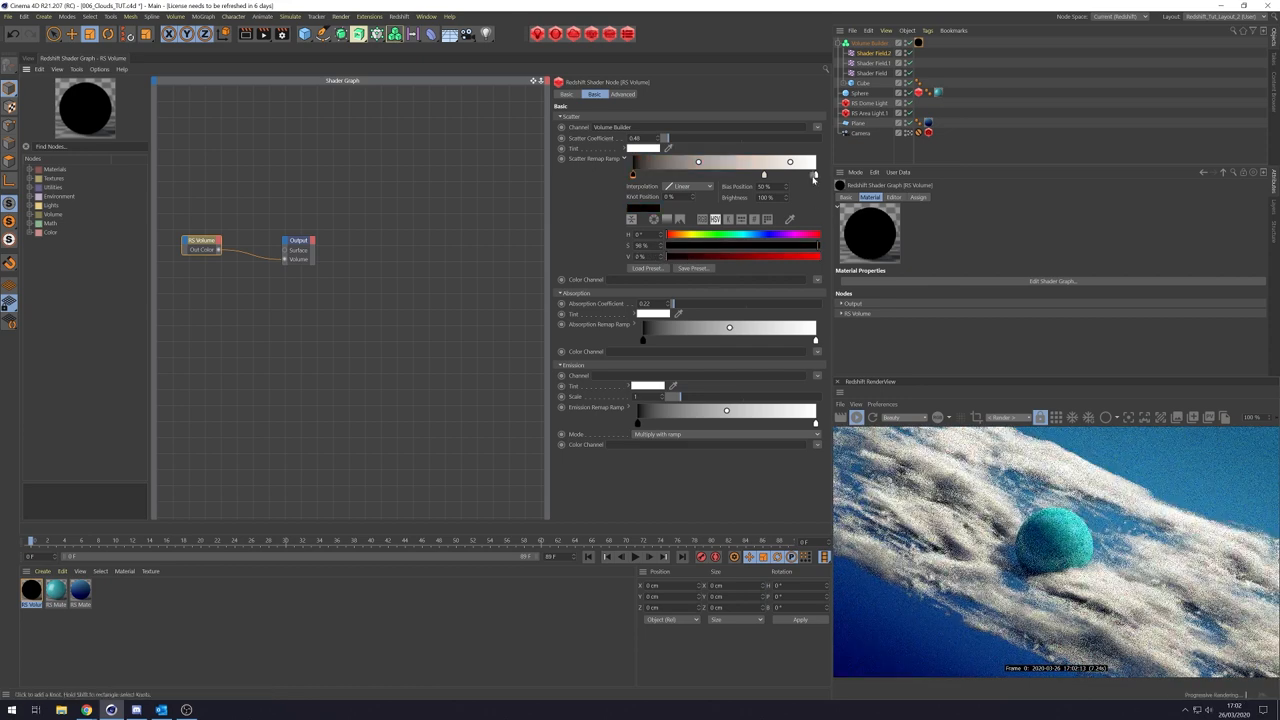
Tweak the scatter density ramp gradient, then view the Advanced volume settings.
{"action": "left_click", "coordinate": [814, 176]}
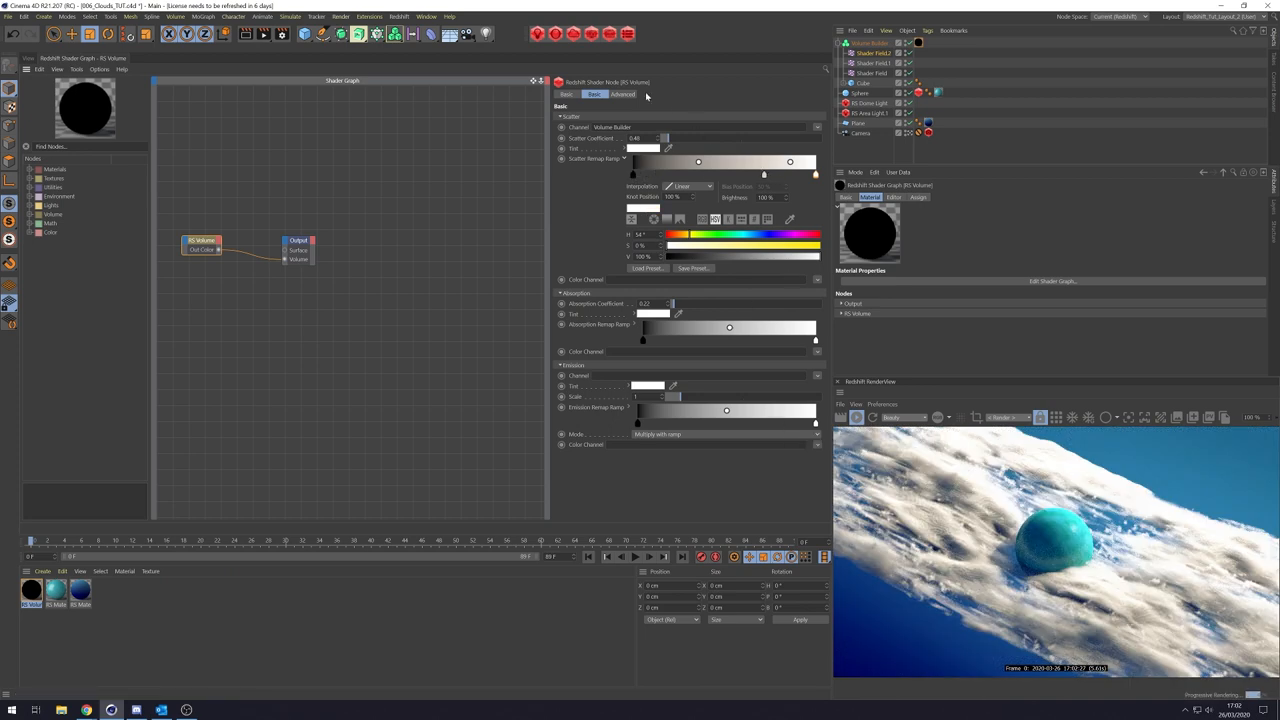
{"action": "left_click", "coordinate": [622, 94]}
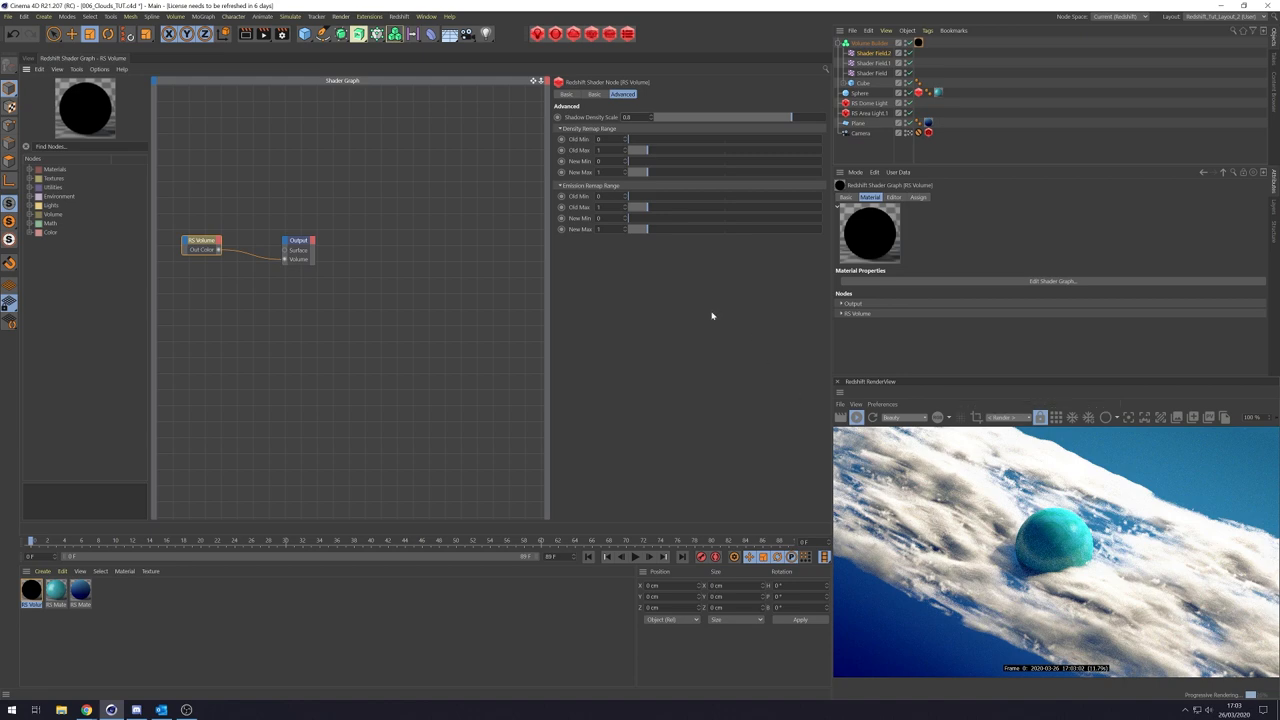
{"action": "mouse_move", "coordinate": [686, 322]}
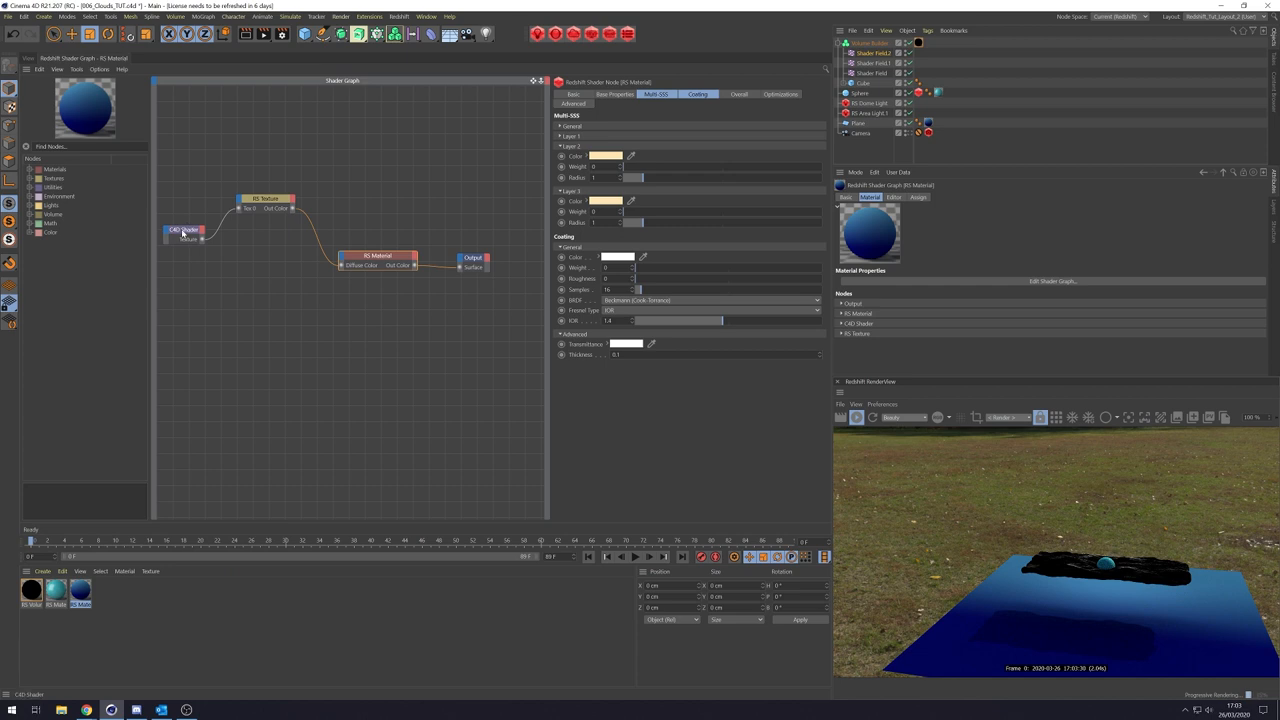
Inspect the blue material's texture node and expand the Ramp node's settings groups.
{"action": "left_click", "coordinate": [188, 244]}
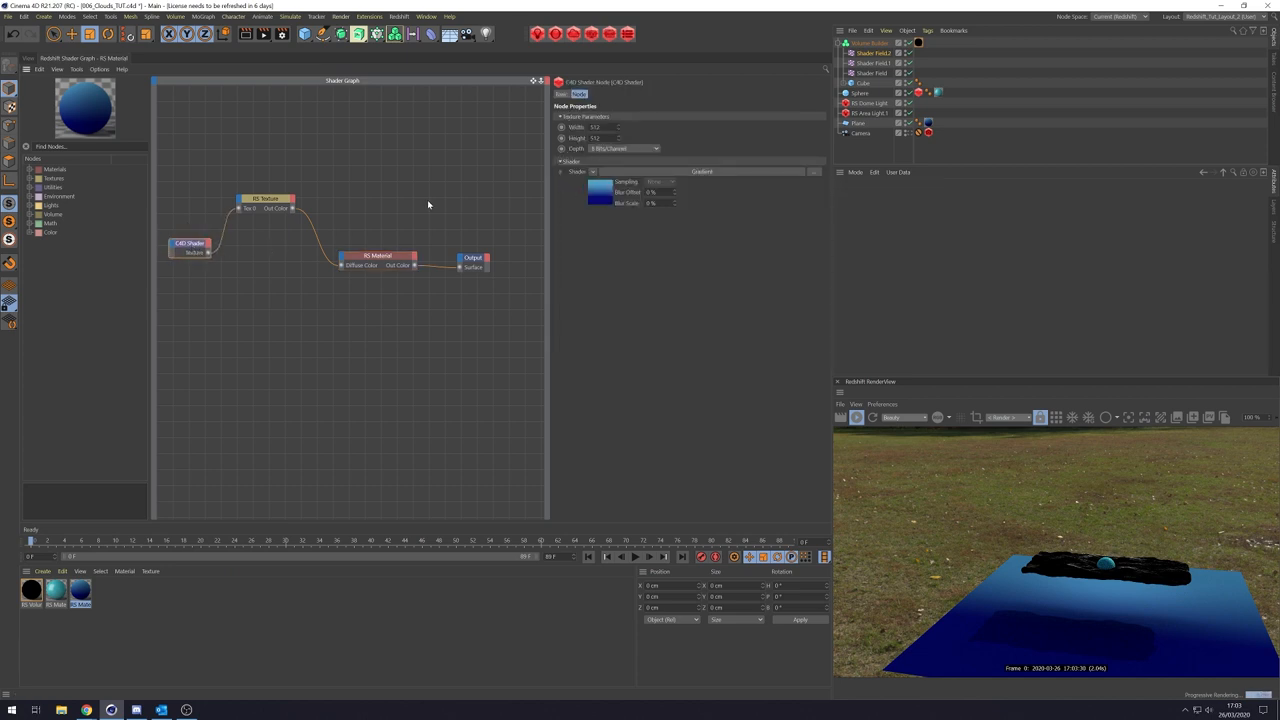
{"action": "left_click", "coordinate": [270, 204]}
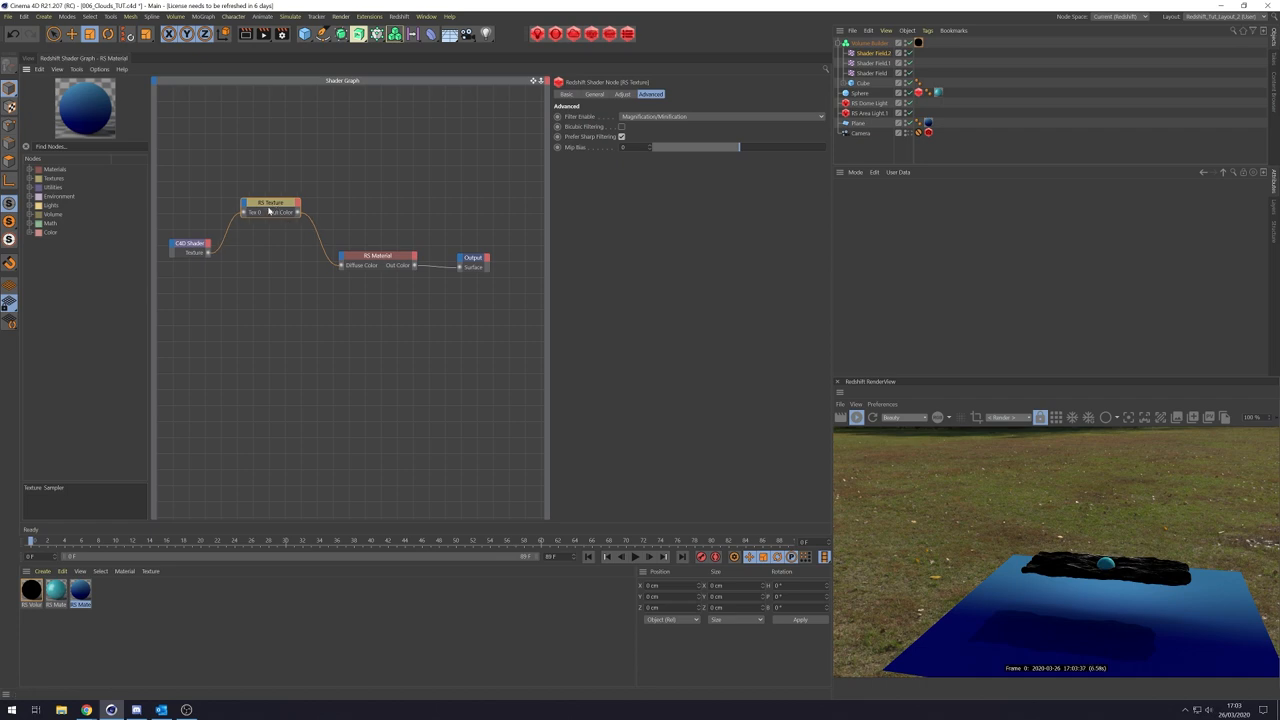
{"action": "left_click", "coordinate": [594, 94]}
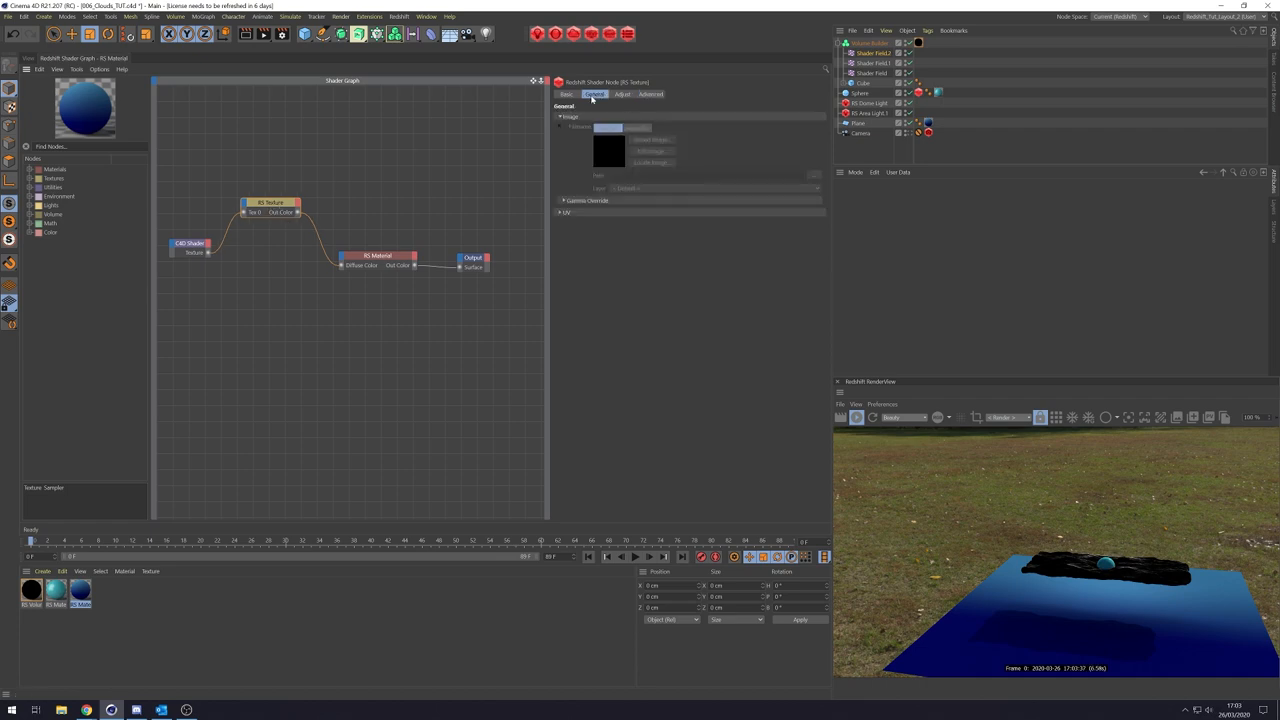
{"action": "left_click", "coordinate": [564, 200]}
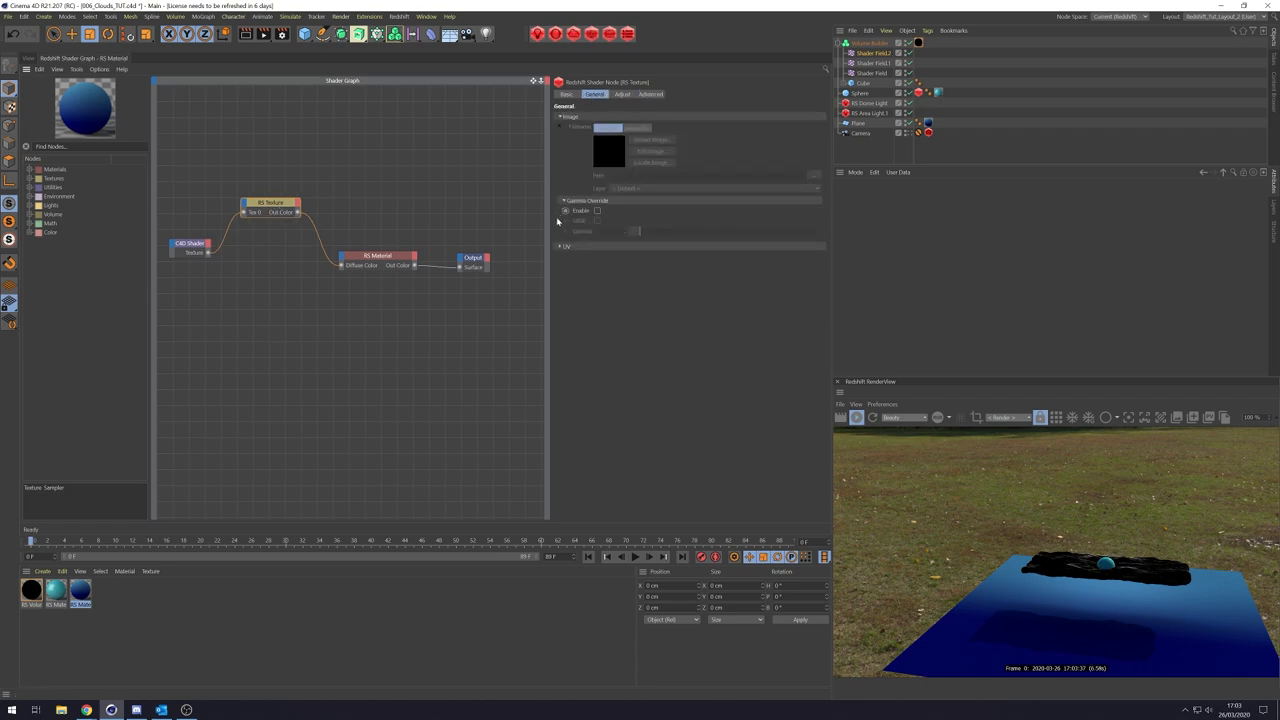
{"action": "left_click", "coordinate": [568, 246]}
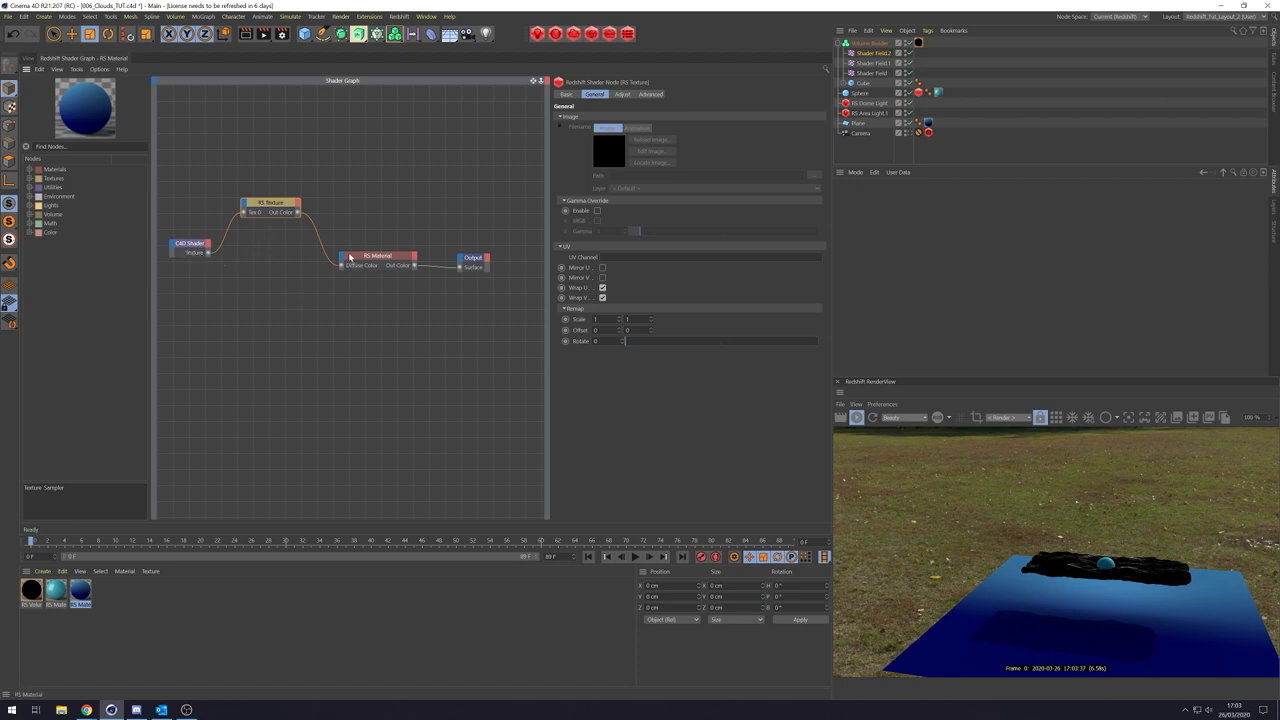
Review the RS Material and Output nodes, then switch to the teal sphere material's graph.
{"action": "left_click", "coordinate": [388, 256]}
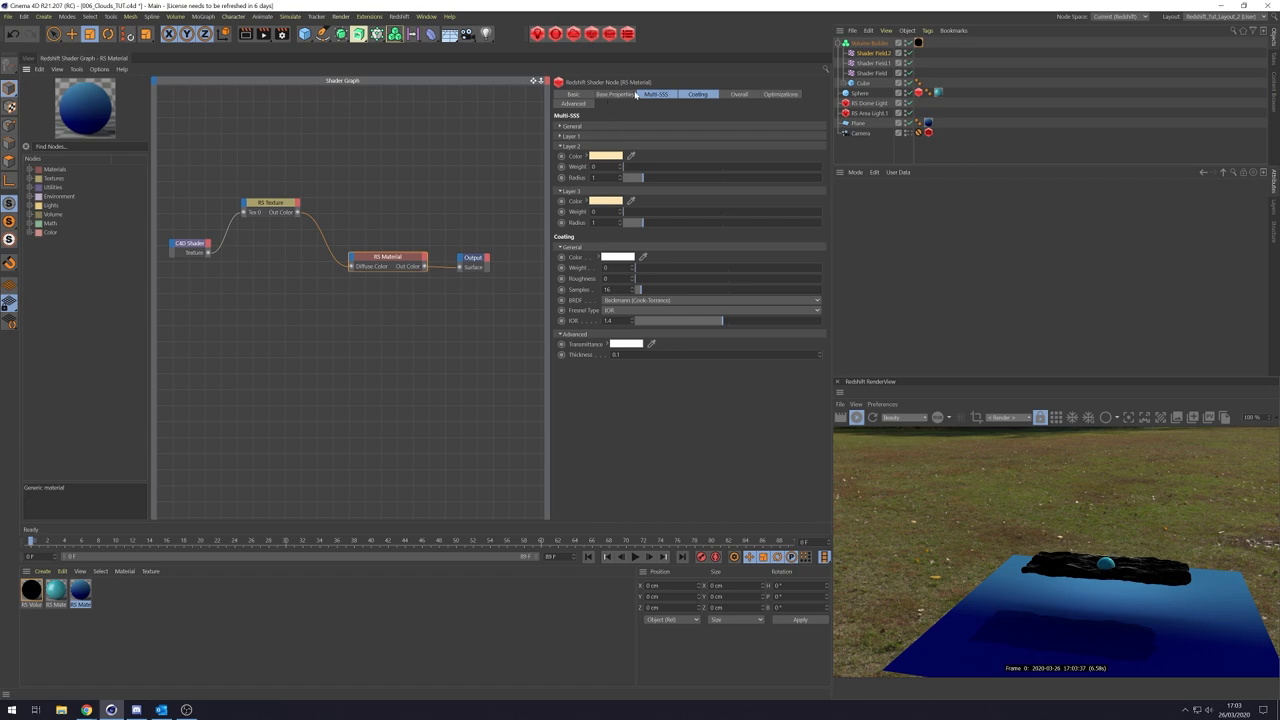
{"action": "left_click", "coordinate": [612, 94]}
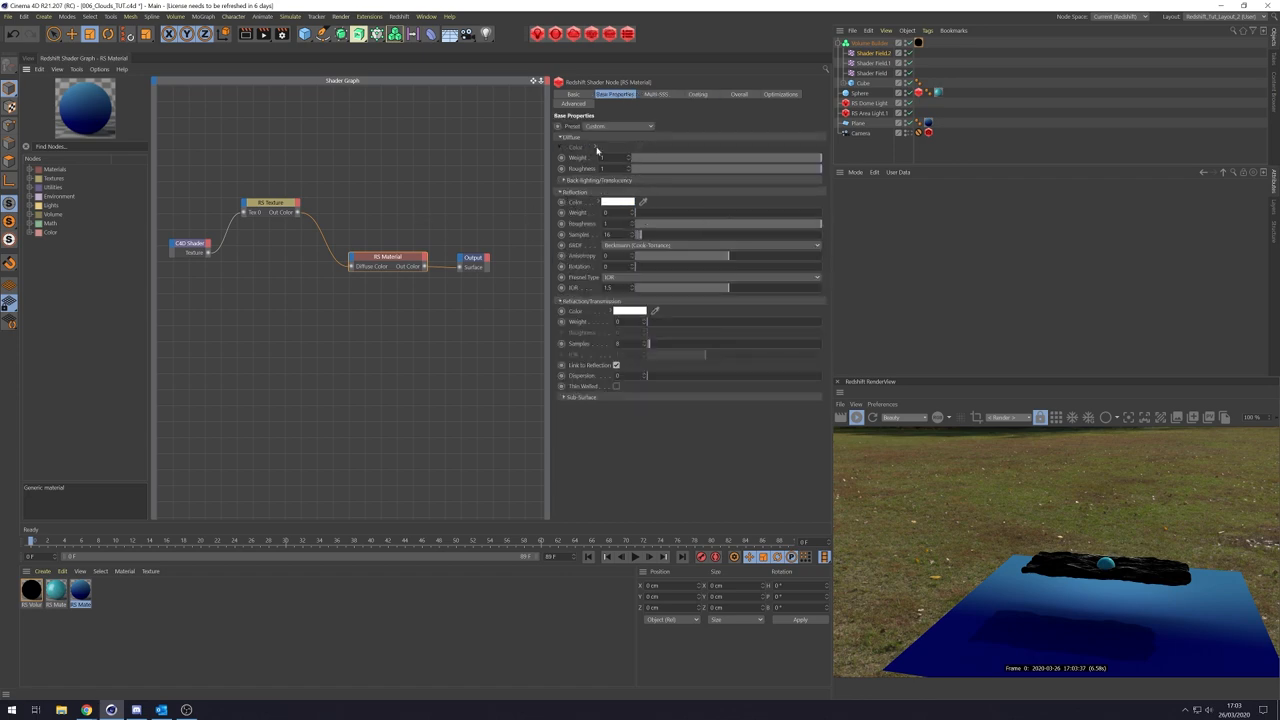
{"action": "left_click", "coordinate": [476, 256]}
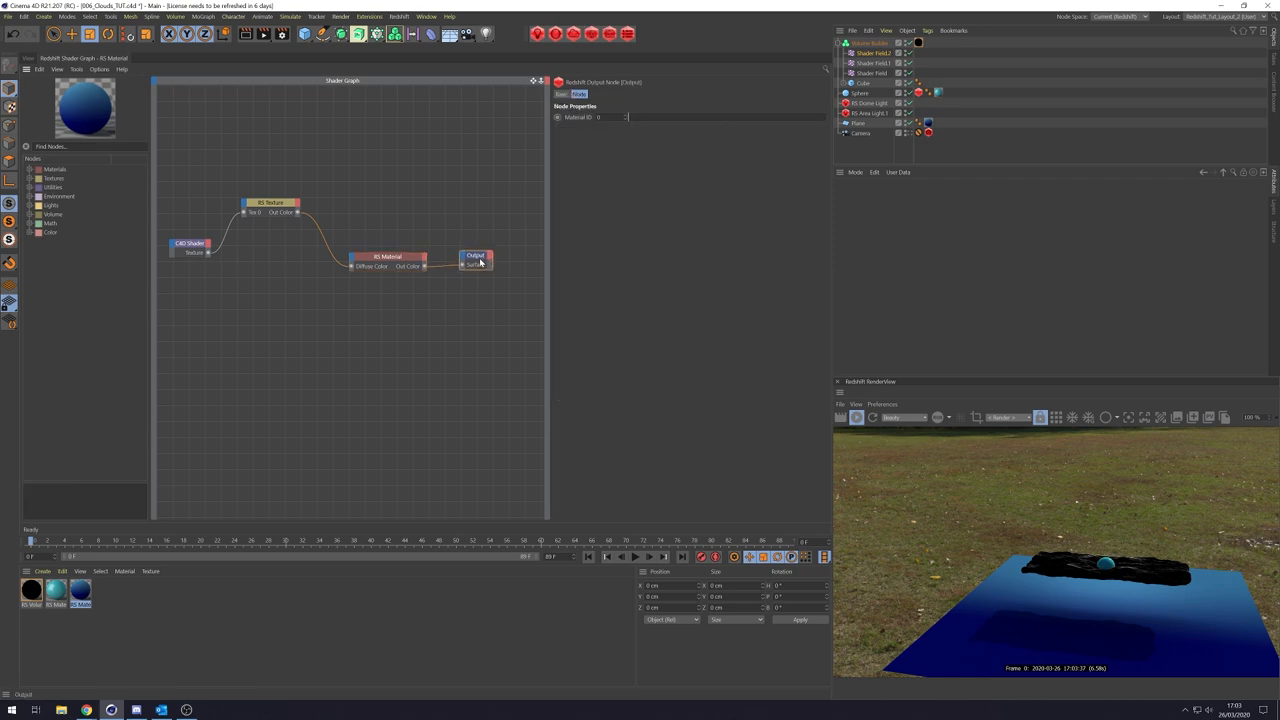
{"action": "left_click", "coordinate": [56, 590]}
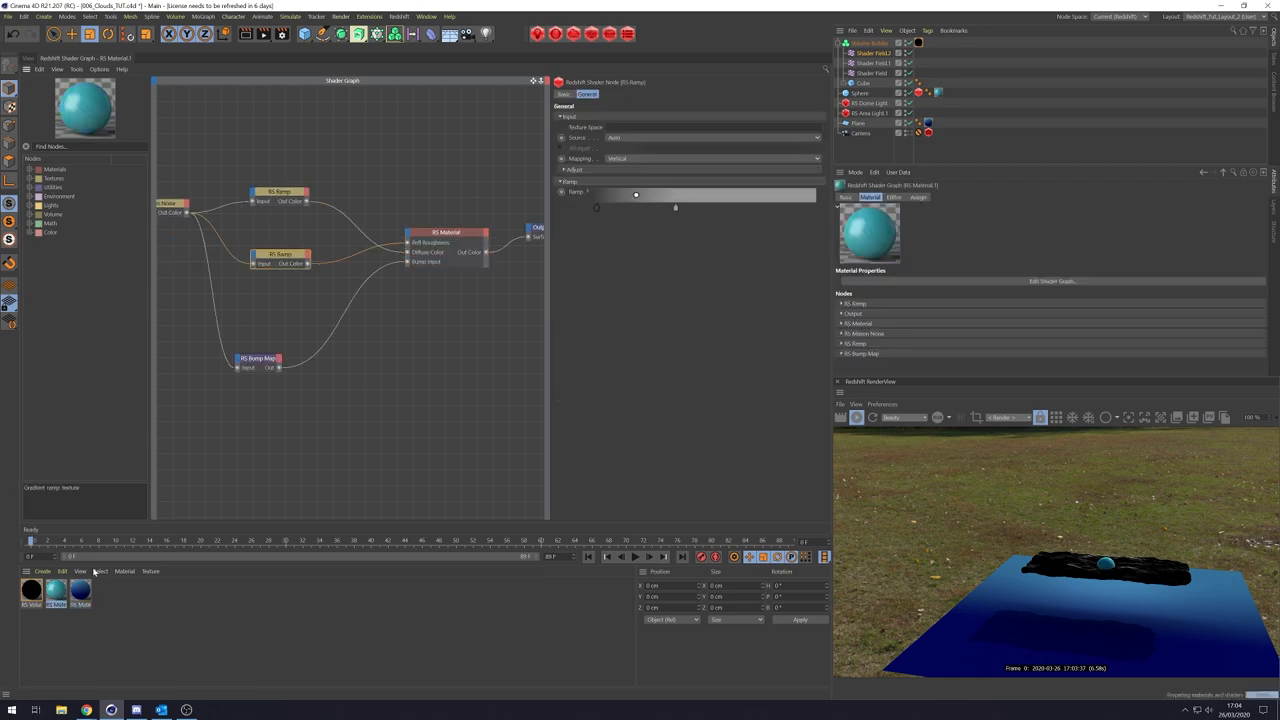
Inspect the teal material's Maxon Noise and Bump Map nodes in its shader graph.
{"action": "left_click", "coordinate": [198, 218]}
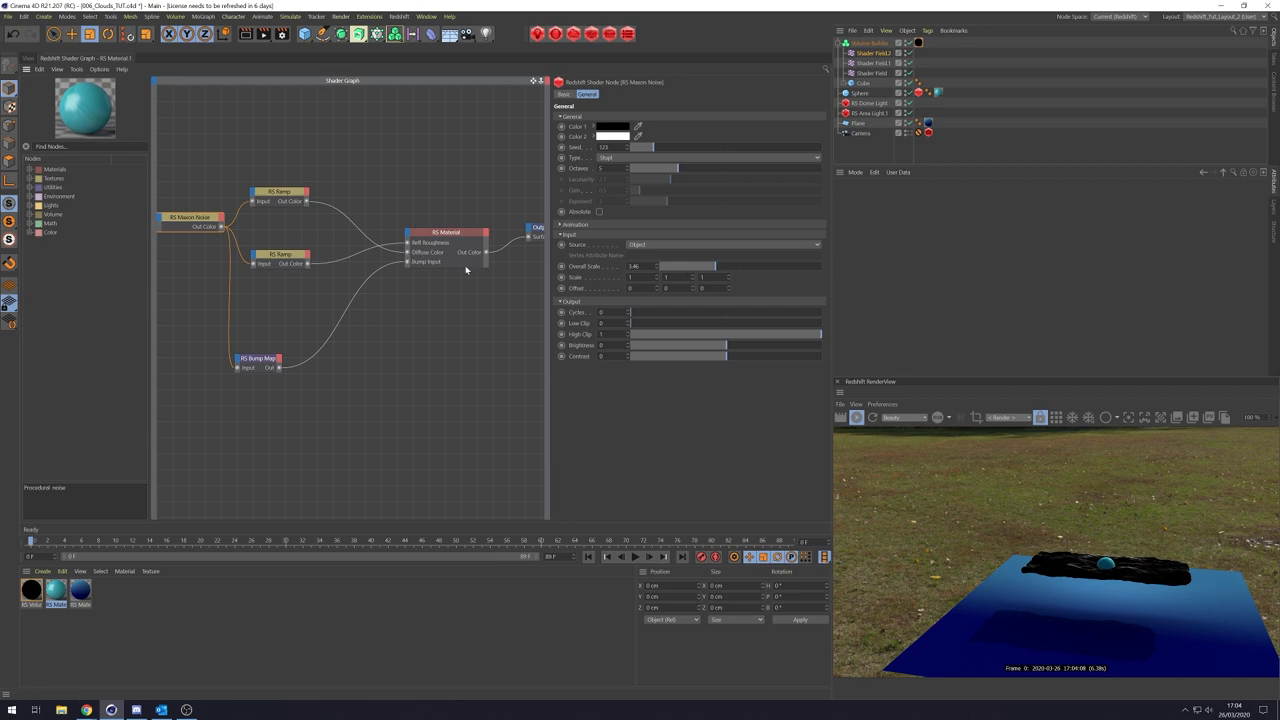
{"action": "left_click", "coordinate": [290, 192]}
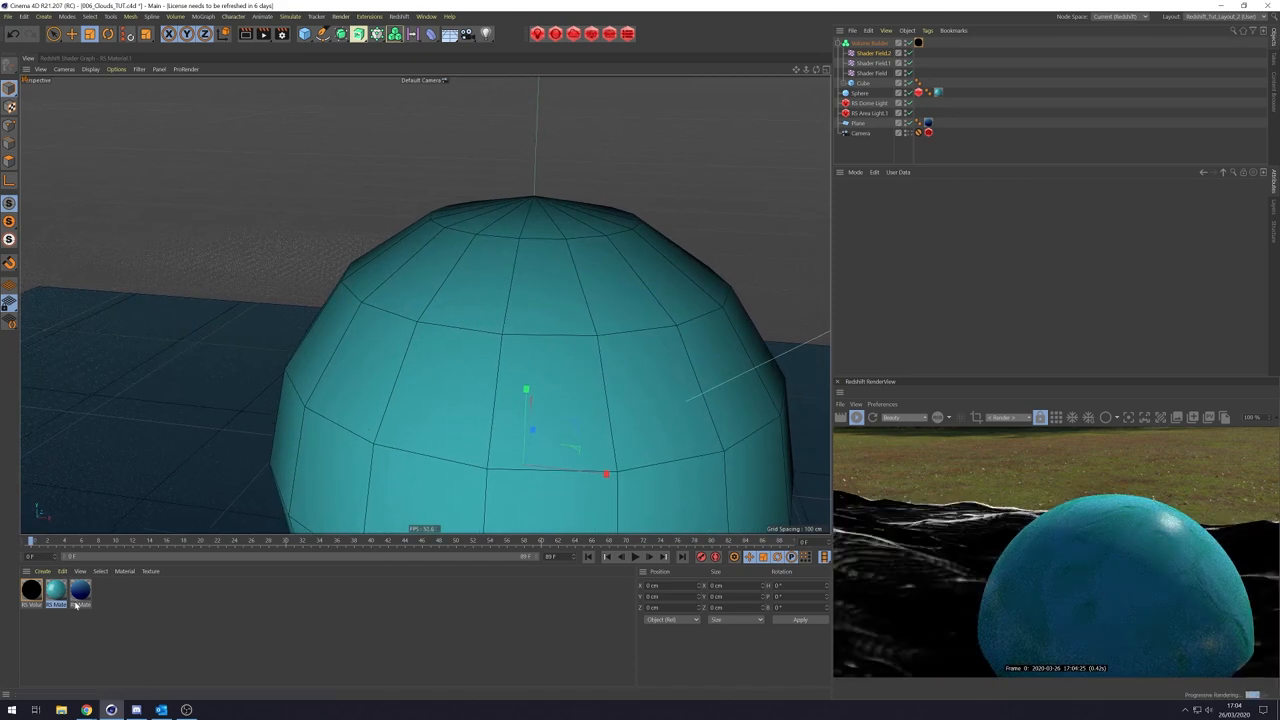
{"action": "double_click", "coordinate": [56, 590]}
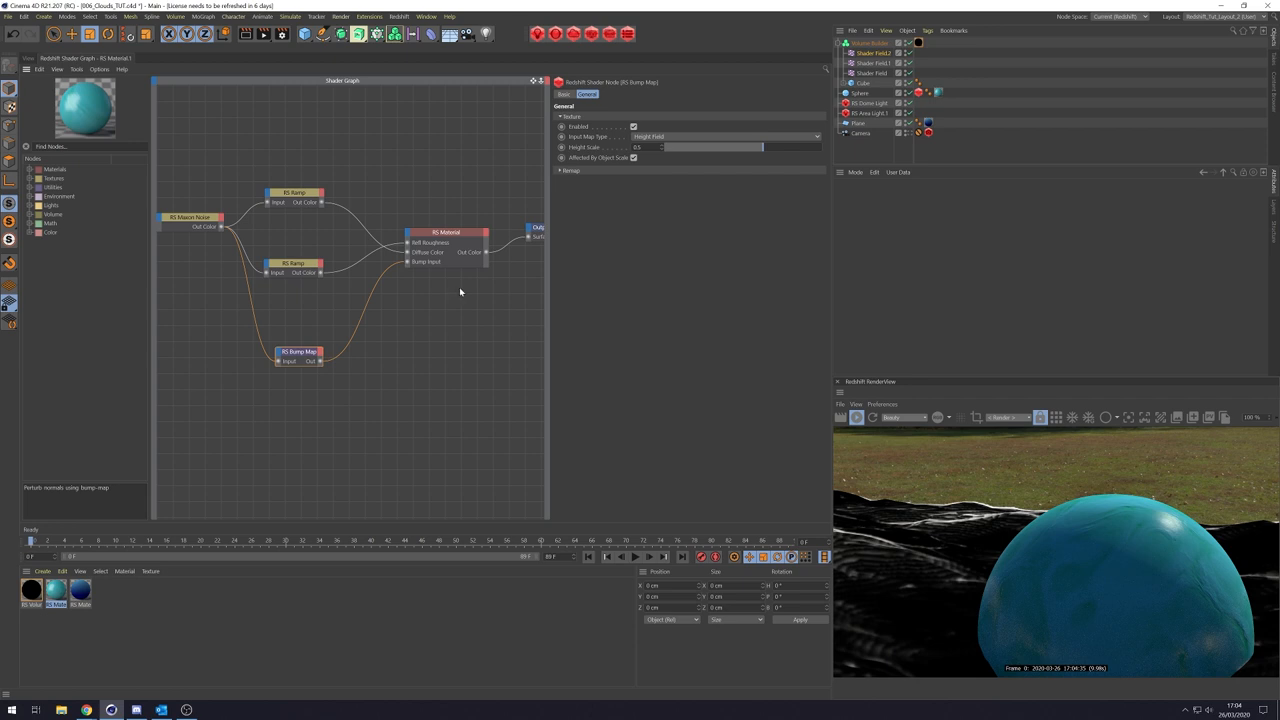
{"action": "mouse_move", "coordinate": [924, 150]}
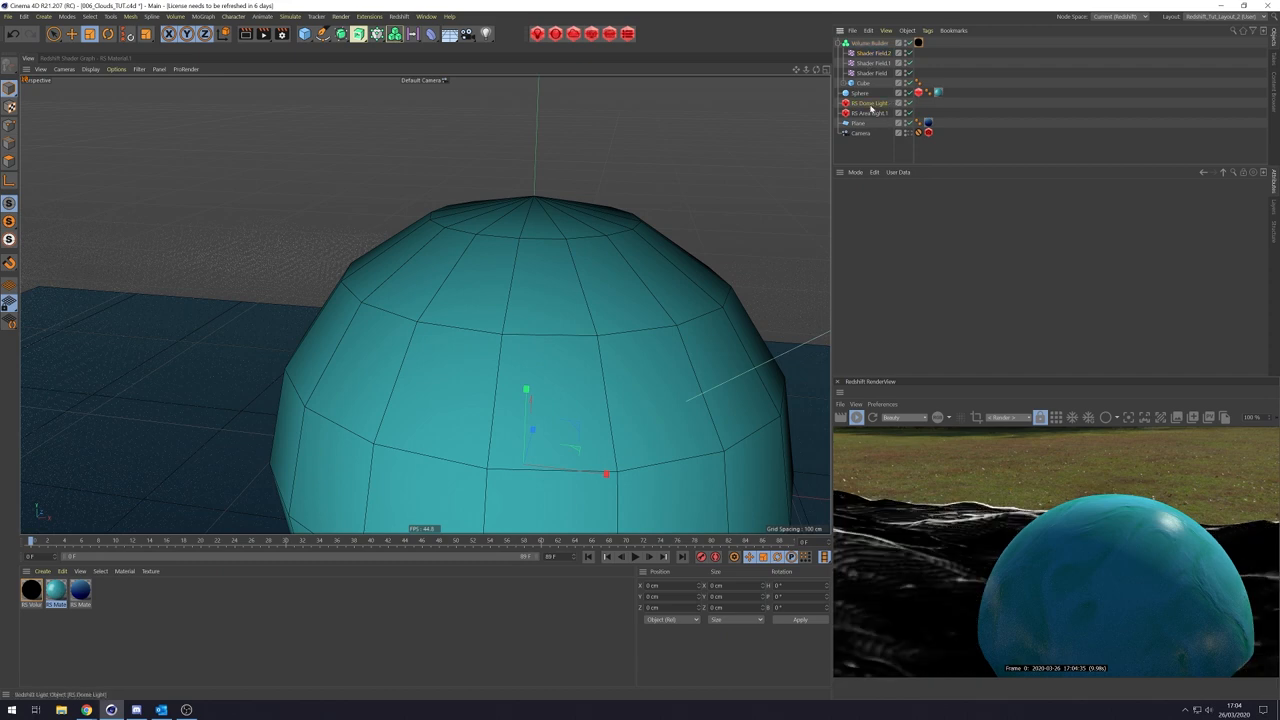
Review the dome light's settings, then show the cloud Volume Builder's Objects list.
{"action": "left_click", "coordinate": [868, 104]}
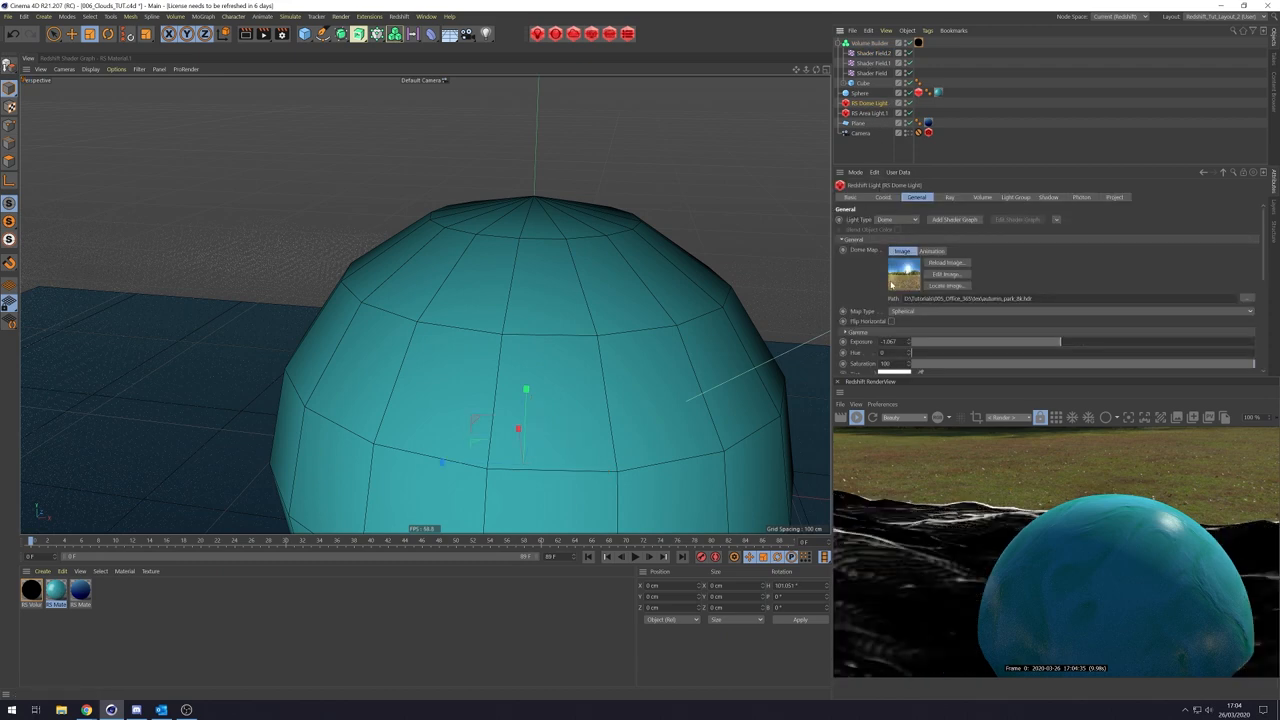
{"action": "mouse_move", "coordinate": [908, 284]}
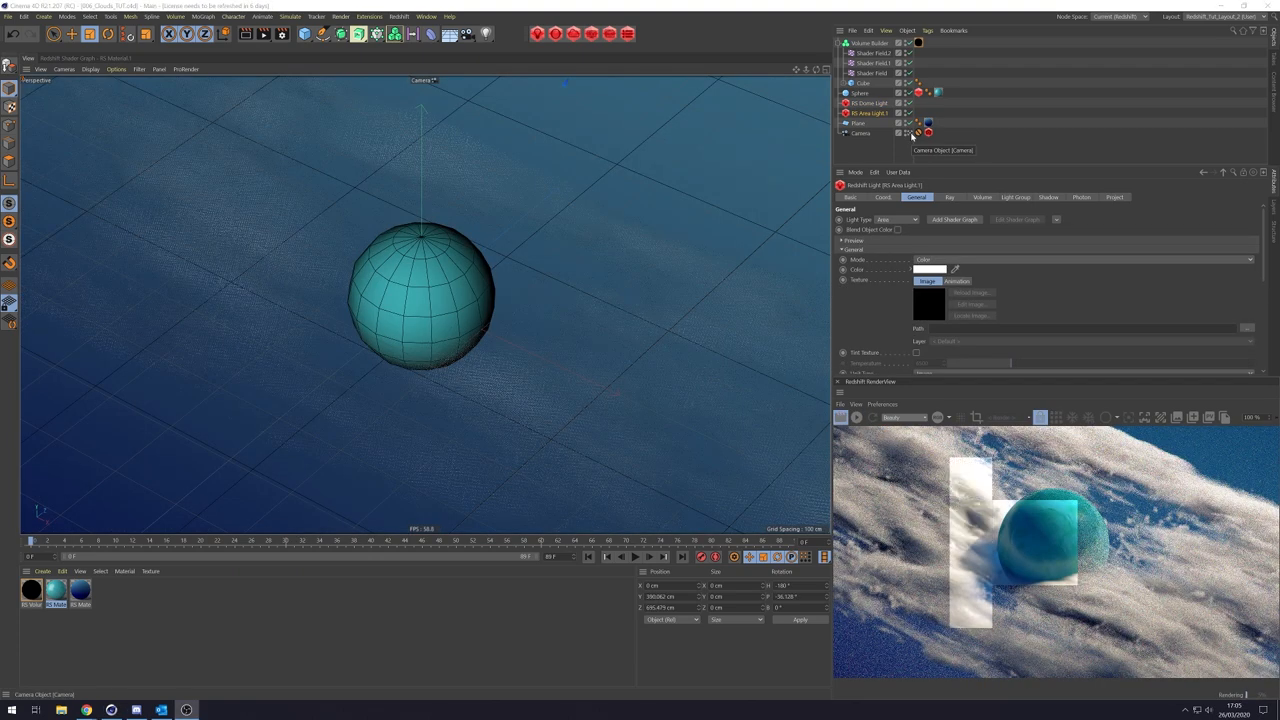
{"action": "left_click", "coordinate": [868, 44]}
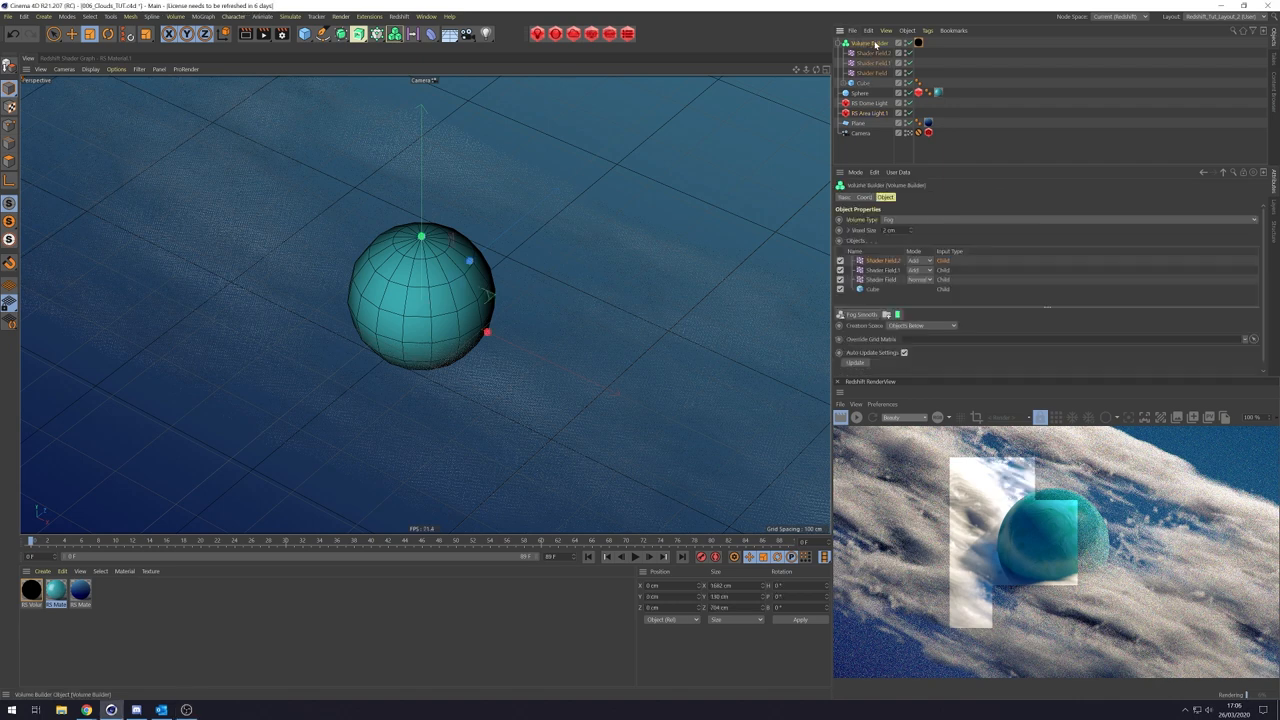